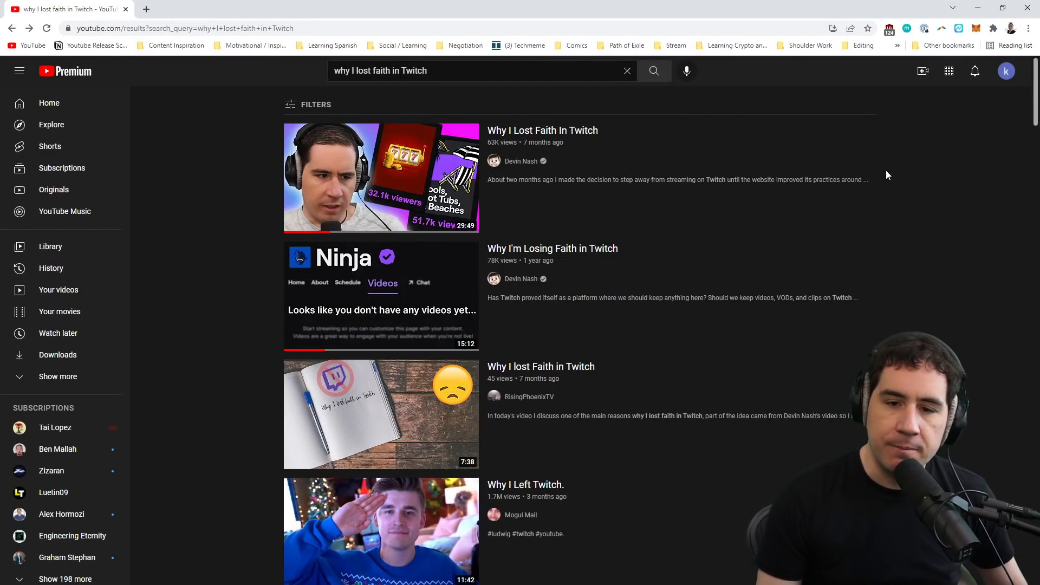
mouse_move(651, 259)
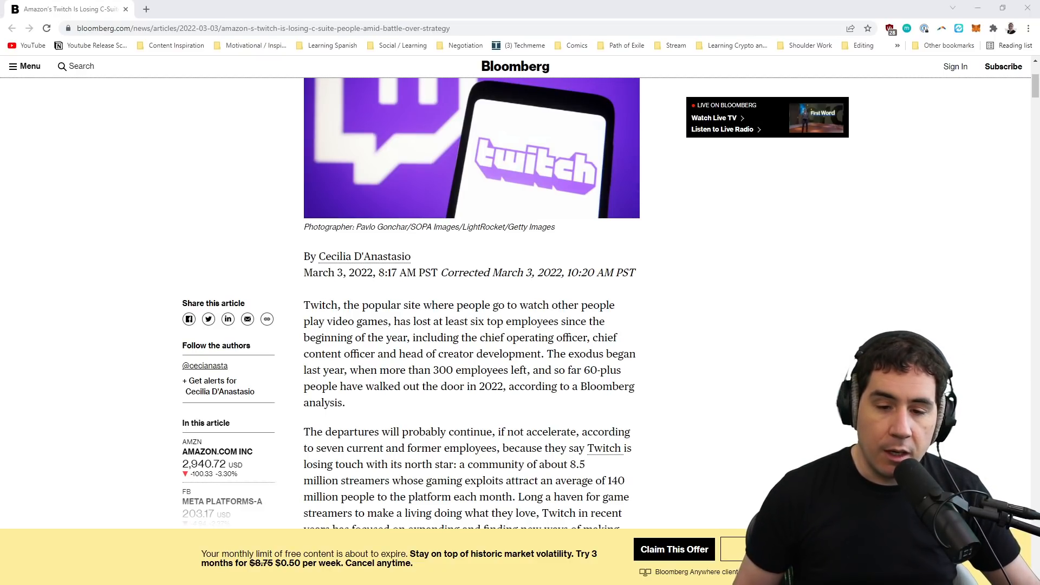
mouse_move(368, 275)
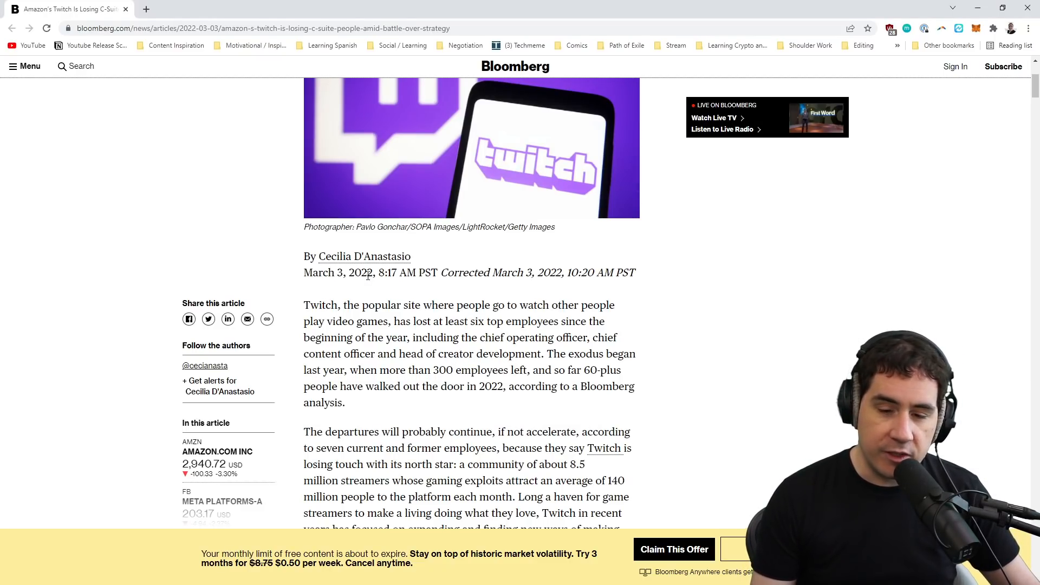
- Scroll the article past the byline down to the Marcus 'DJ Wheat' Graham paragraph
scroll(down, 3)
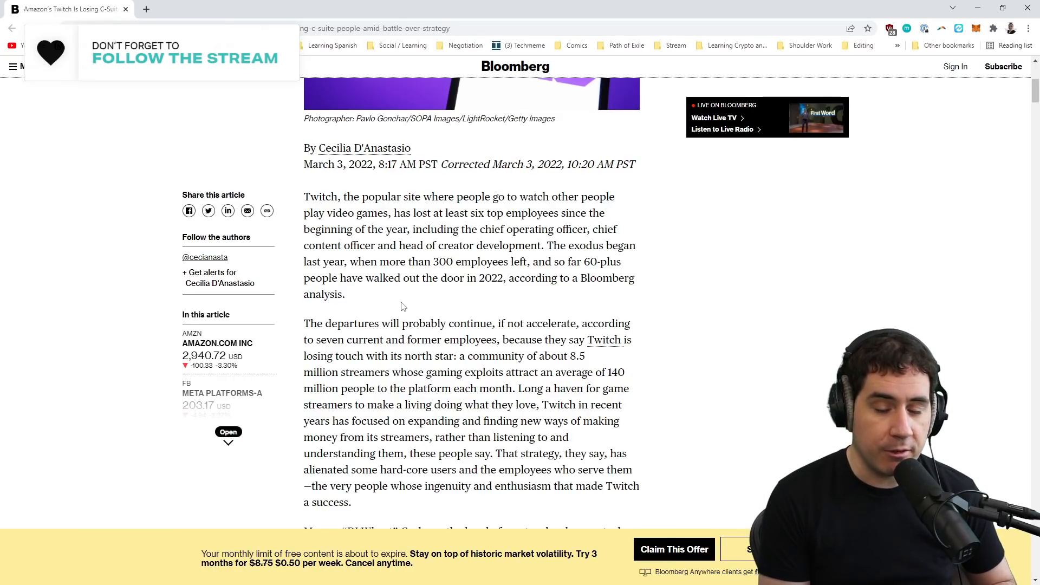
mouse_move(490, 385)
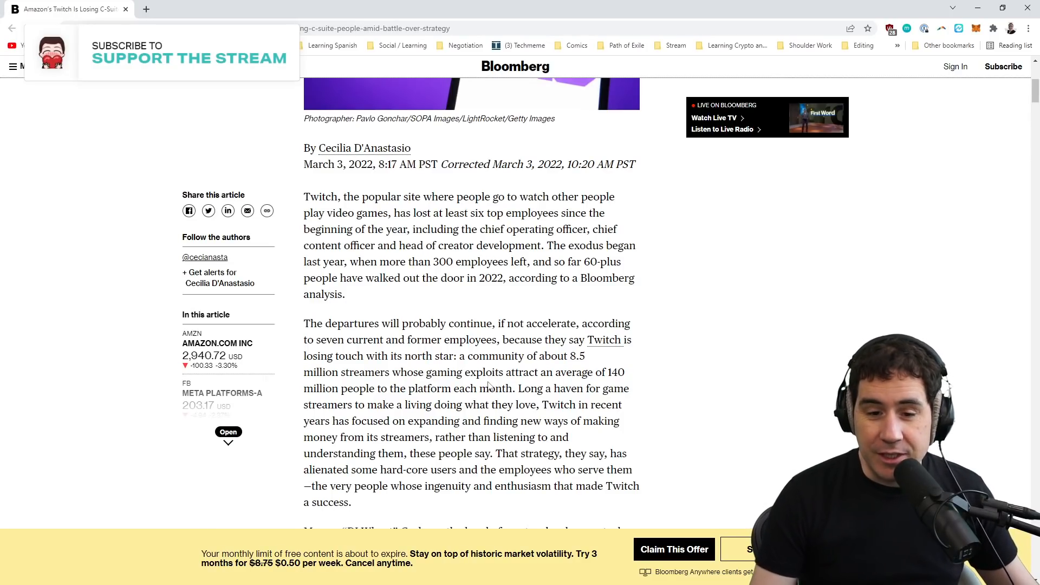
scroll(down, 3)
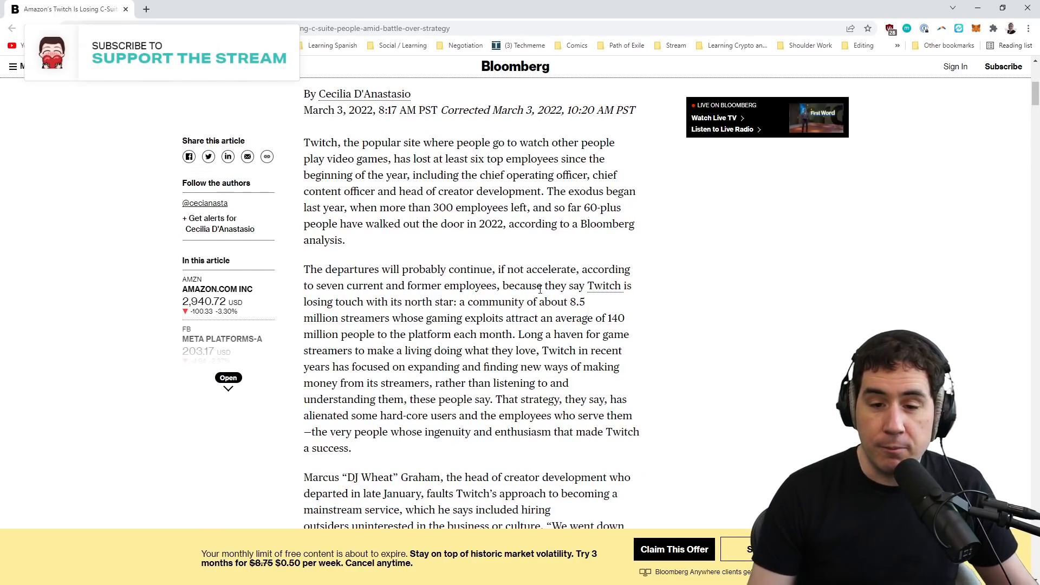
scroll(down, 3)
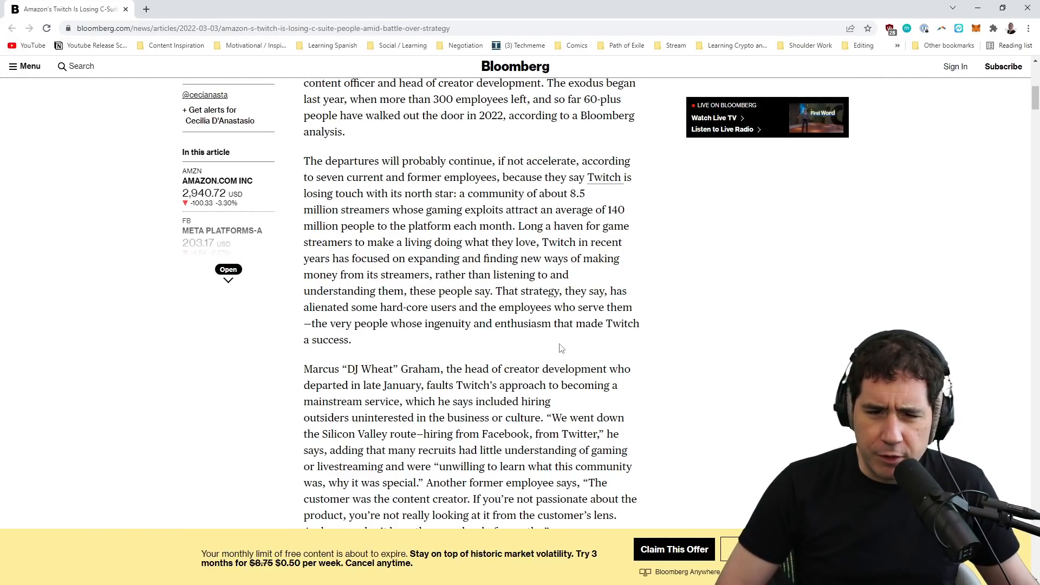
mouse_move(479, 348)
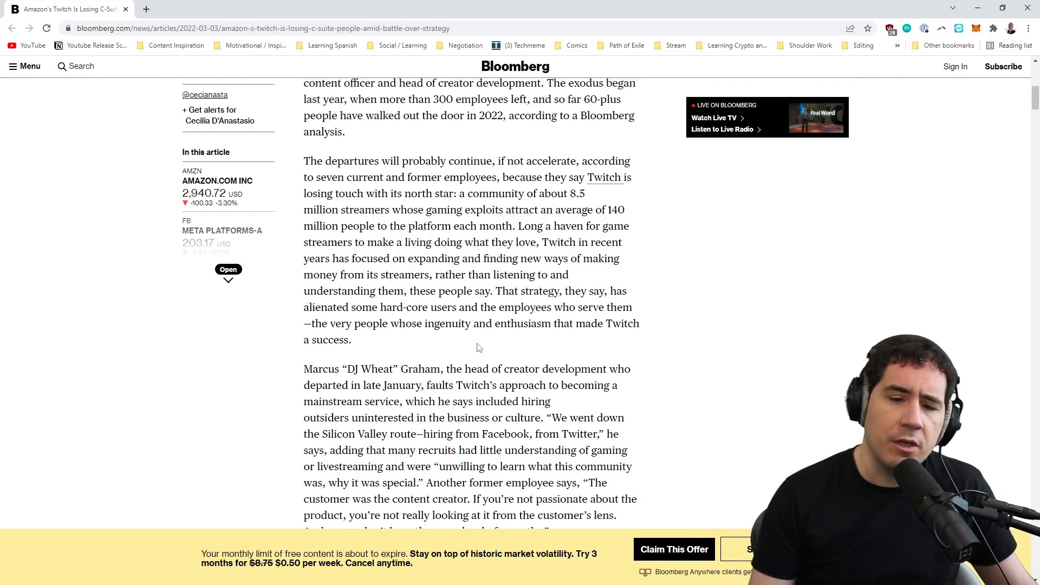
scroll(down, 3)
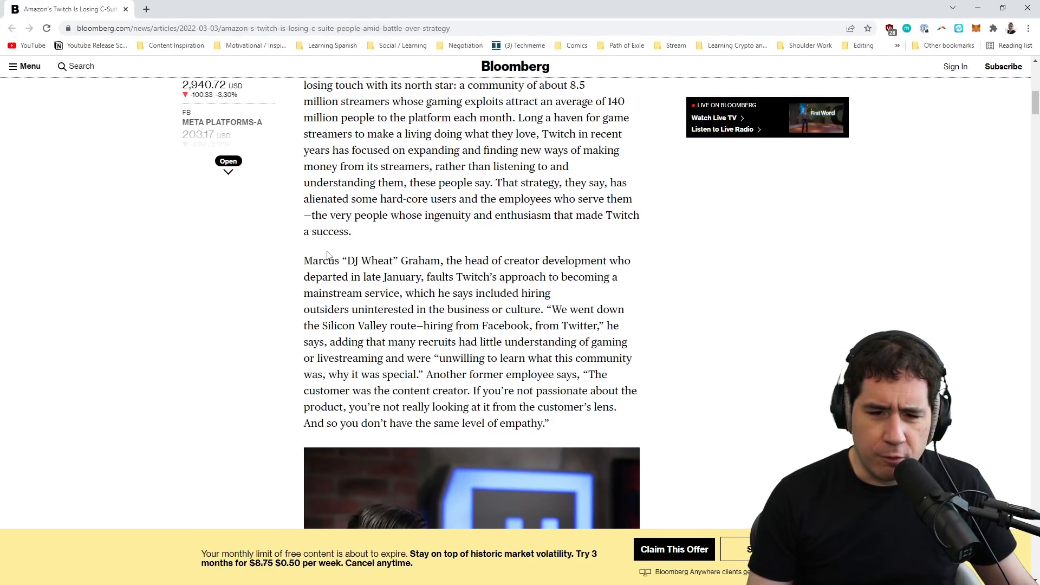
scroll(down, 3)
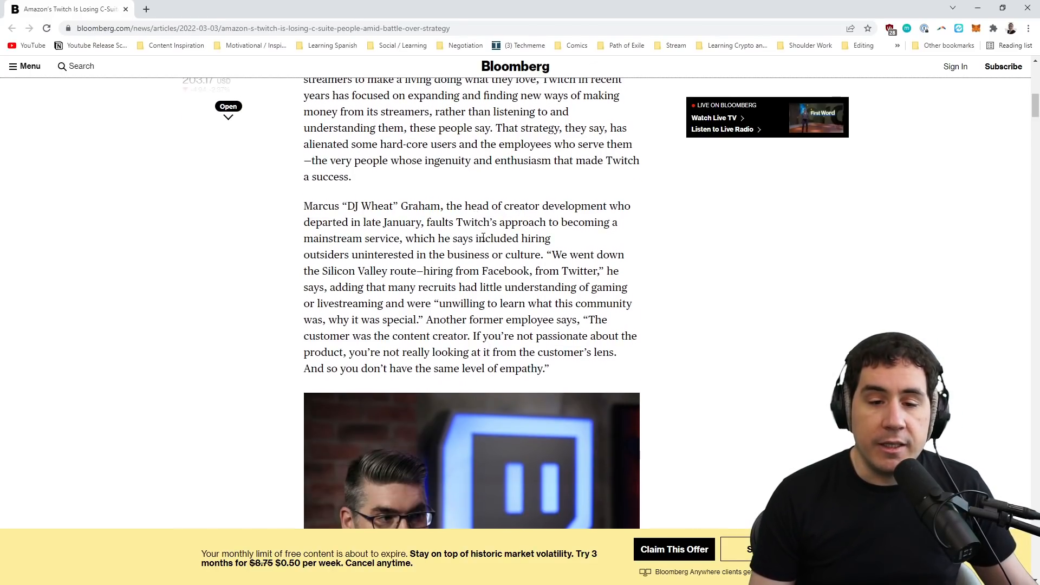
scroll(down, 3)
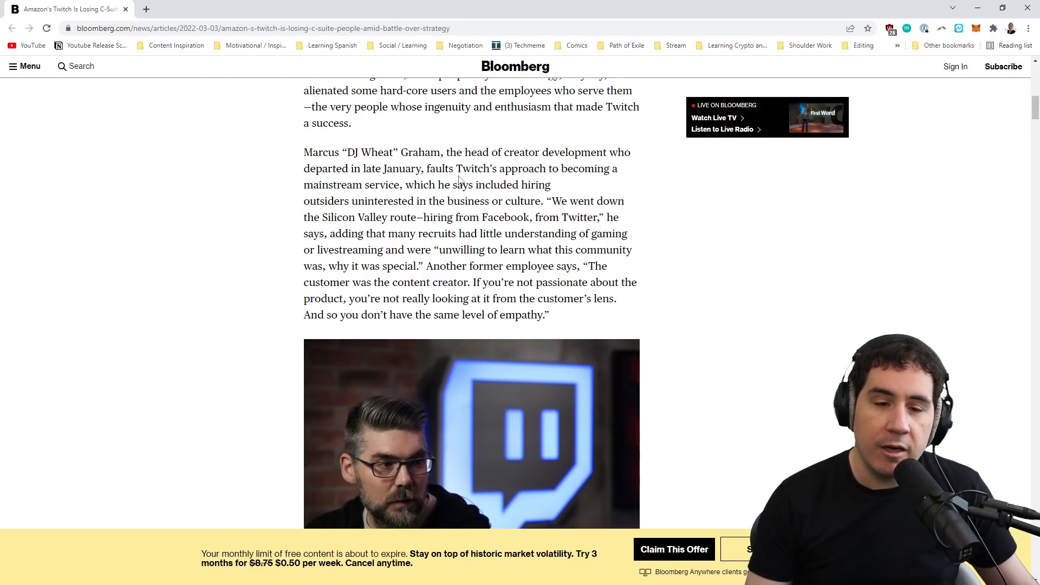
mouse_move(624, 222)
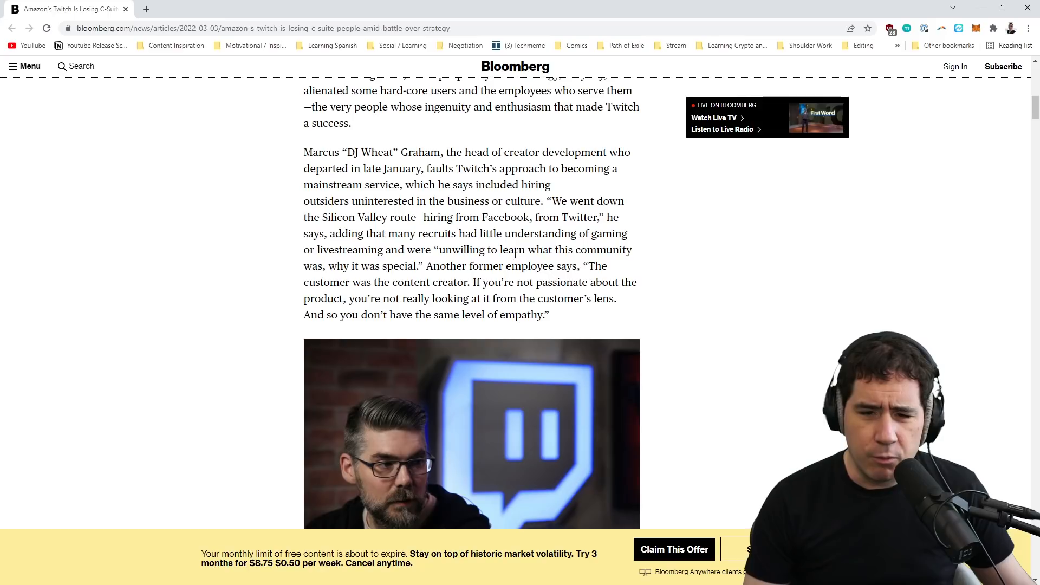
mouse_move(502, 311)
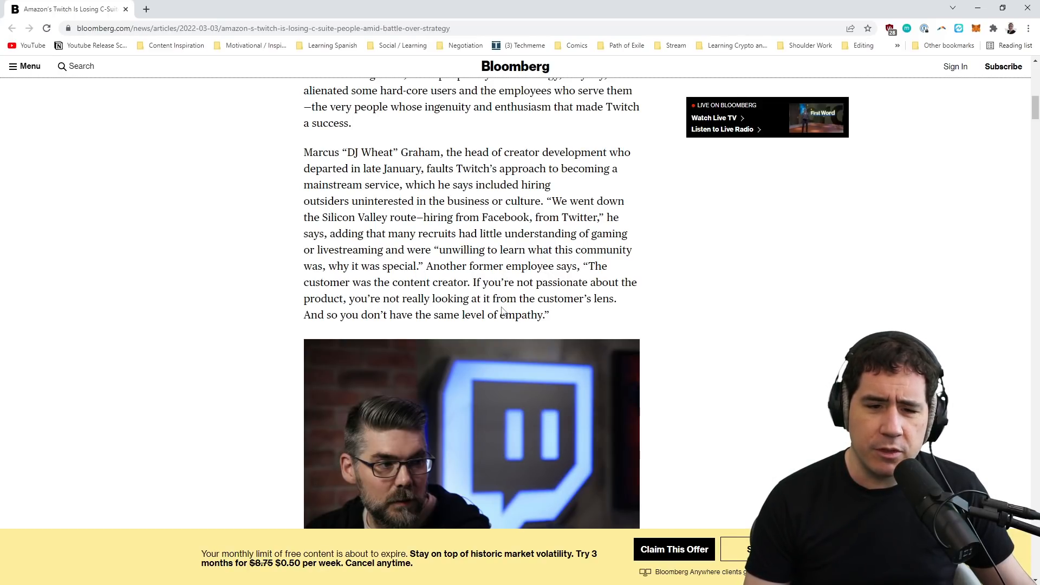
mouse_move(564, 324)
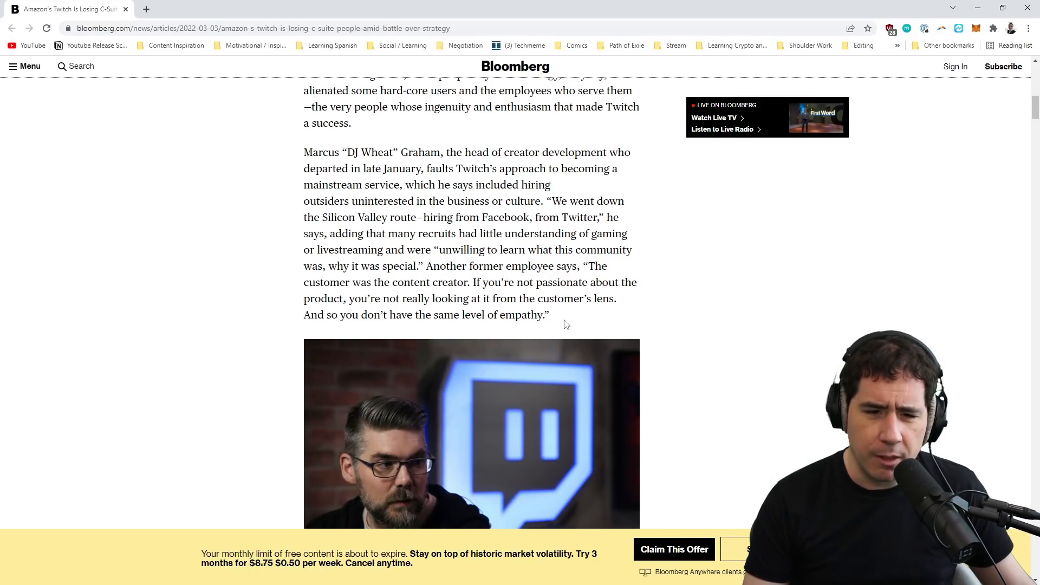
scroll(down, 3)
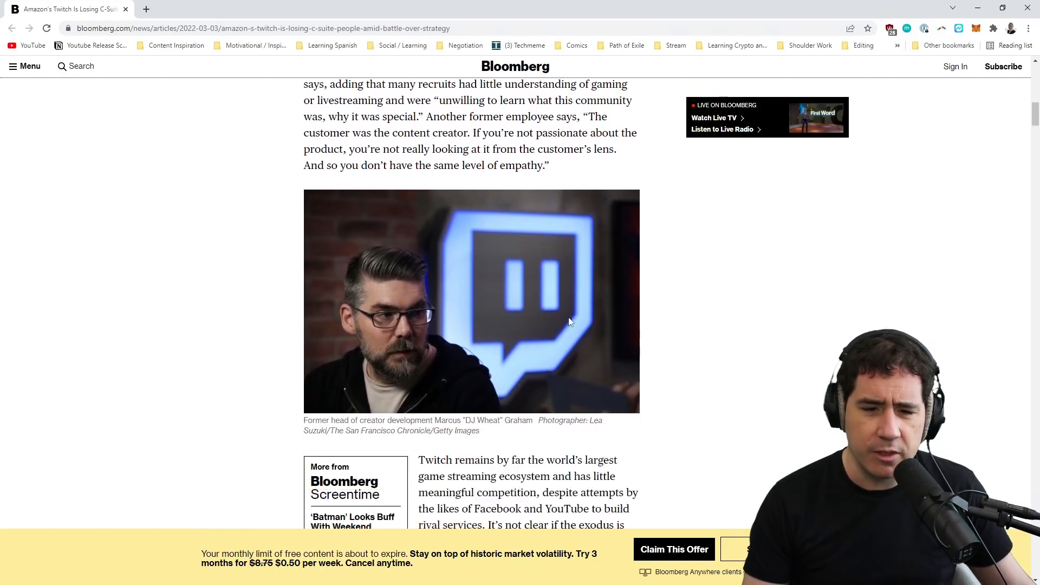
scroll(up, 3)
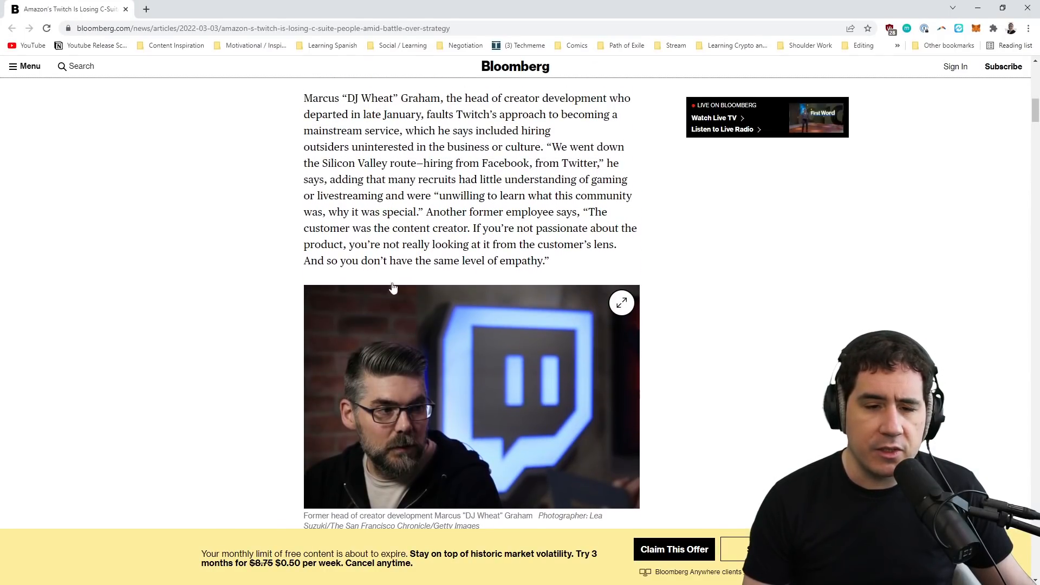
mouse_move(278, 261)
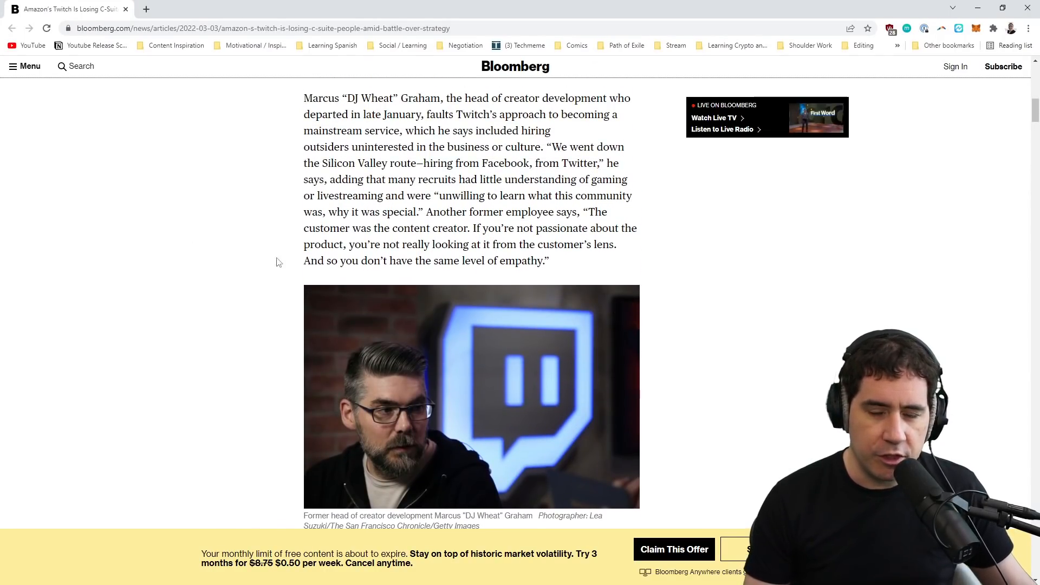
scroll(up, 3)
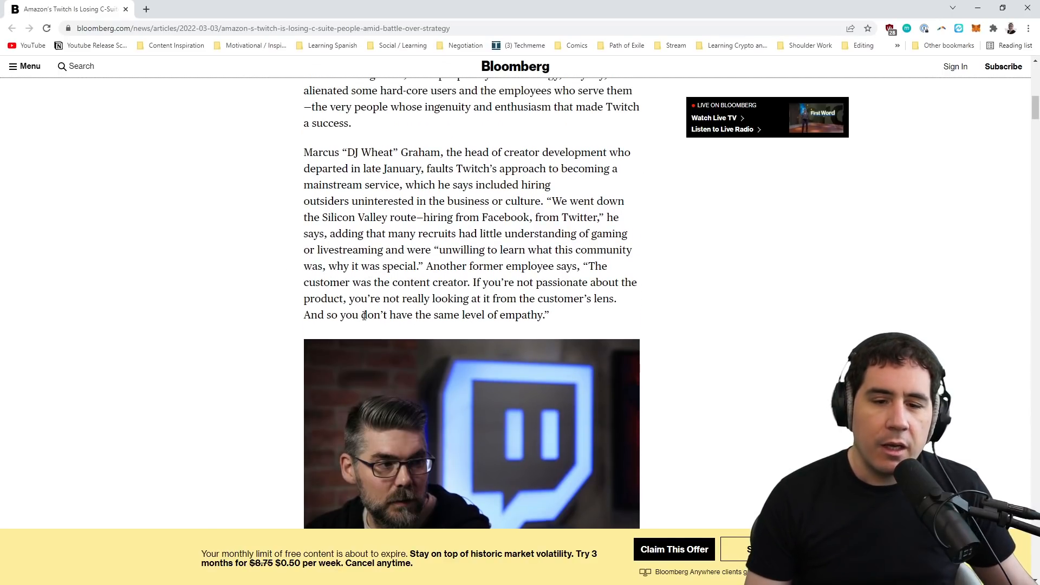
scroll(up, 3)
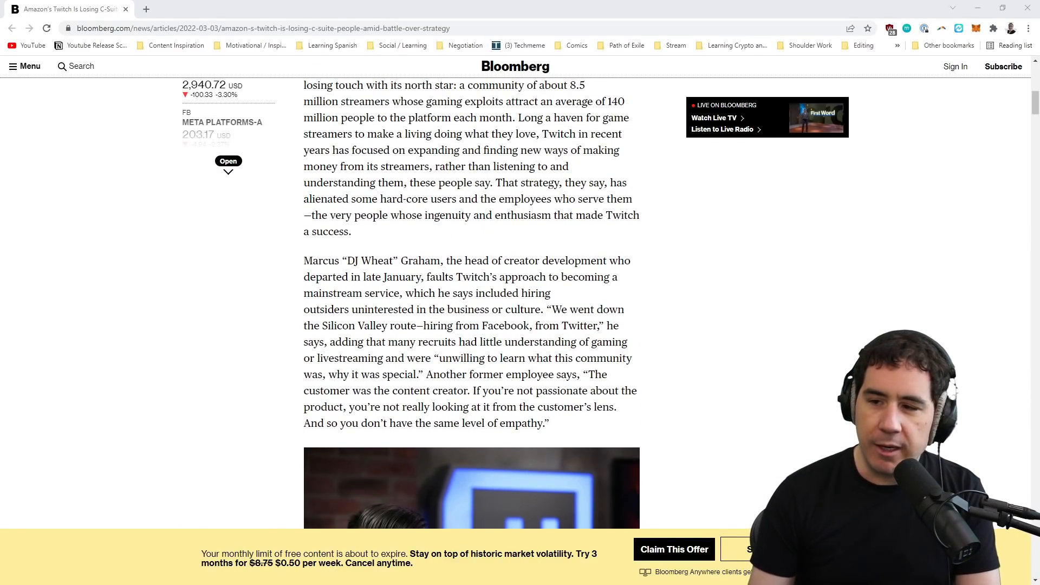
- Note '2011 - Justin.tv' and that Justin.tv became Twitch
text(20)
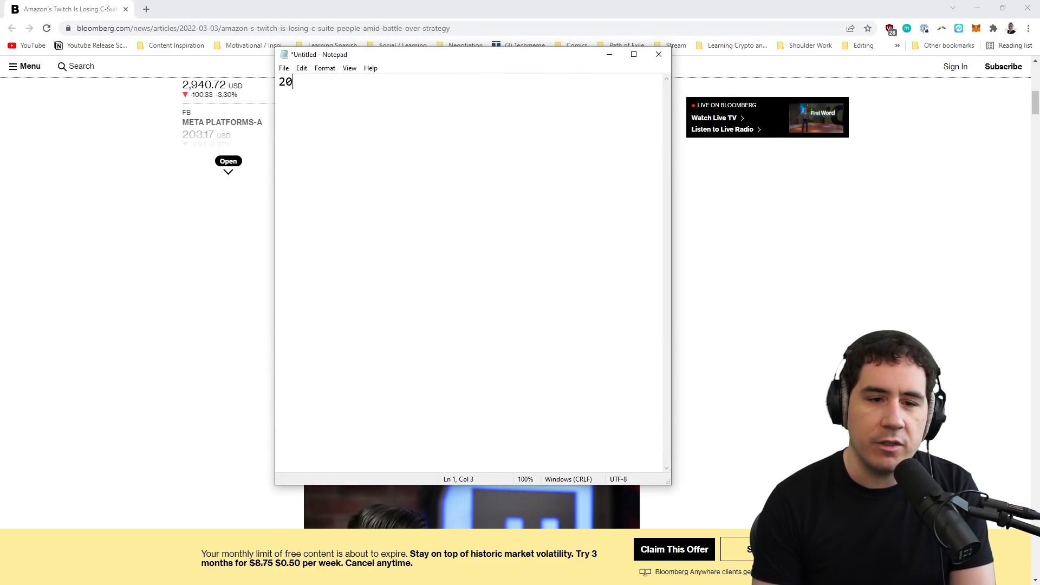
text(11 - Justin.tv)
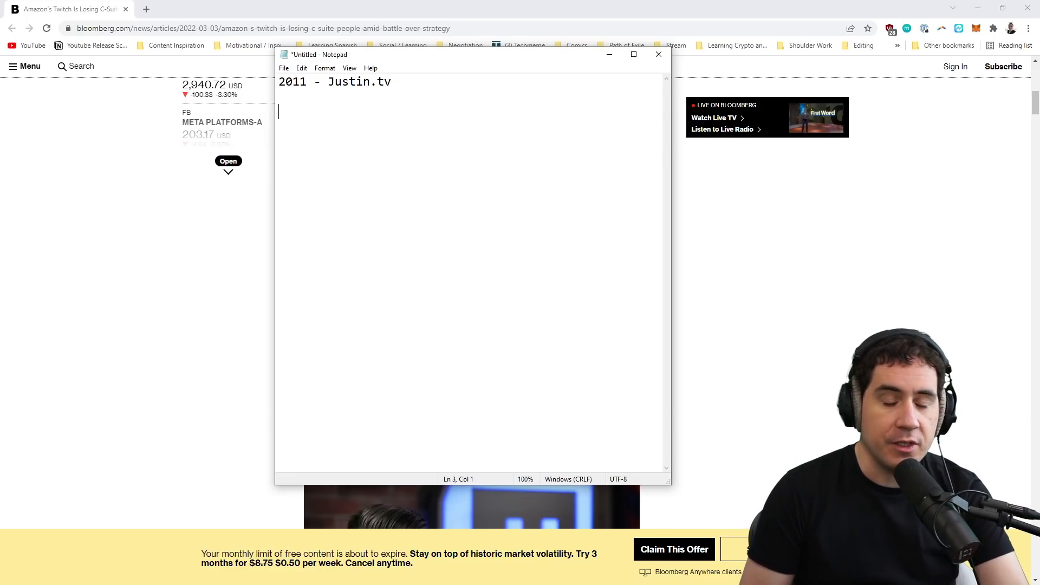
text(J)
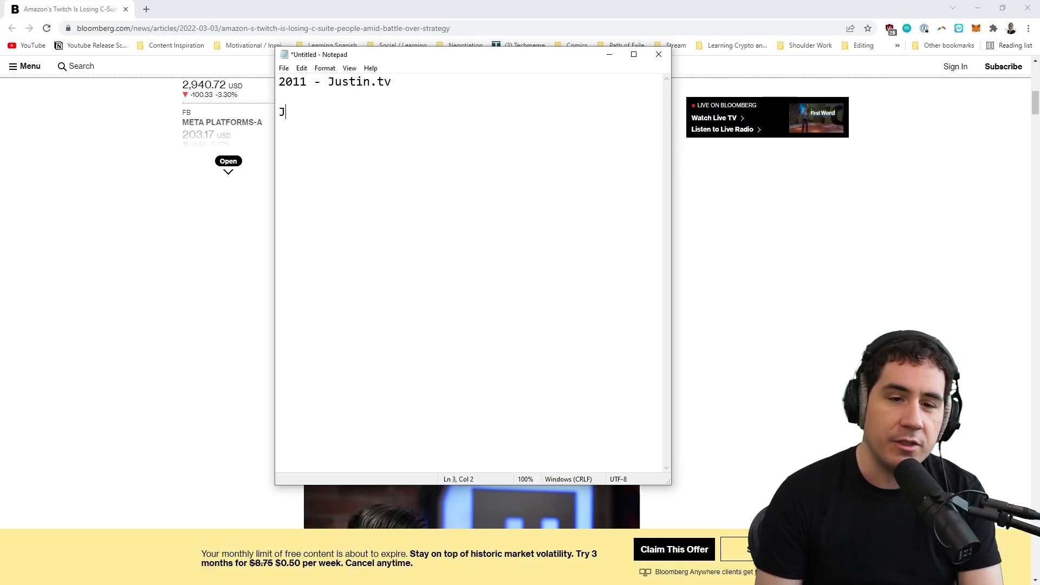
text(ustin.tv --> Twit)
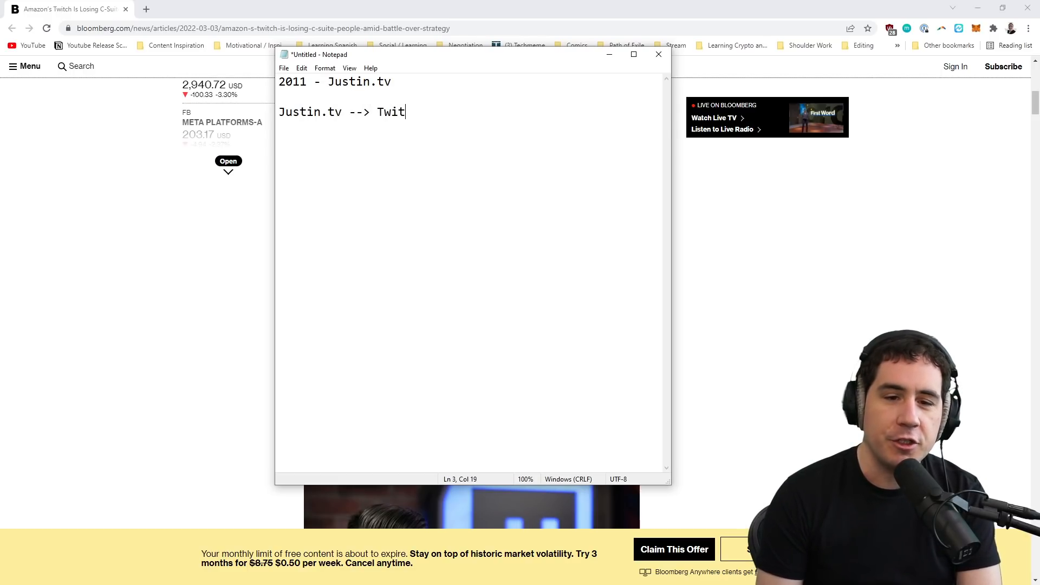
text(ch)
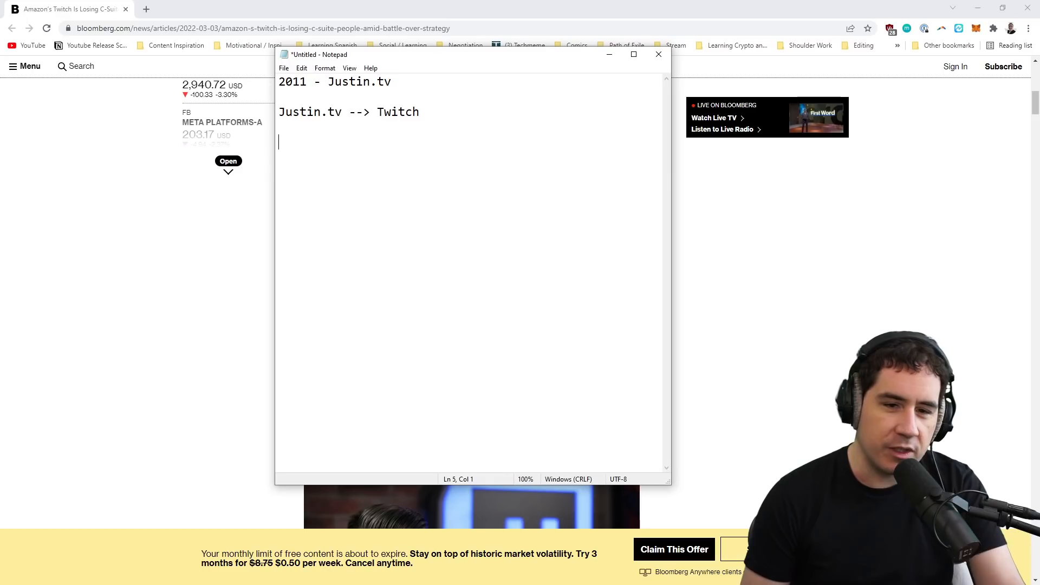
- Note Twitch was video-game focused and excelled at being a niche website for gaming
text(Video)
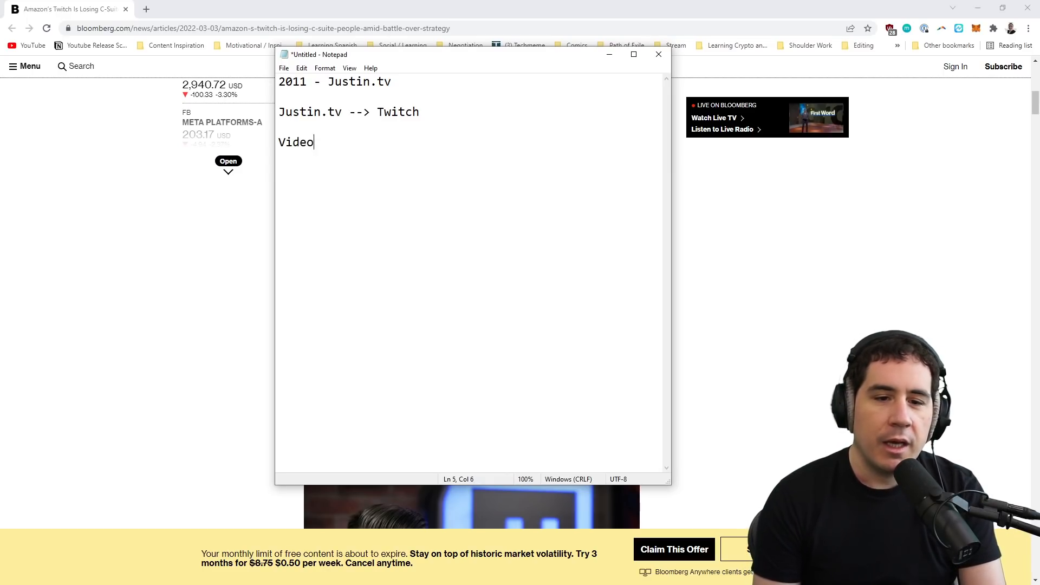
text(-game focused)
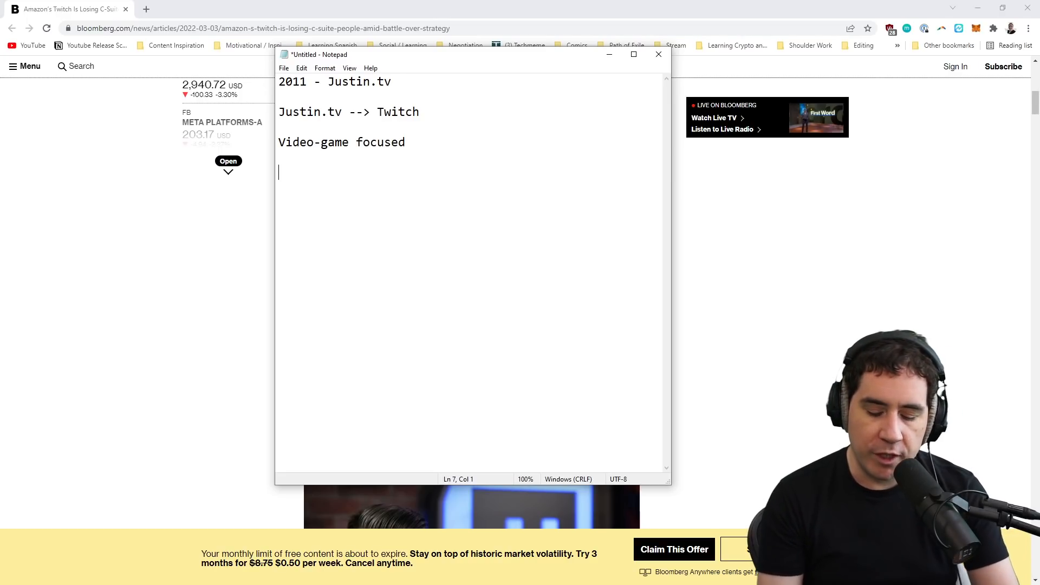
text(Twitch excelled at)
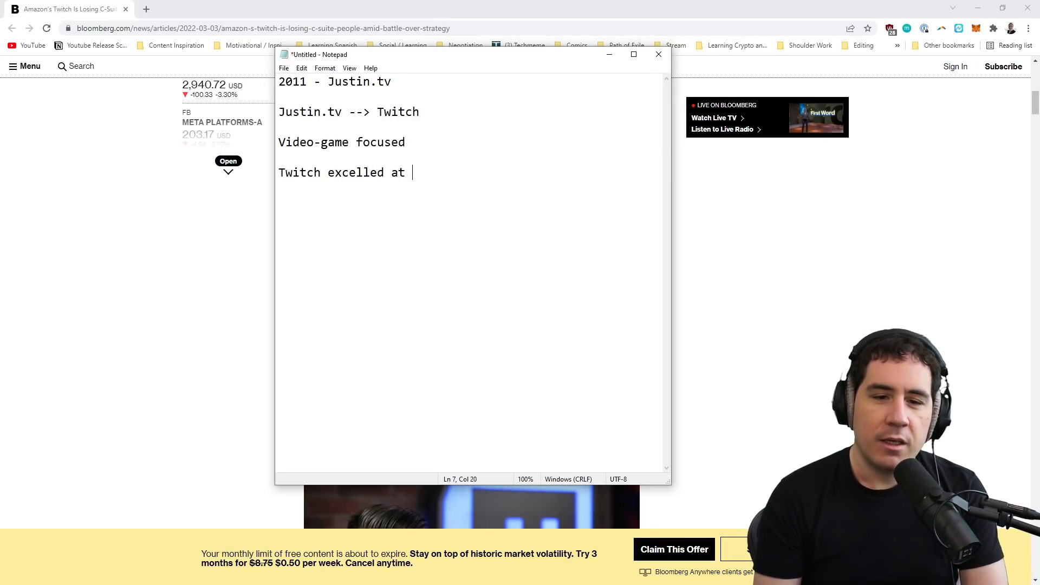
text(- being a niche we)
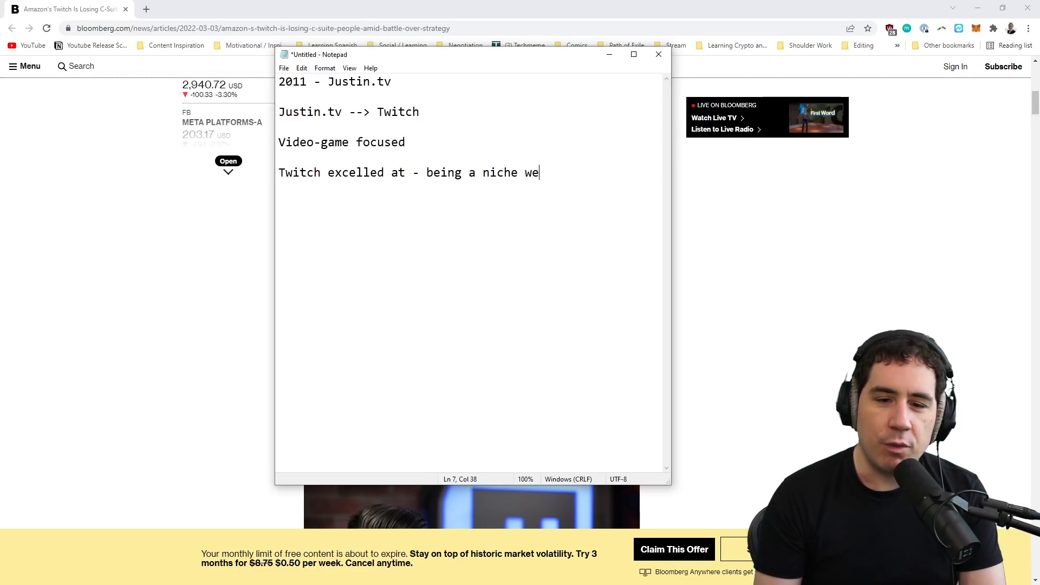
text(bsite for gaming)
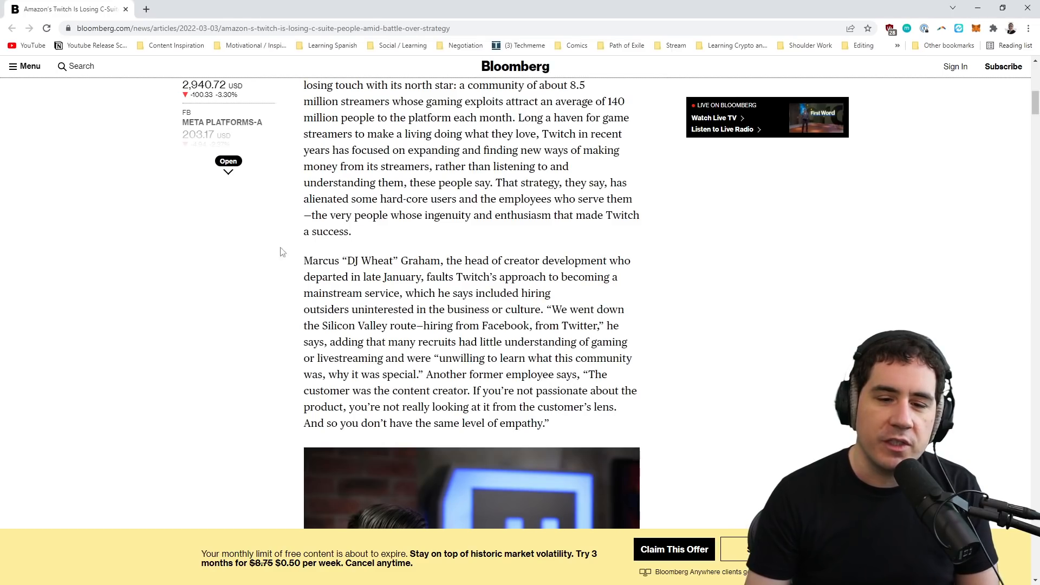
- Scroll through the article's passage on leadership departures and CEO Emmett Shear
scroll(up, 3)
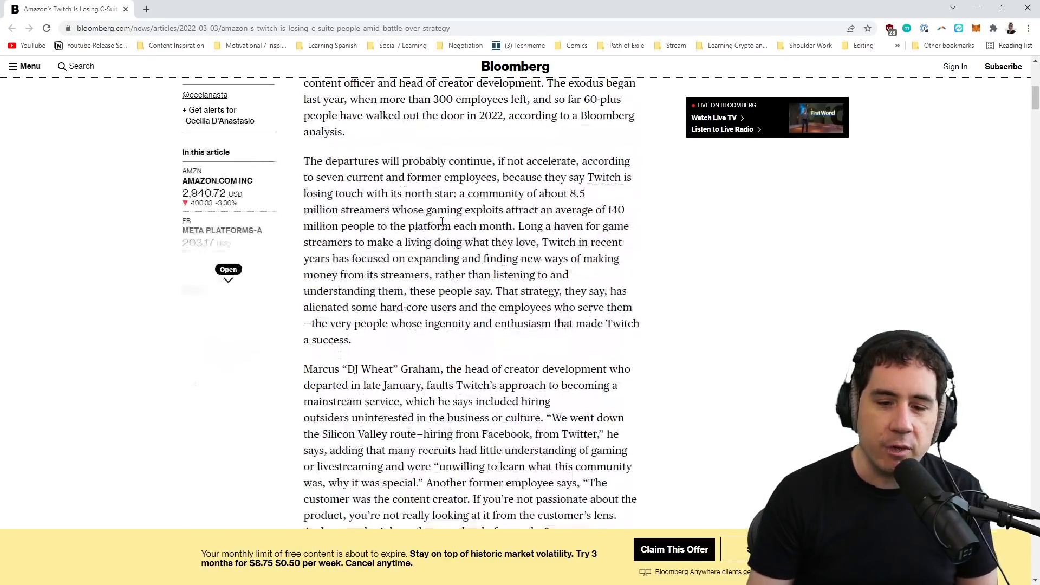
scroll(down, 3)
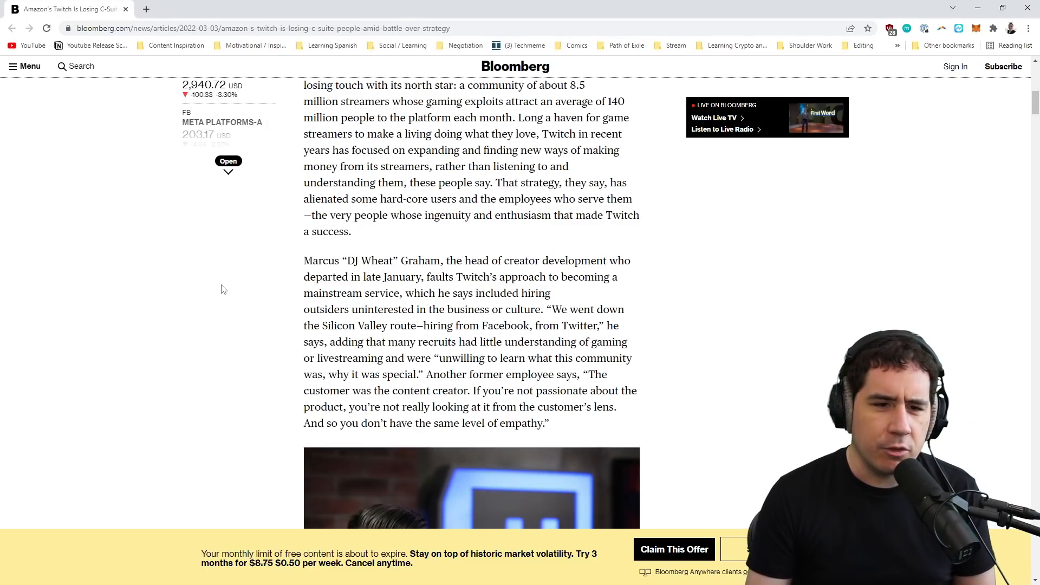
mouse_move(589, 316)
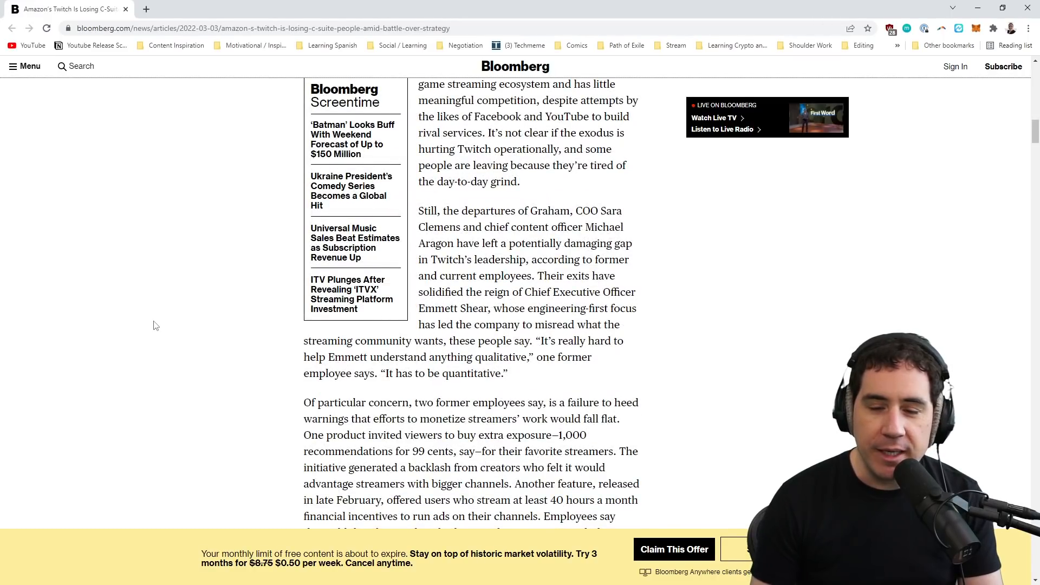
scroll(up, 3)
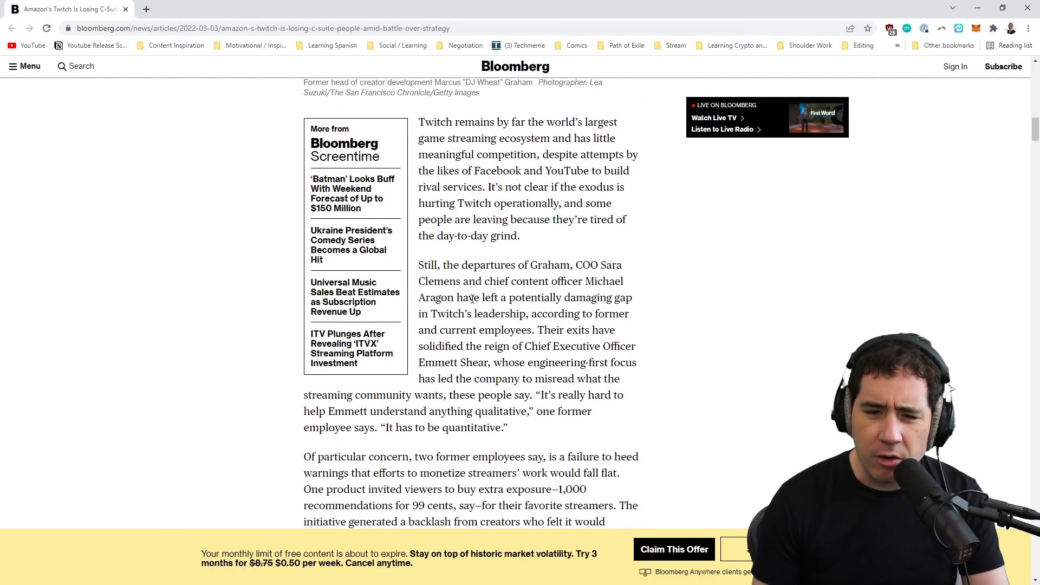
mouse_move(722, 369)
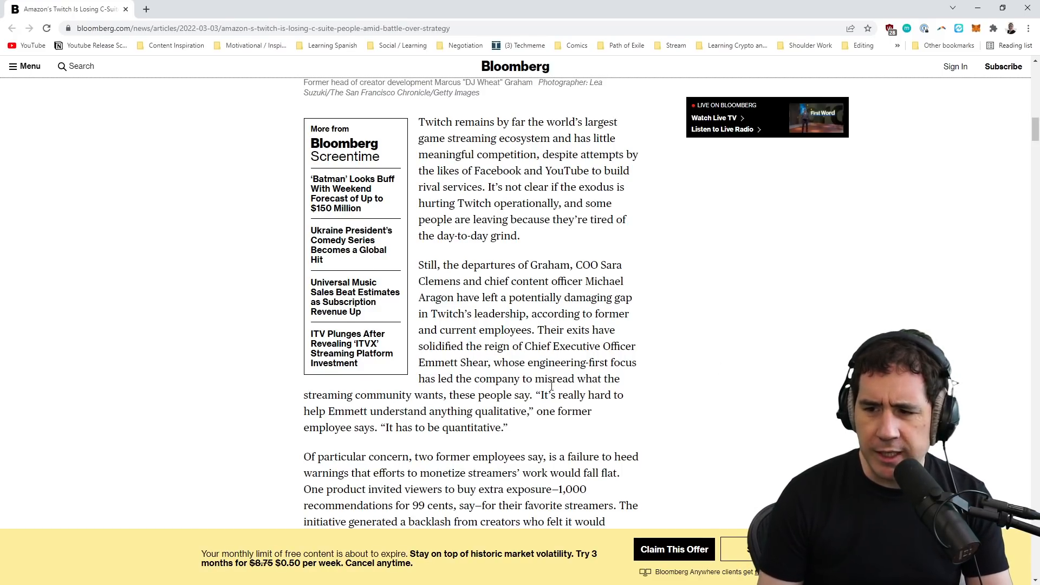
scroll(down, 3)
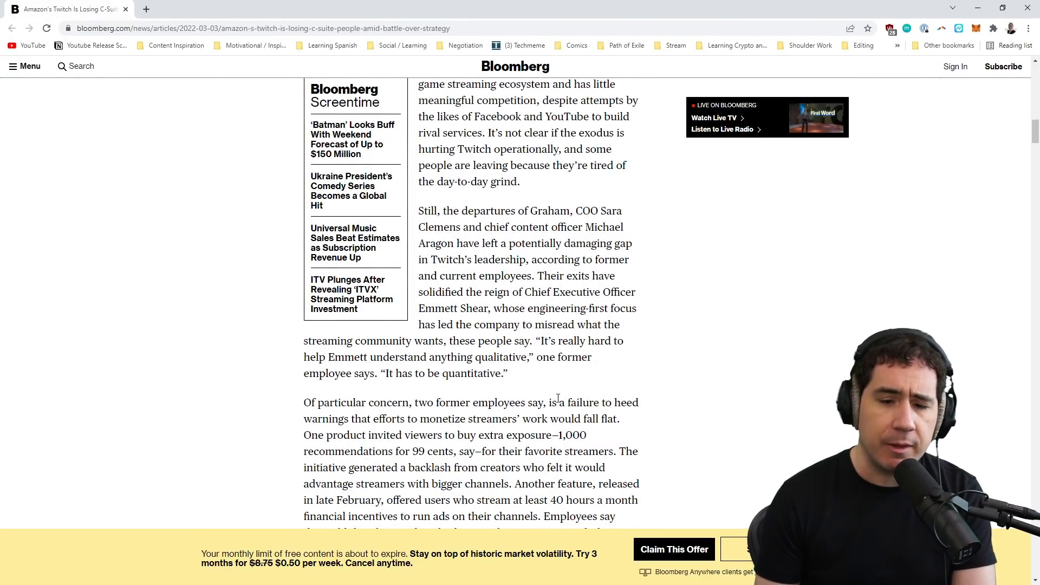
scroll(down, 3)
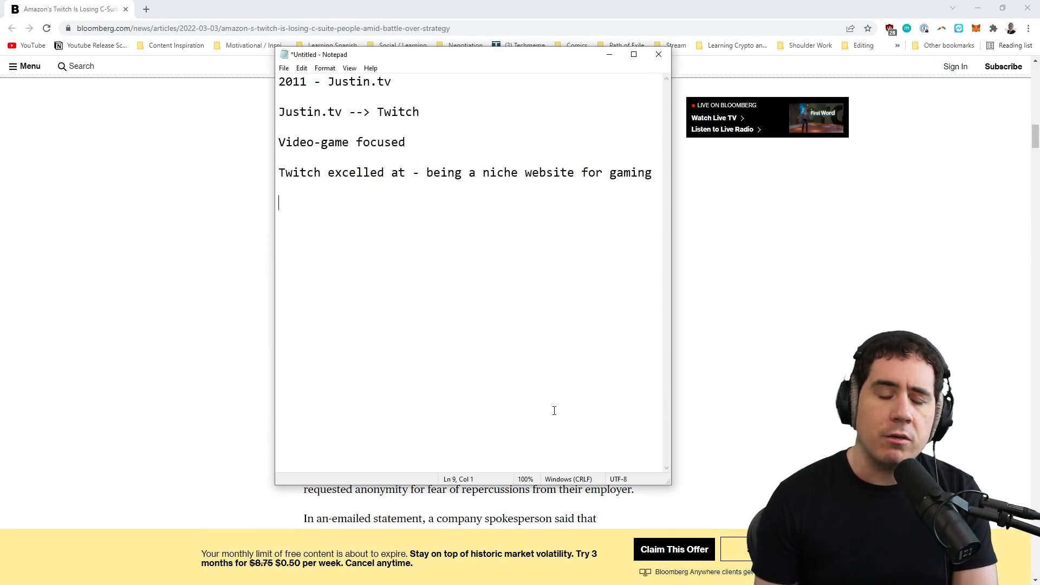
- Note that Amazon bought the company, add a '--' separator, and write 'Emmett Shear' below it
text(Amazon bough thte)
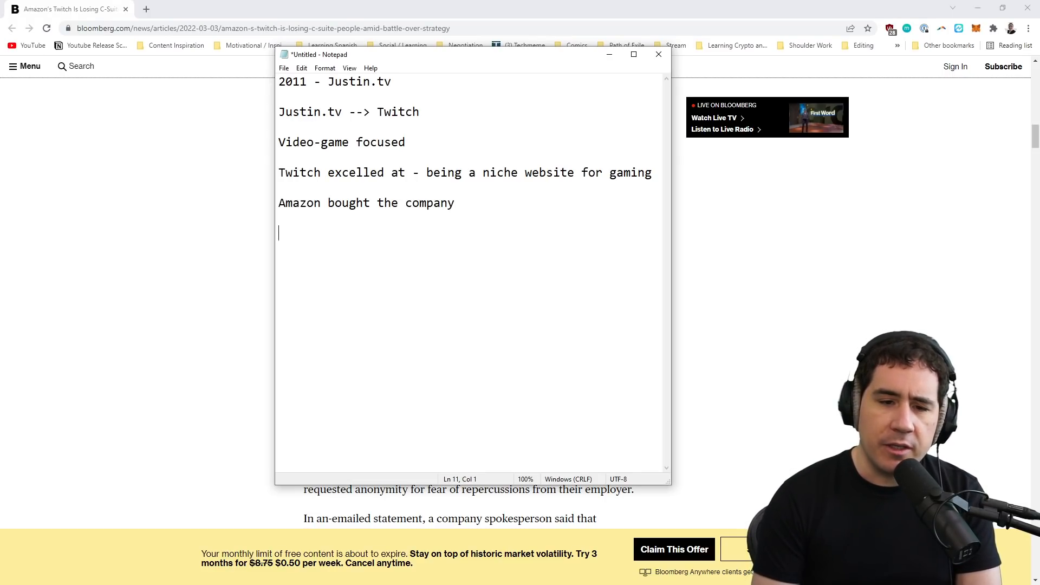
text(--)
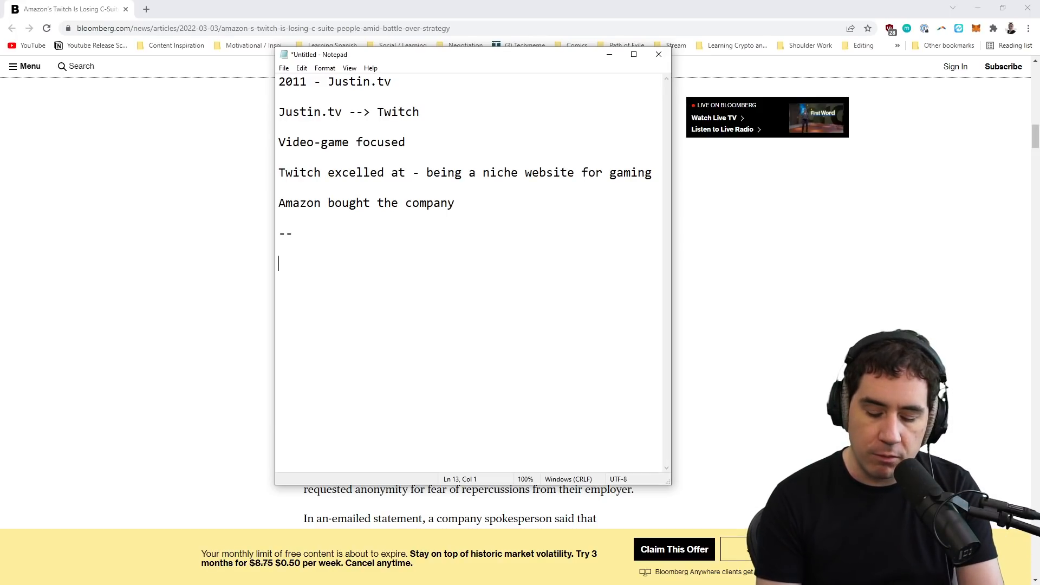
text(Emmett Shear)
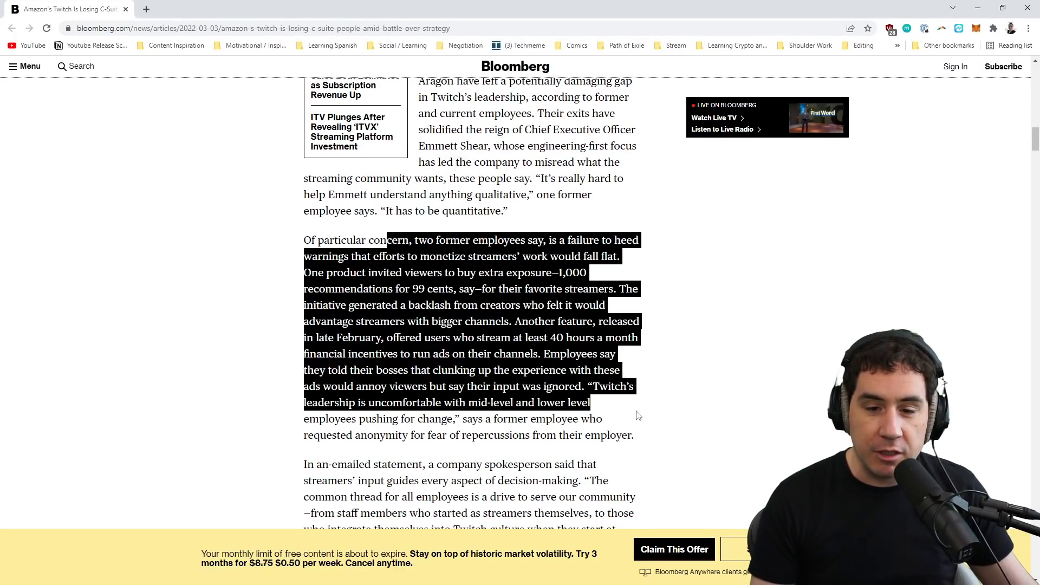
- Bring the Notepad notes back in front of the article
scroll(up, 3)
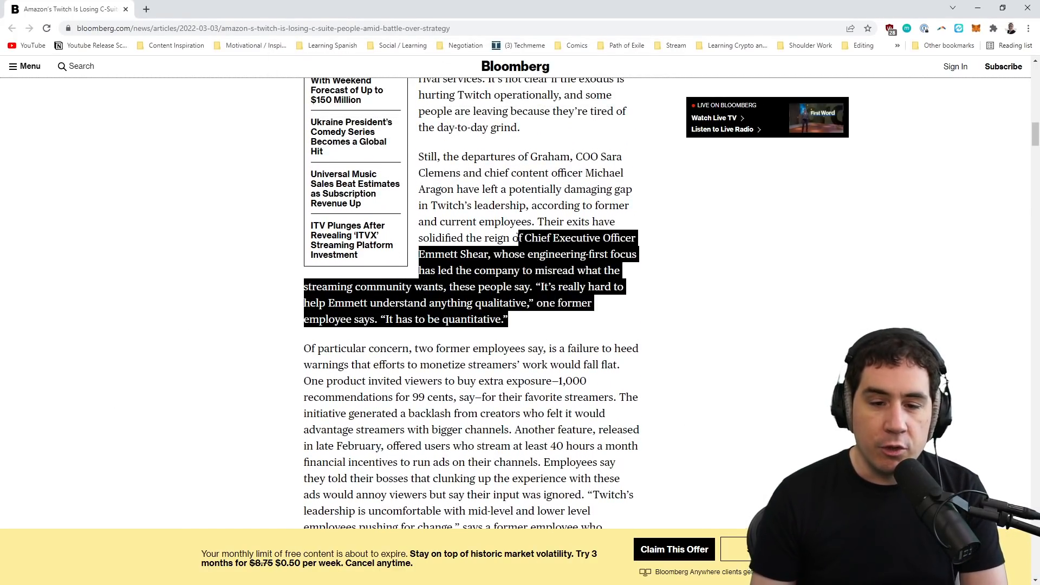
click(561, 332)
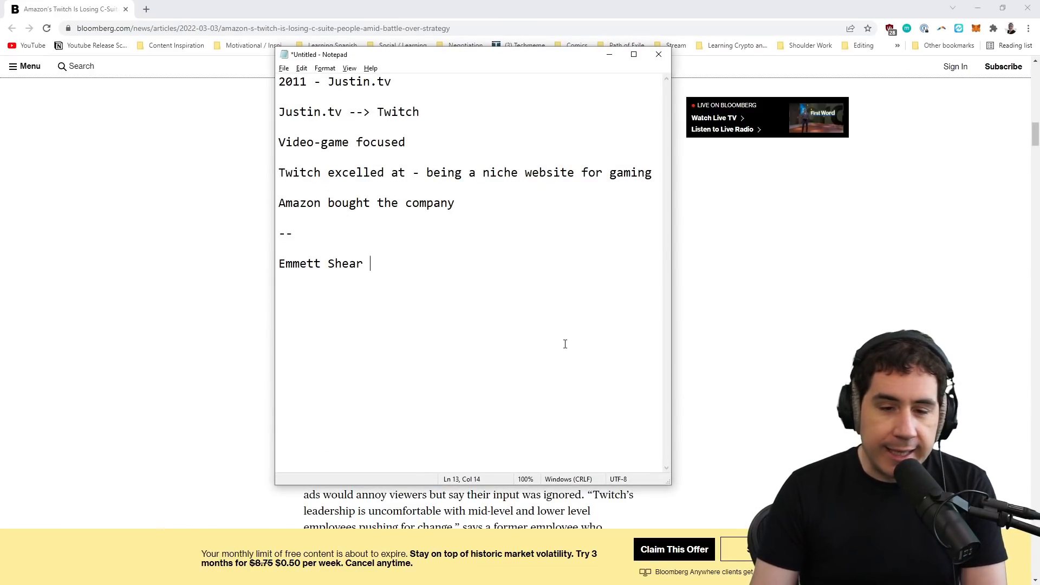
mouse_move(658, 284)
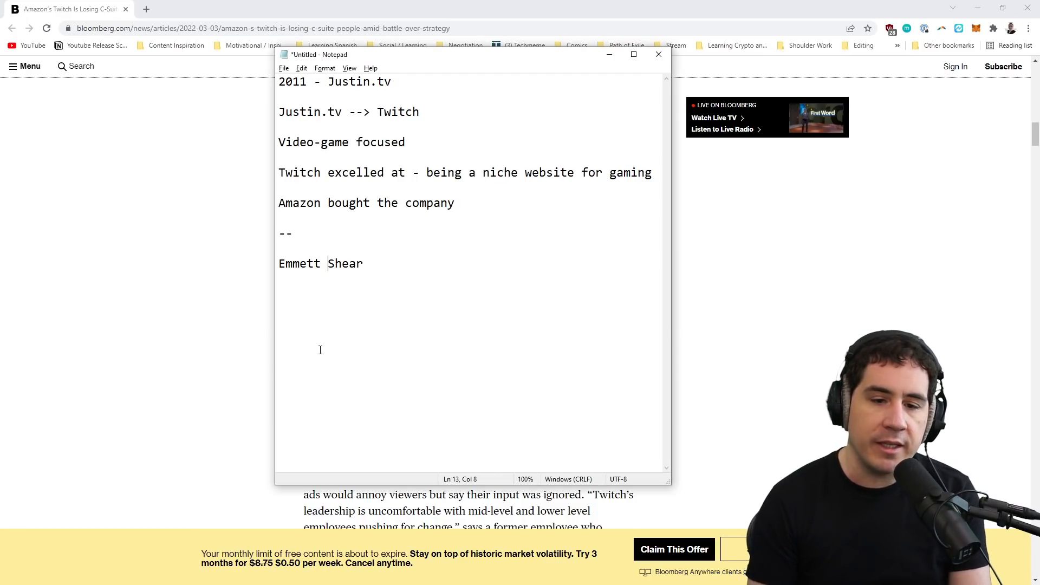
- Write the heading 'Why did Amazon buy Twitch' and start point 1 on Amazon Prime
text(Why)
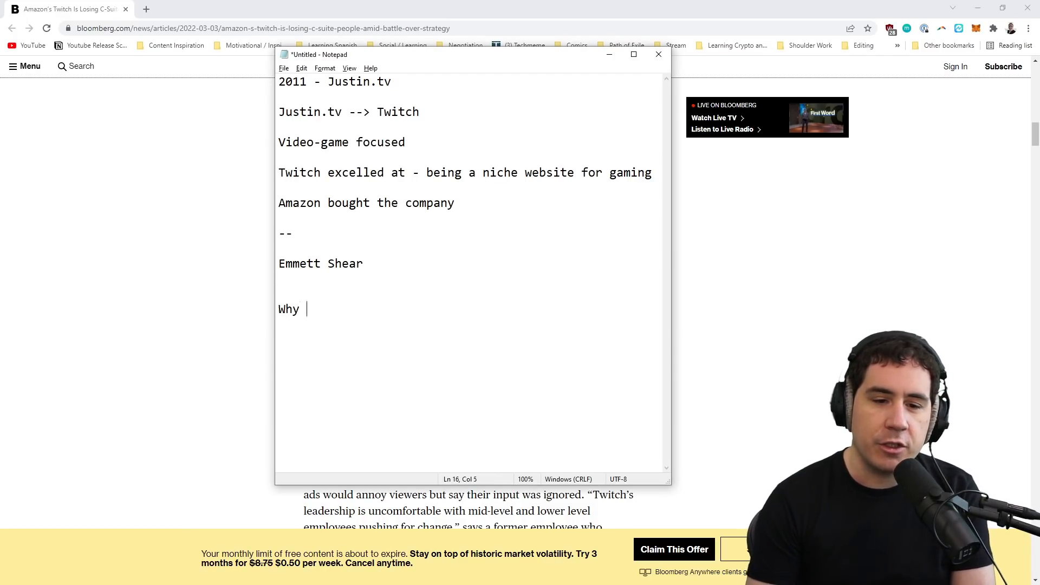
text(did Amazon buy Twitch)
text(1))
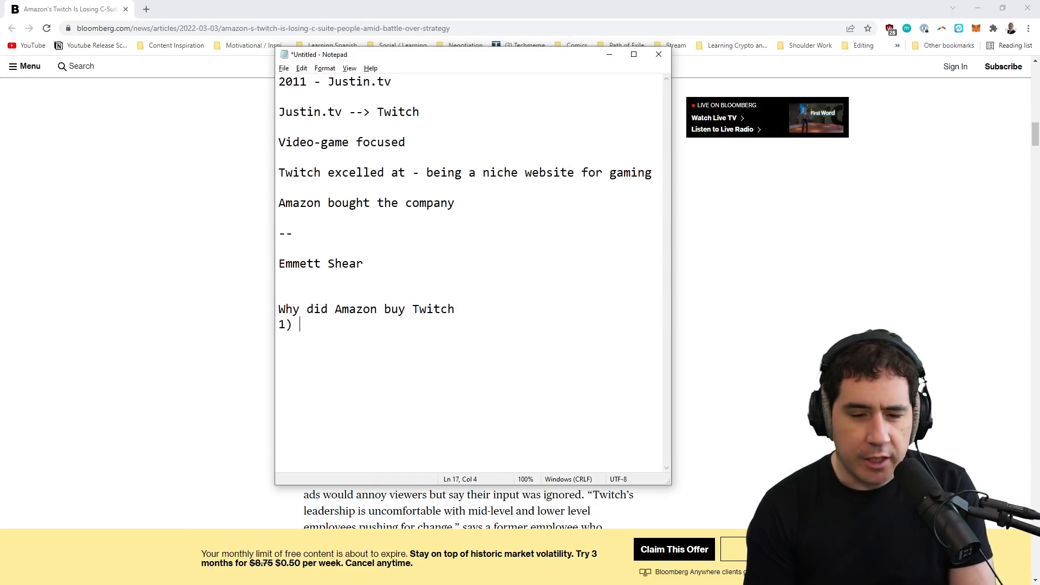
text(Amazon Prime -)
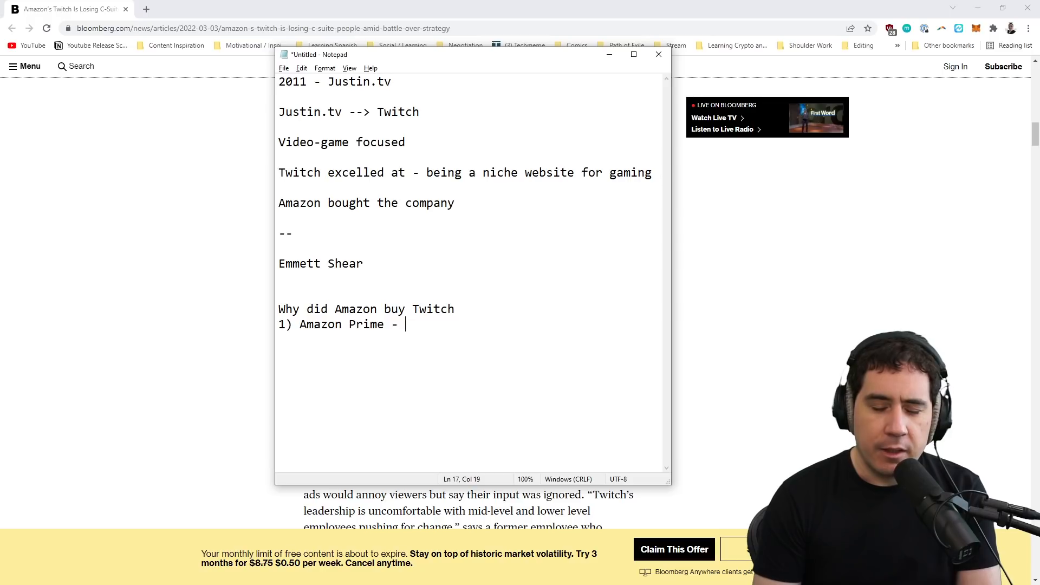
text(and they see it)
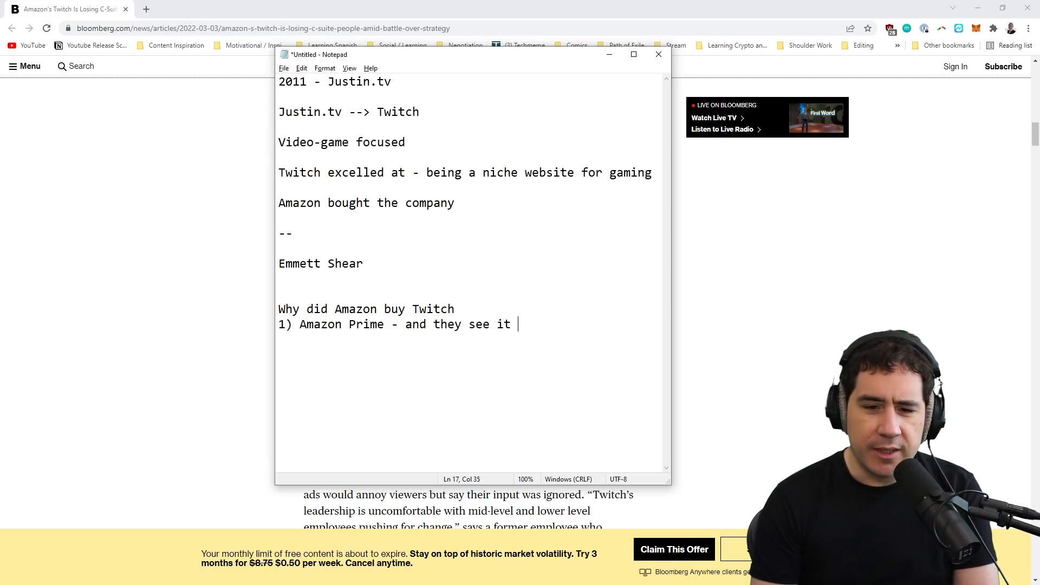
text((saw it) as a viable means of ge)
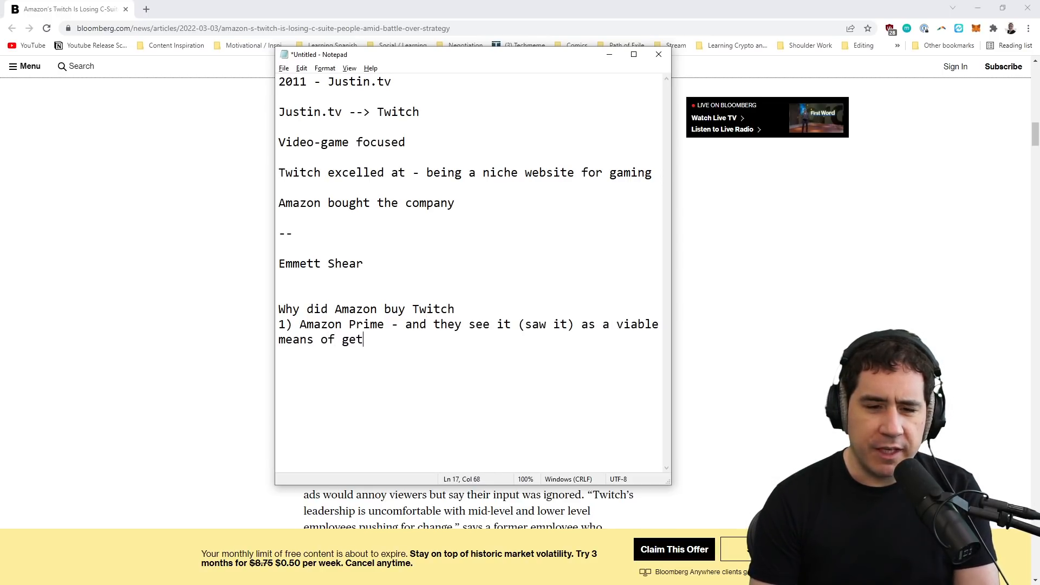
- Finish point 1: a viable means of getting young people to subscribe to Prime
text(ting people (youhng peop)
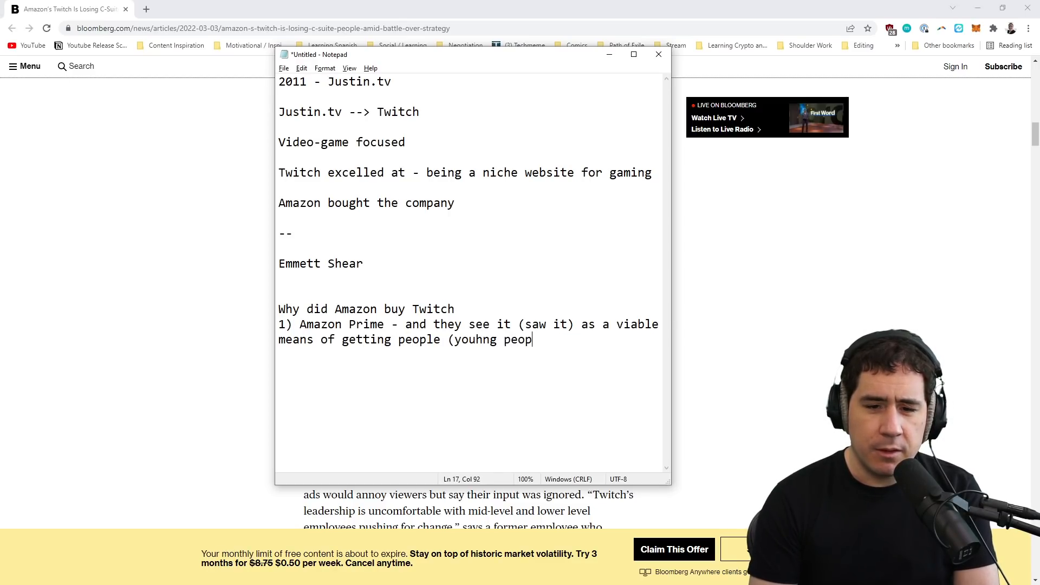
text(young peopl)
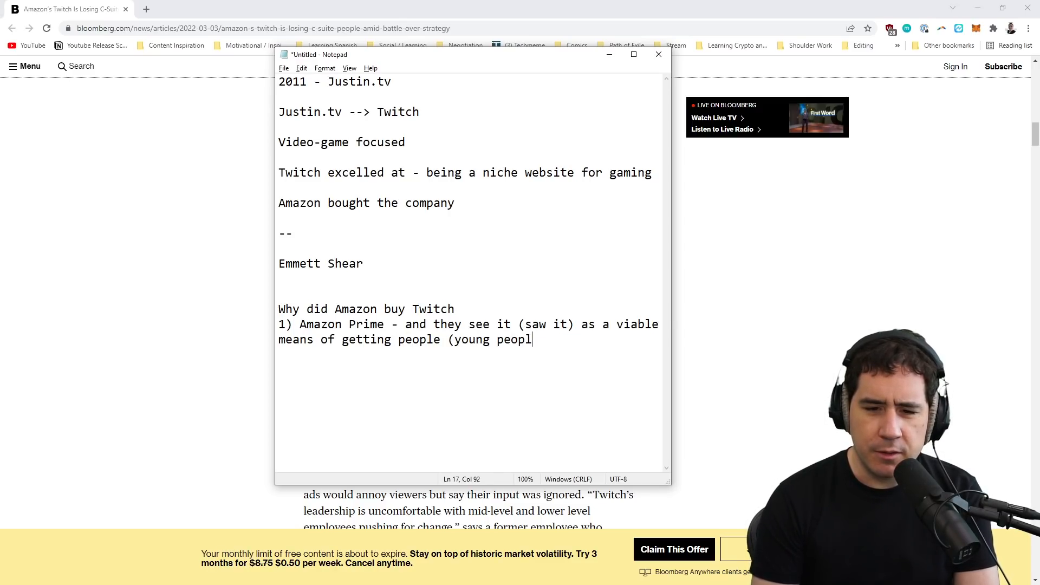
text(e) to subscribe to p)
text(2))
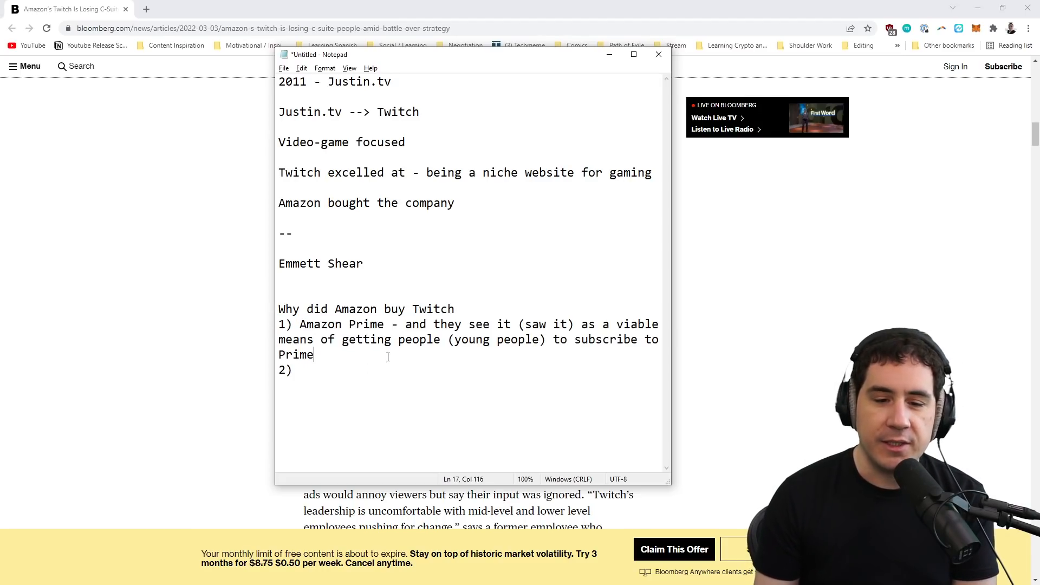
- Write point 2: CDN "Content Delivery Network" - innovative/unique design
click(304, 325)
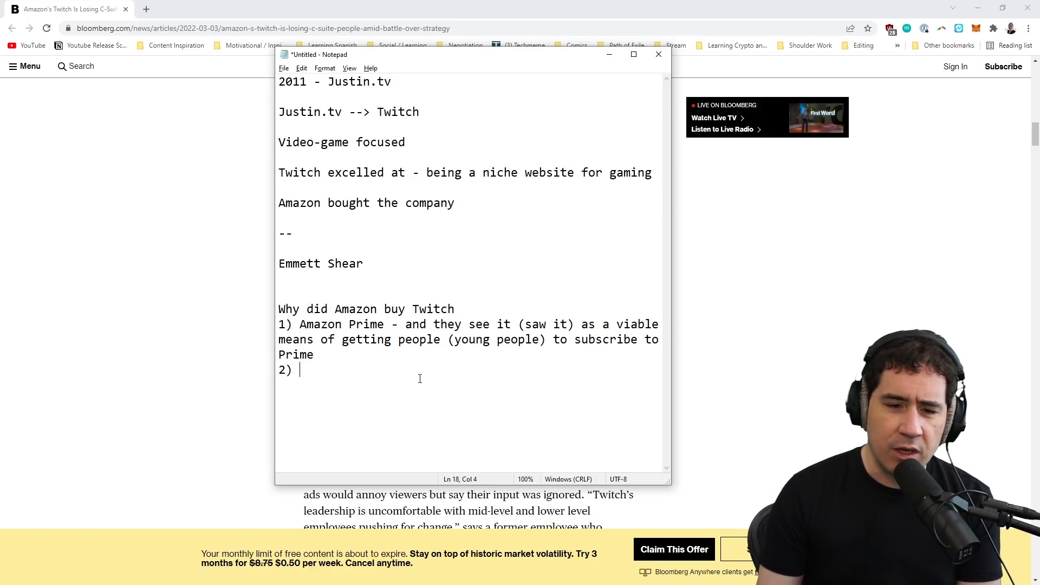
text(CDN "Content Deliver)
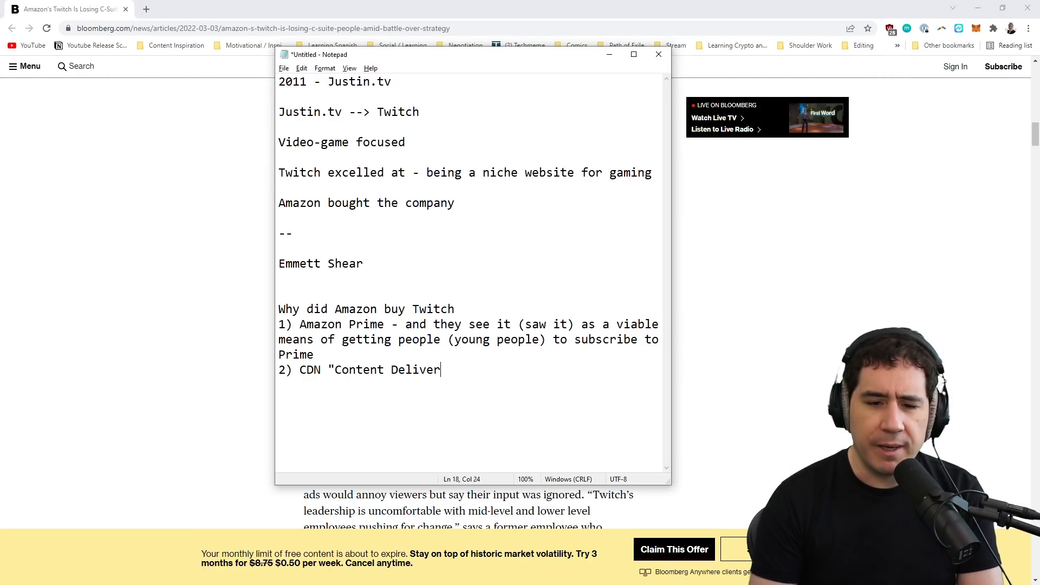
text(y Network")
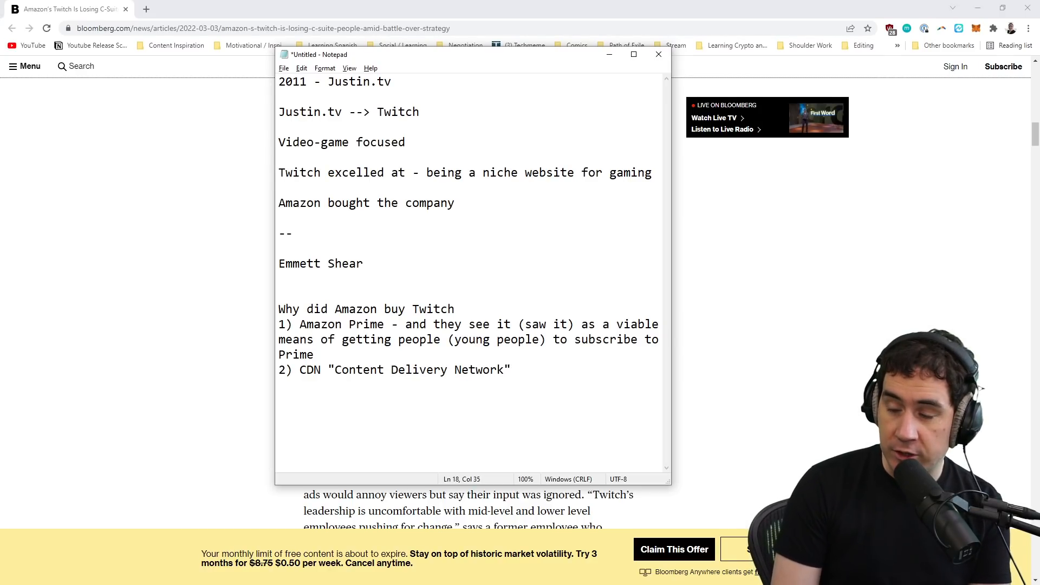
text(-)
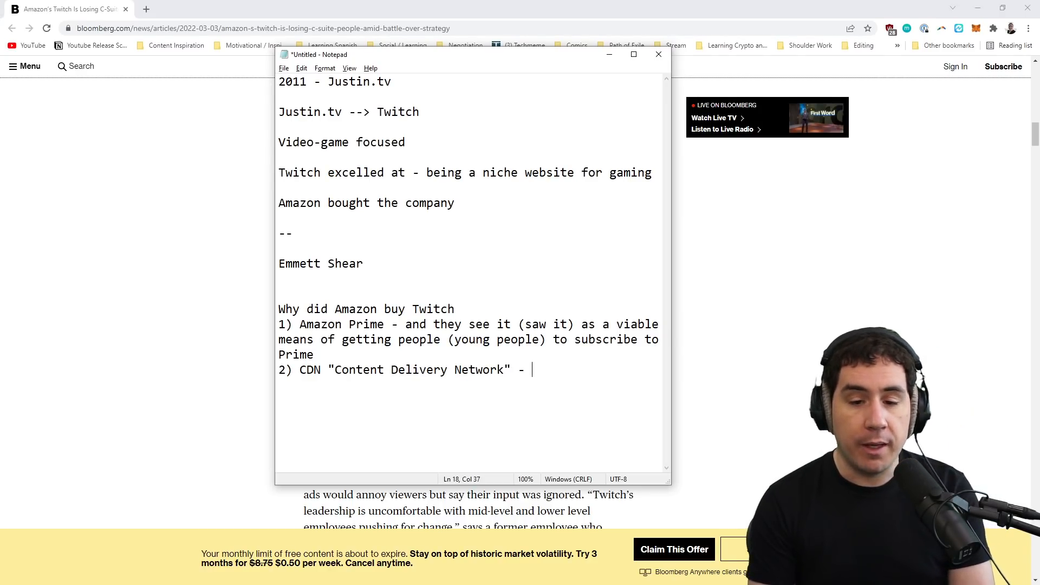
text(innovative/uniqu)
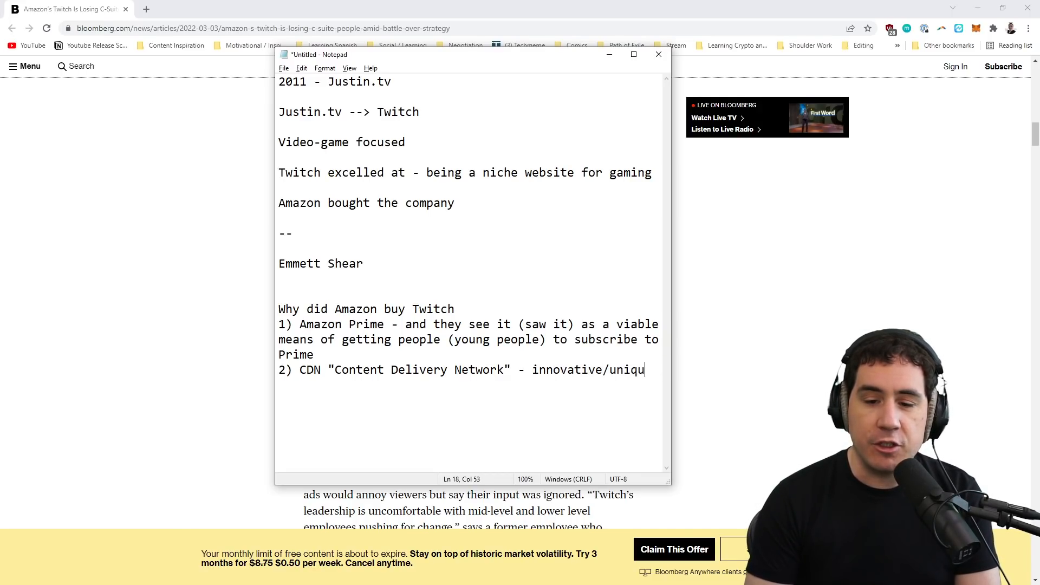
text(e design)
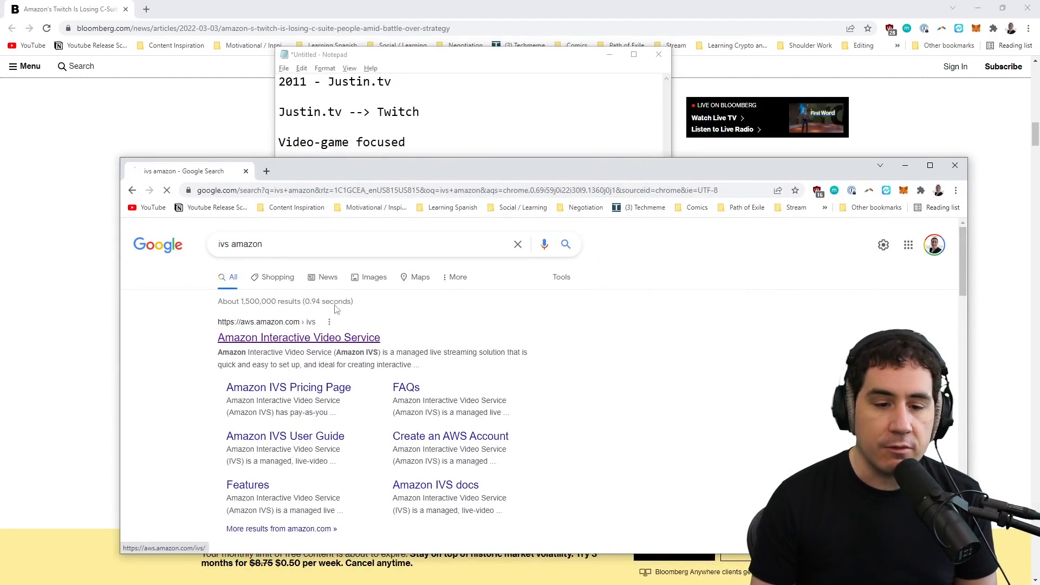
- Open the Amazon Interactive Video Service result and review the aws.amazon.com/ivs page
click(298, 337)
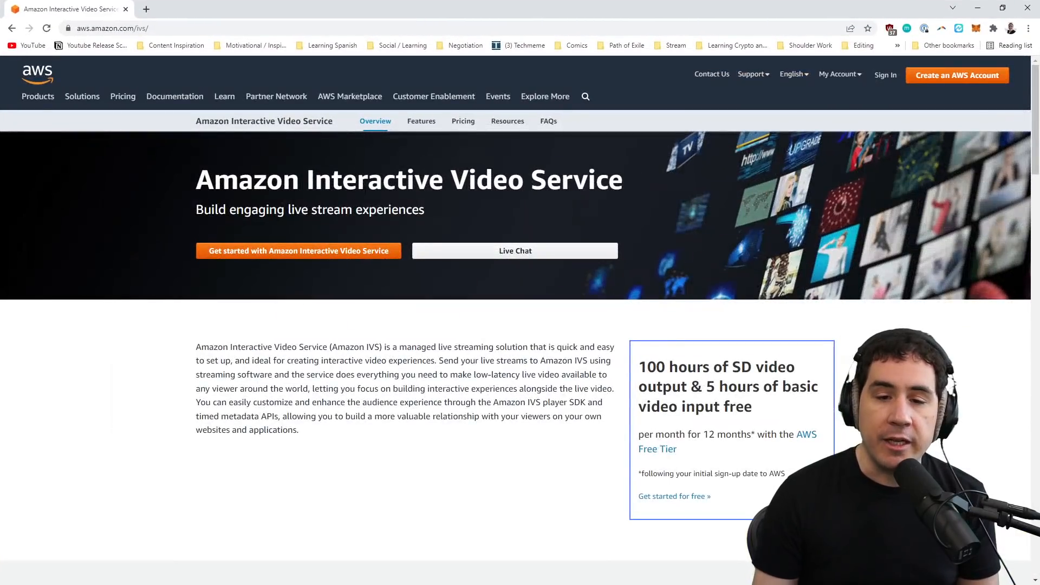
mouse_move(430, 221)
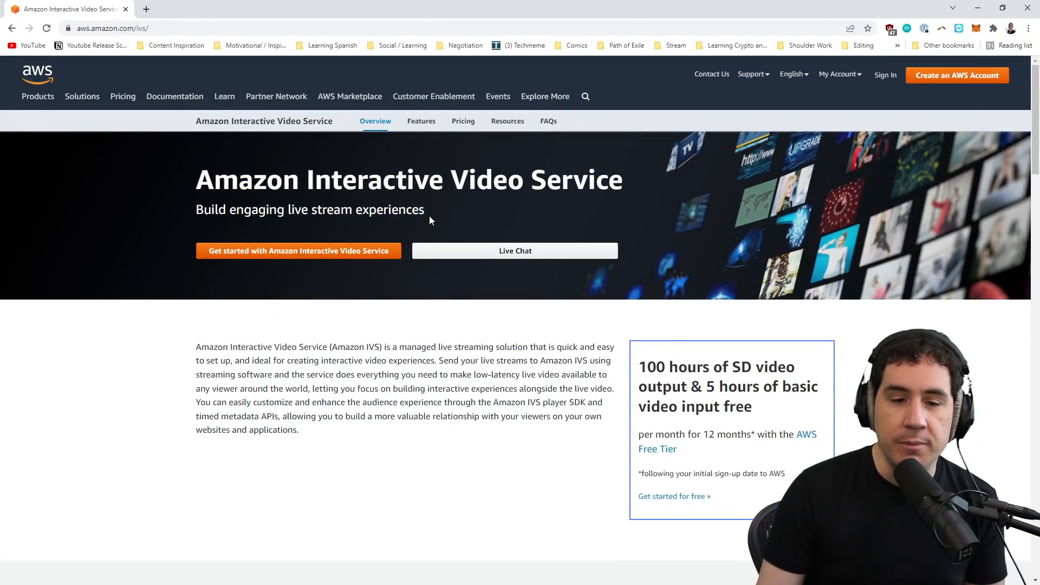
mouse_move(362, 251)
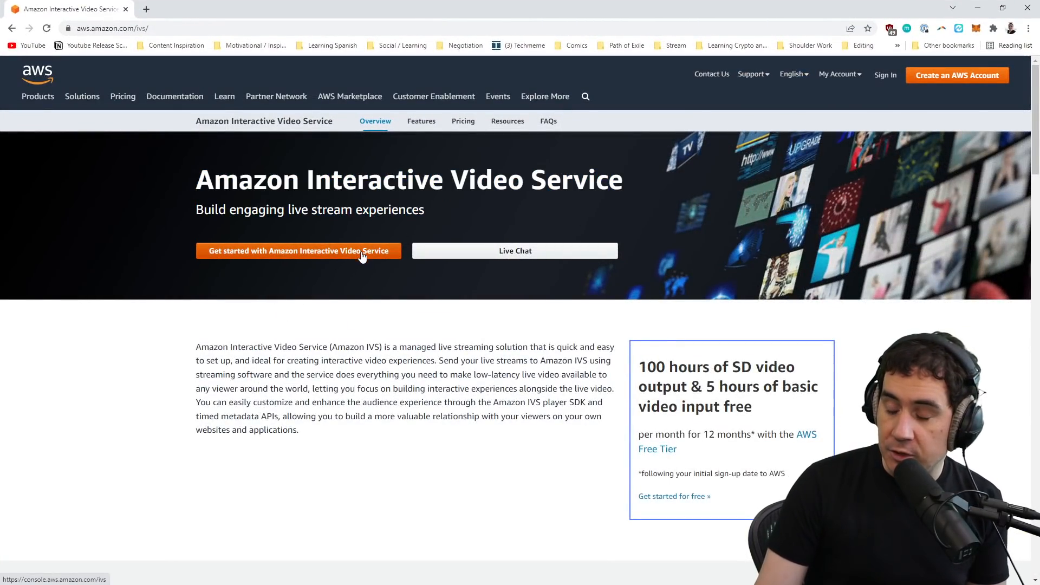
mouse_move(400, 284)
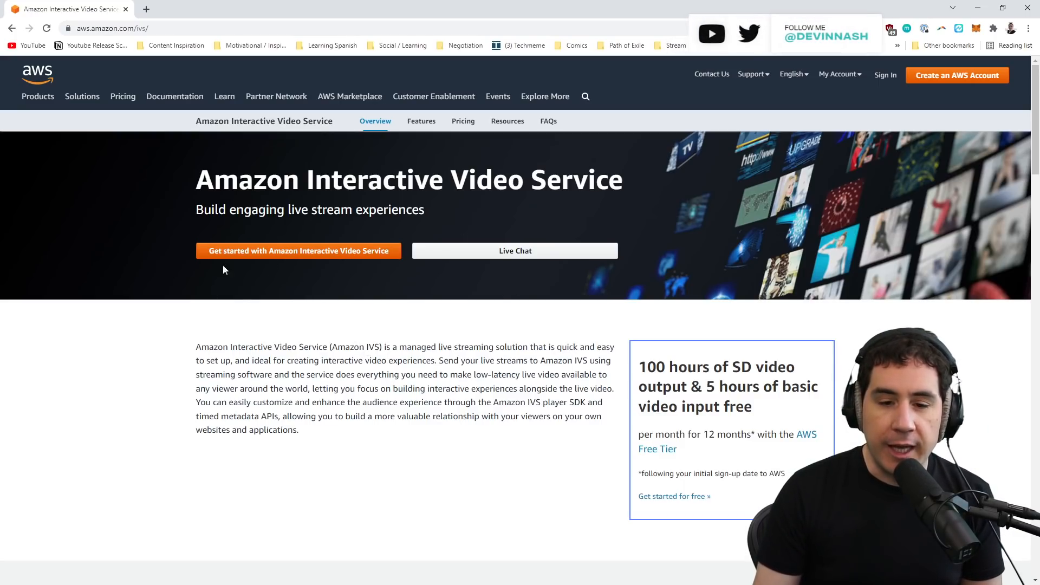
mouse_move(208, 301)
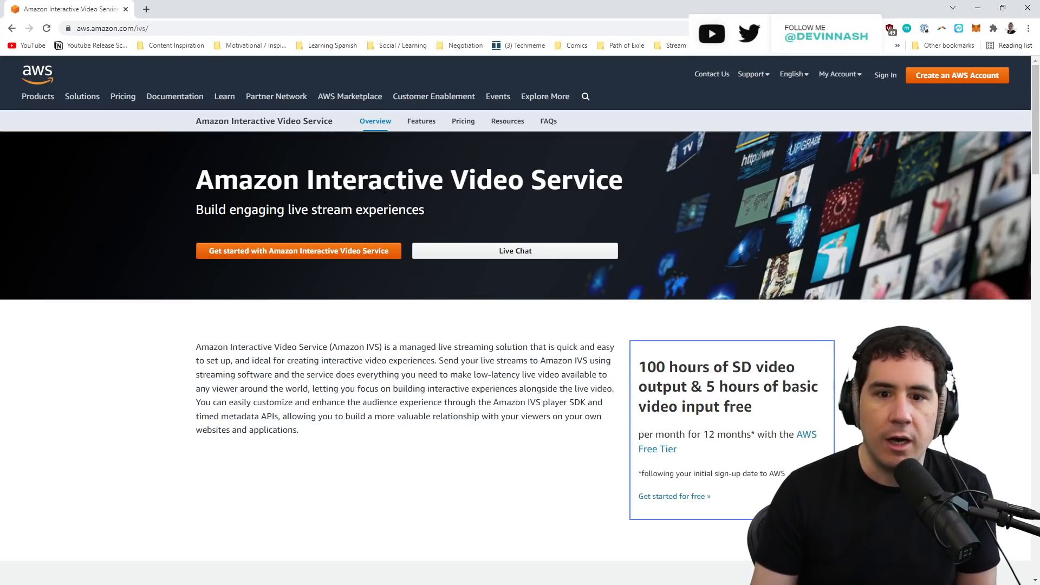
mouse_move(298, 251)
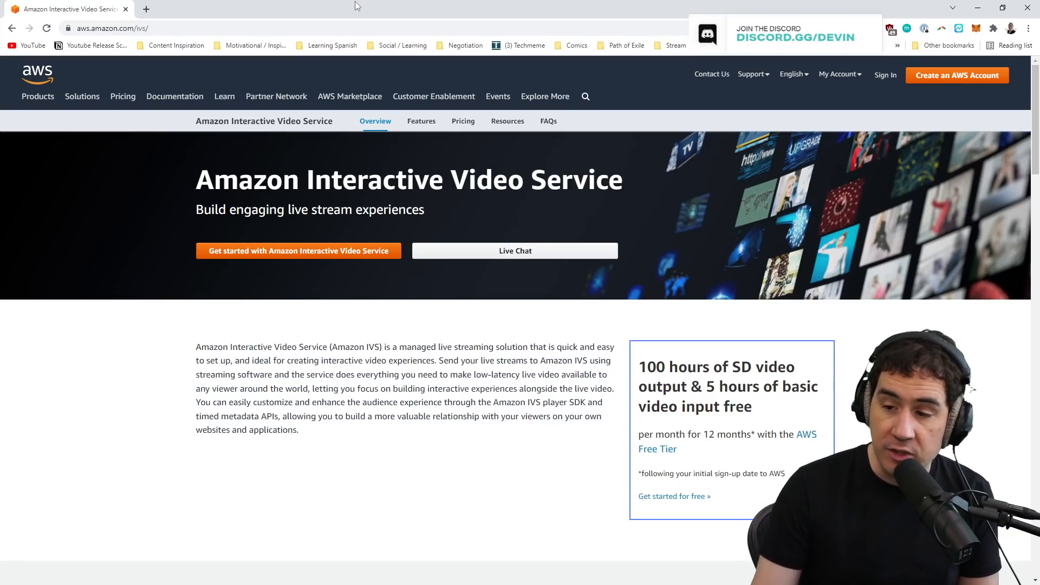
mouse_move(146, 243)
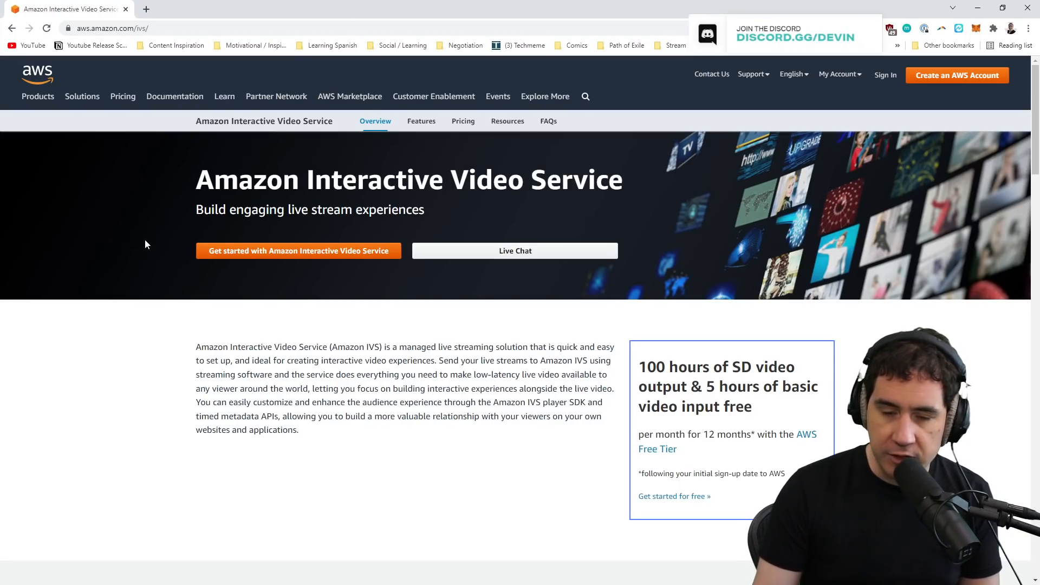
click(336, 28)
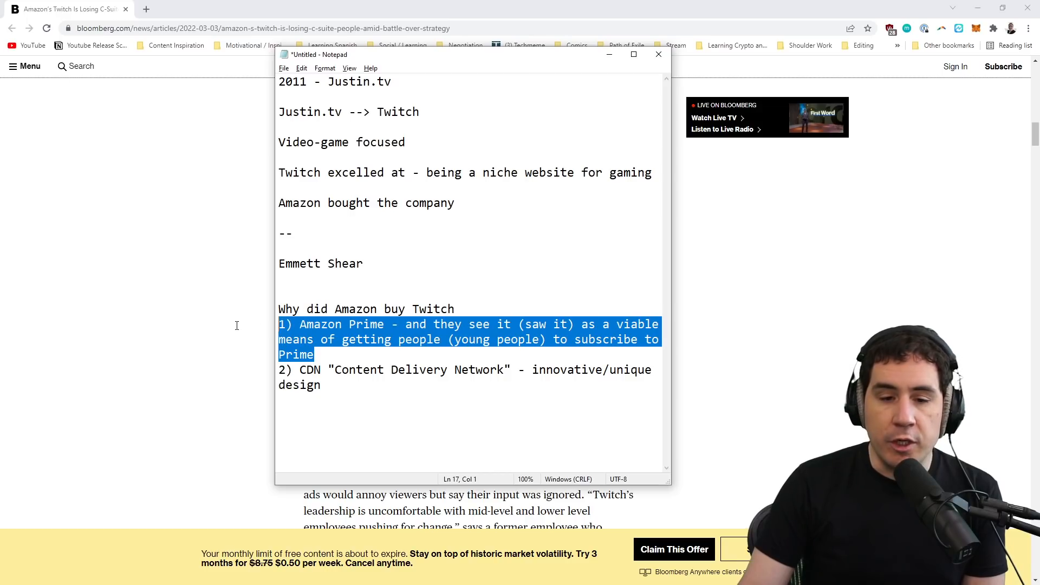
- Deselect the first reason's text in Notepad to continue below the list
click(372, 360)
text(-- IRL)
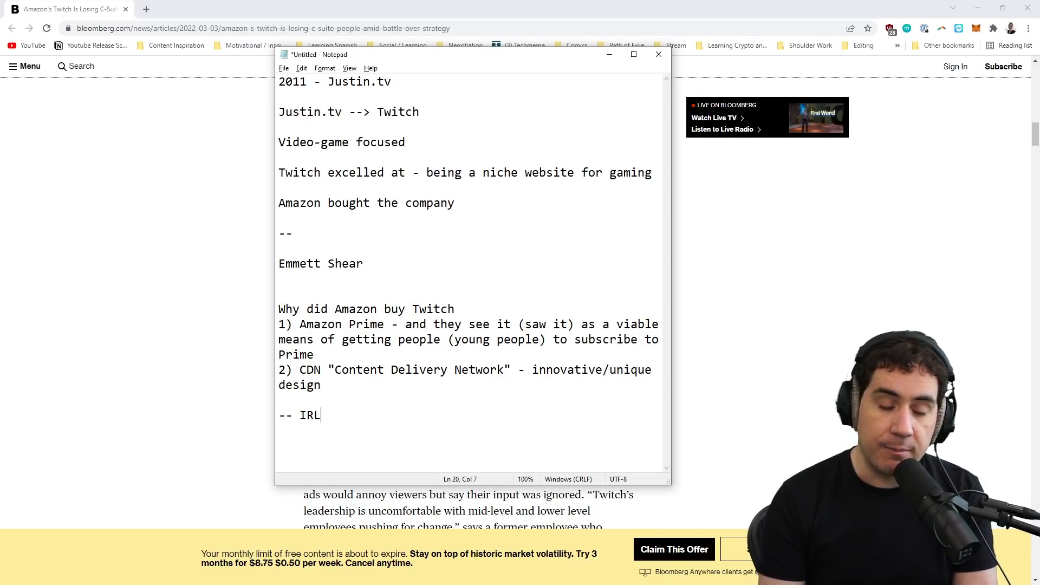
- Make the new section heading read '-- Introduction of IRL'
text(Introducti)
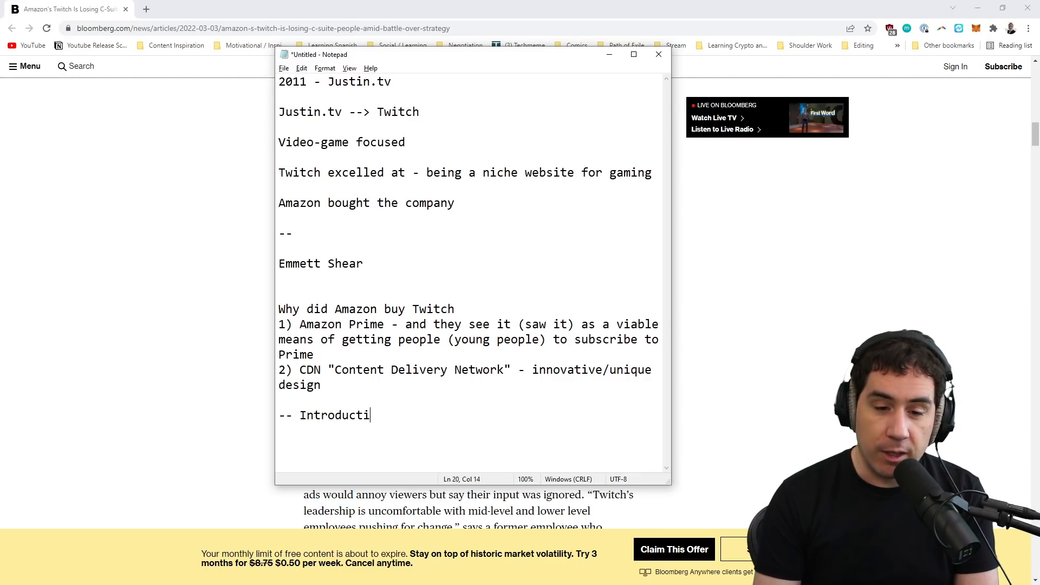
text(on of IRL)
click(472, 264)
text( -)
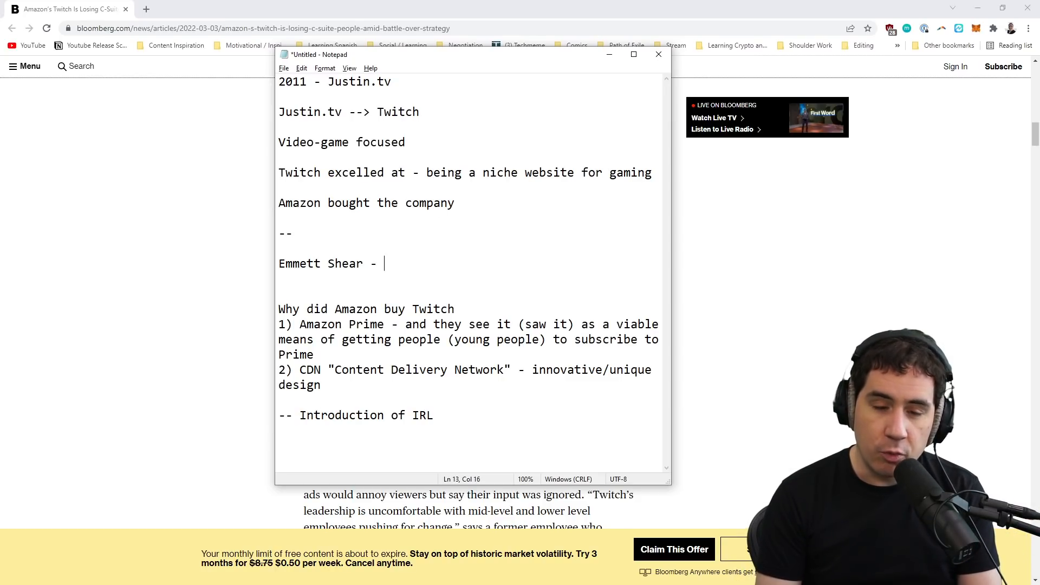
- Complete the Emmett Shear line as 'Technological Founder - become CEO' in the Notepad notes
text(Technological Founder)
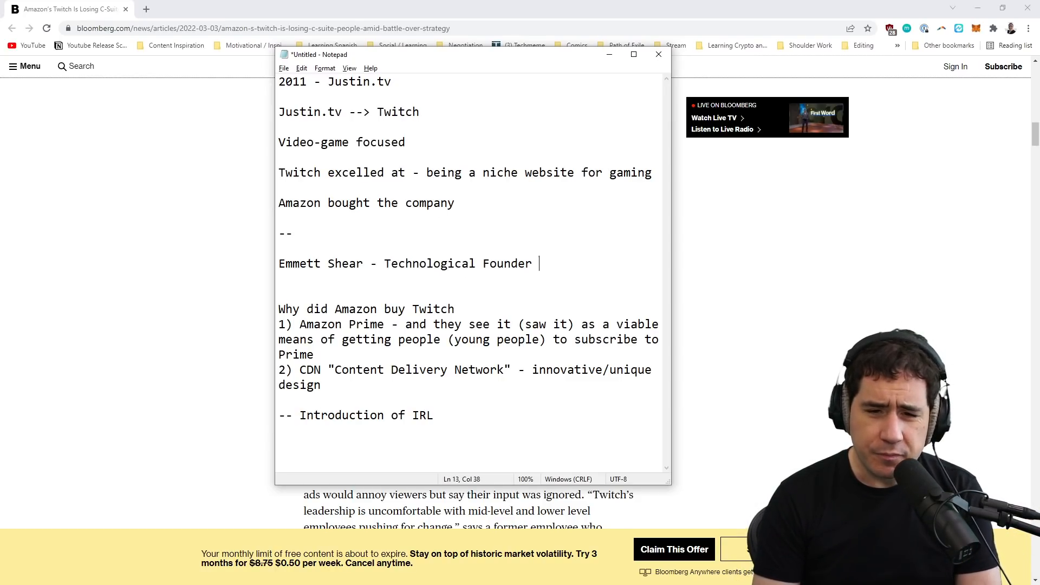
text(- become CEO)
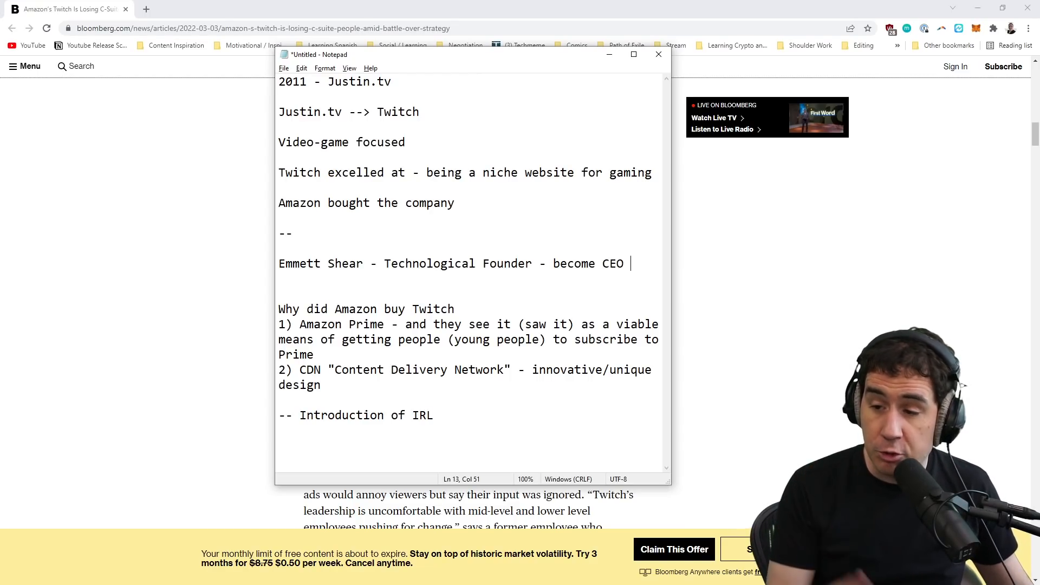
mouse_move(201, 121)
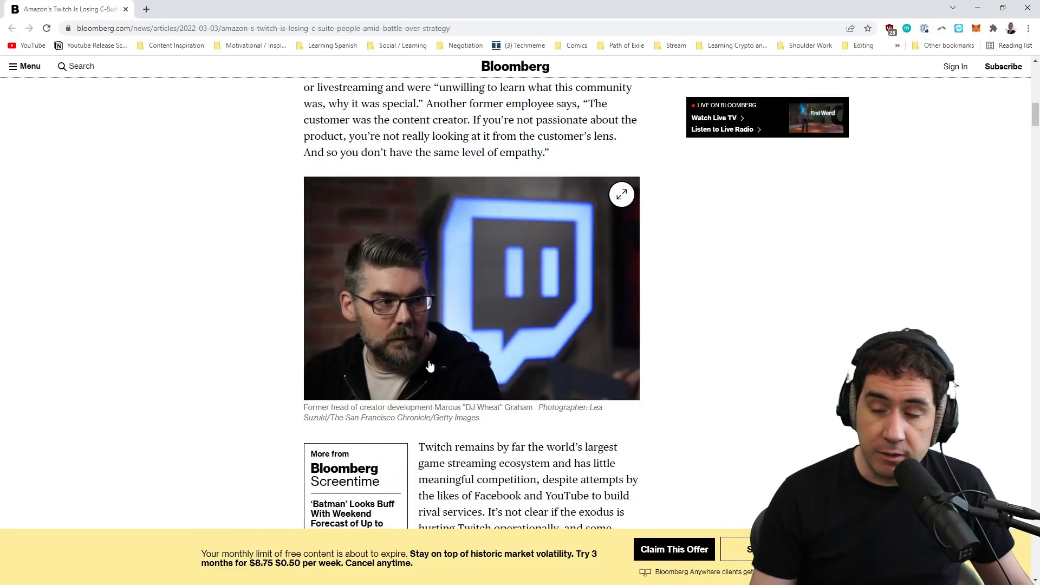
- Scroll the article past Graham's photo to the Graham, Clemens and Aragon departures paragraph
scroll(down, 3)
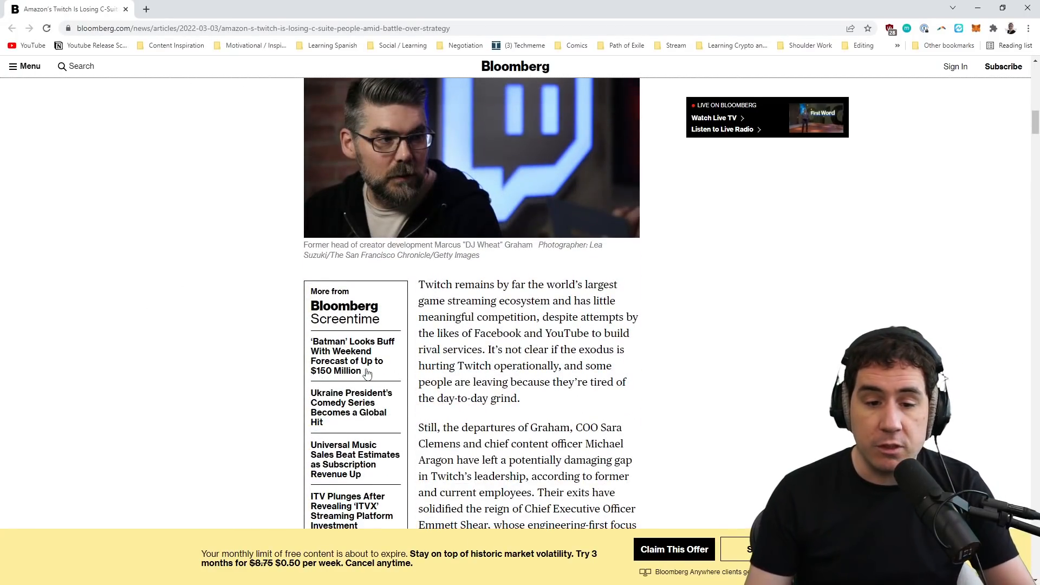
scroll(up, 3)
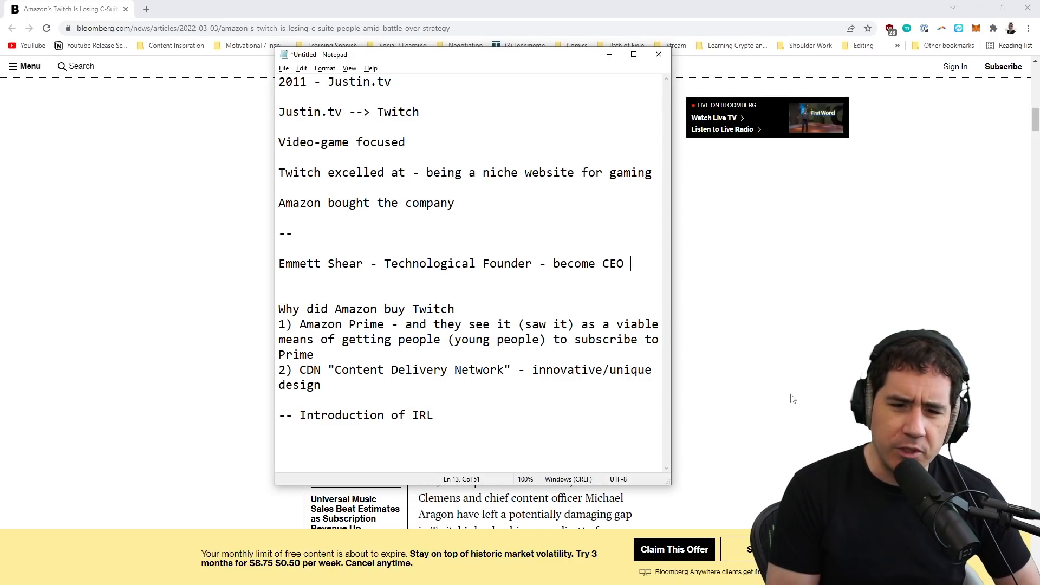
mouse_move(403, 280)
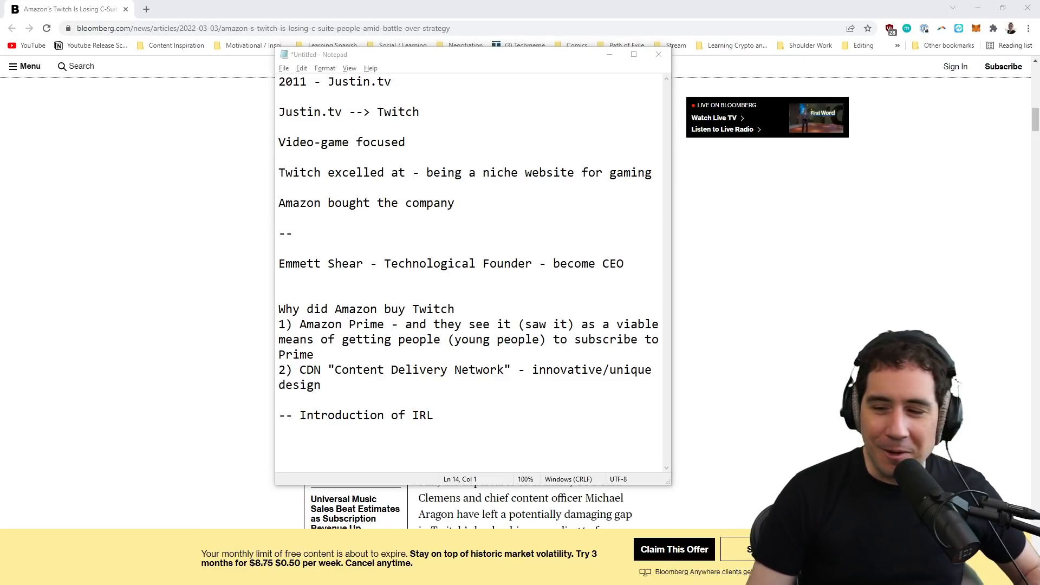
- Move through the Notepad notes — below Shear's entry, before Introduction of IRL, the end — without editing
click(327, 385)
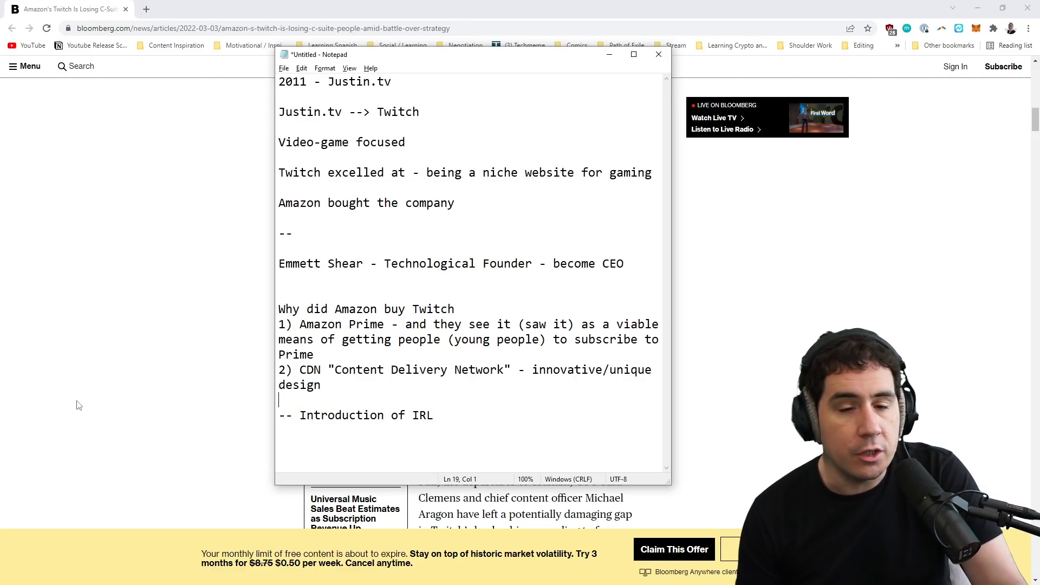
click(376, 278)
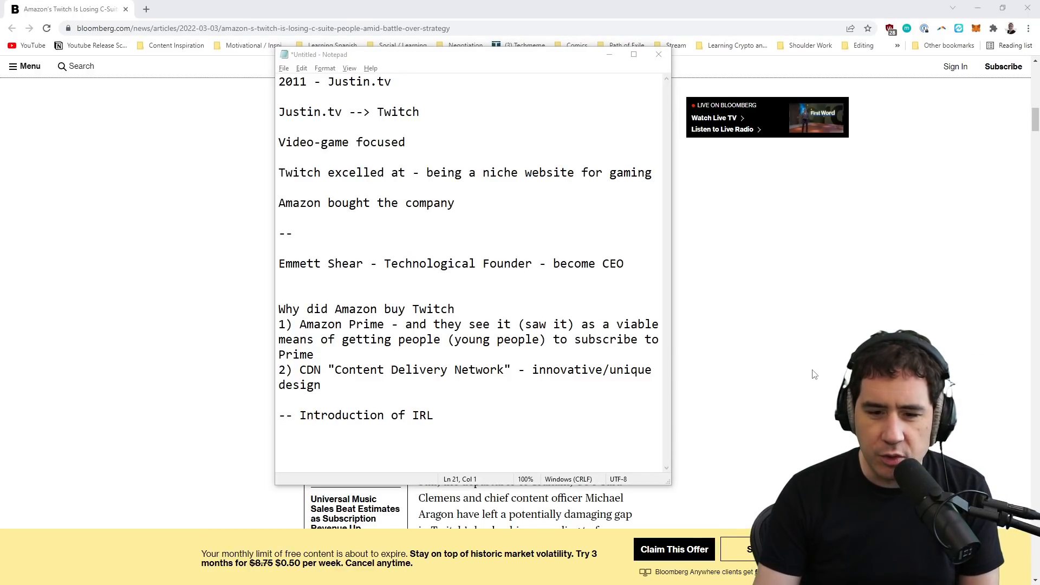
click(556, 398)
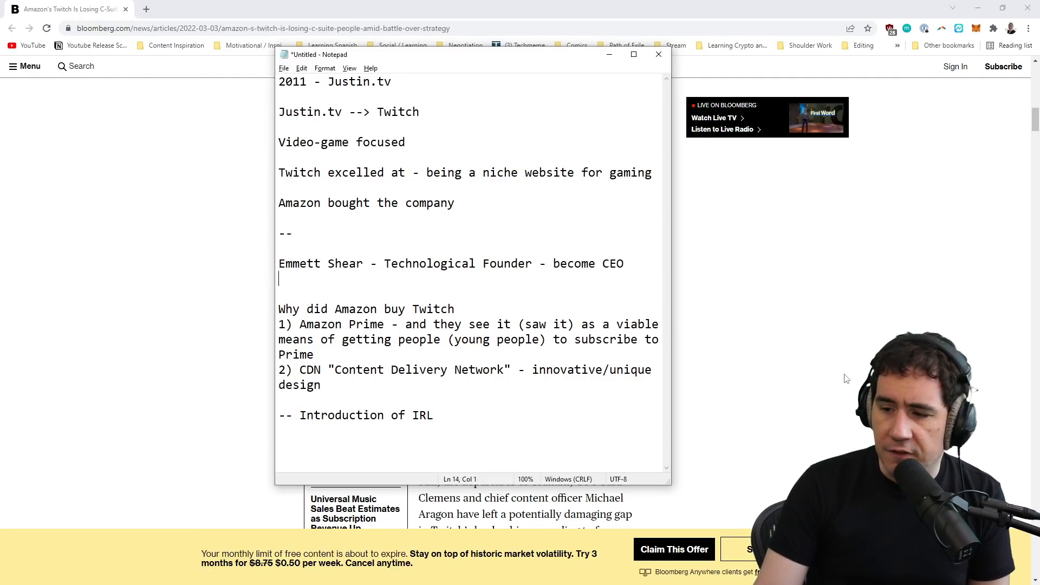
mouse_move(585, 481)
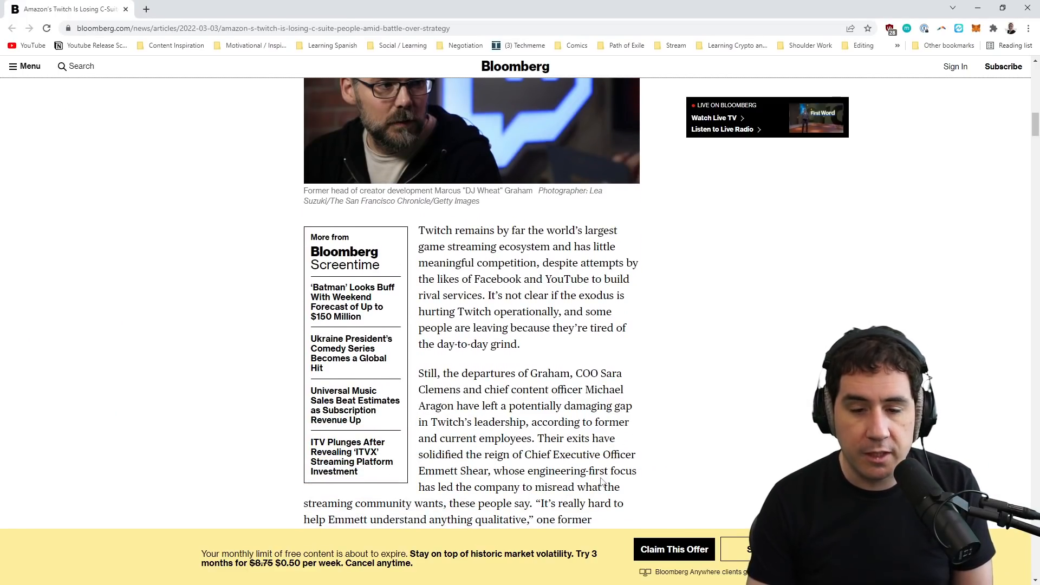
- Read down the article toward the spokesperson's statement, going back up to reread earlier passages
scroll(down, 3)
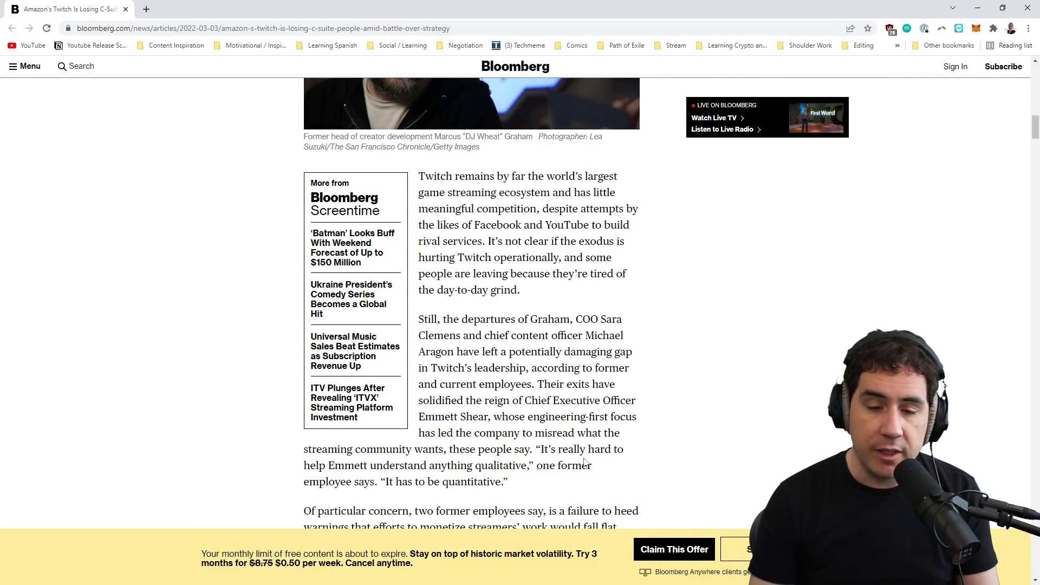
mouse_move(600, 490)
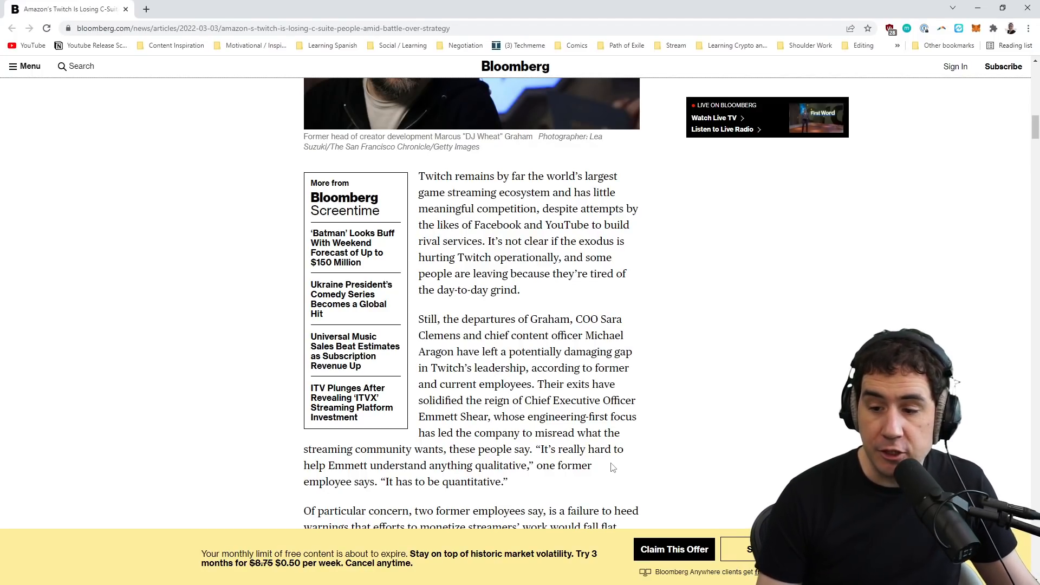
scroll(down, 3)
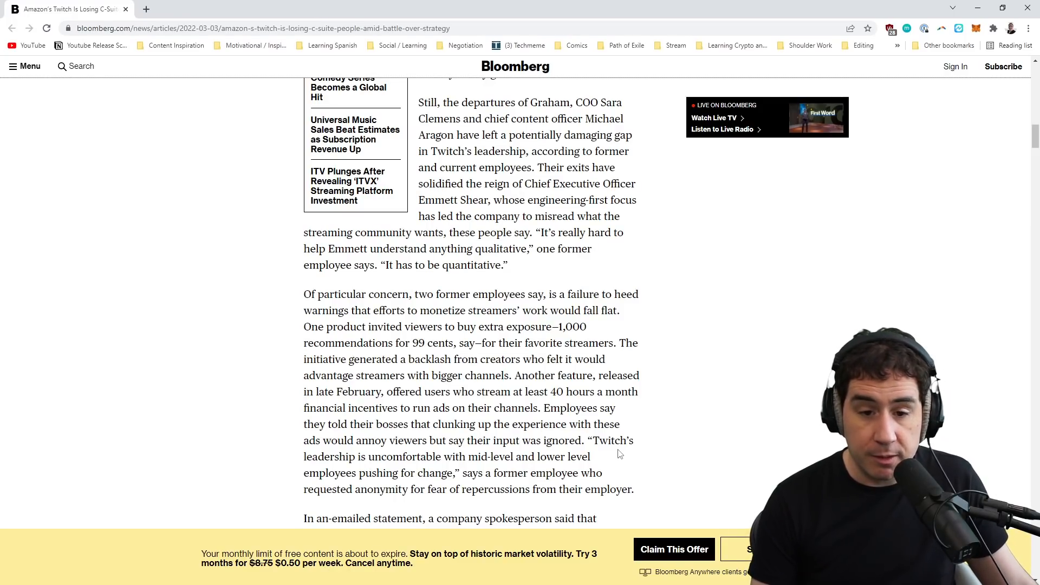
mouse_move(760, 340)
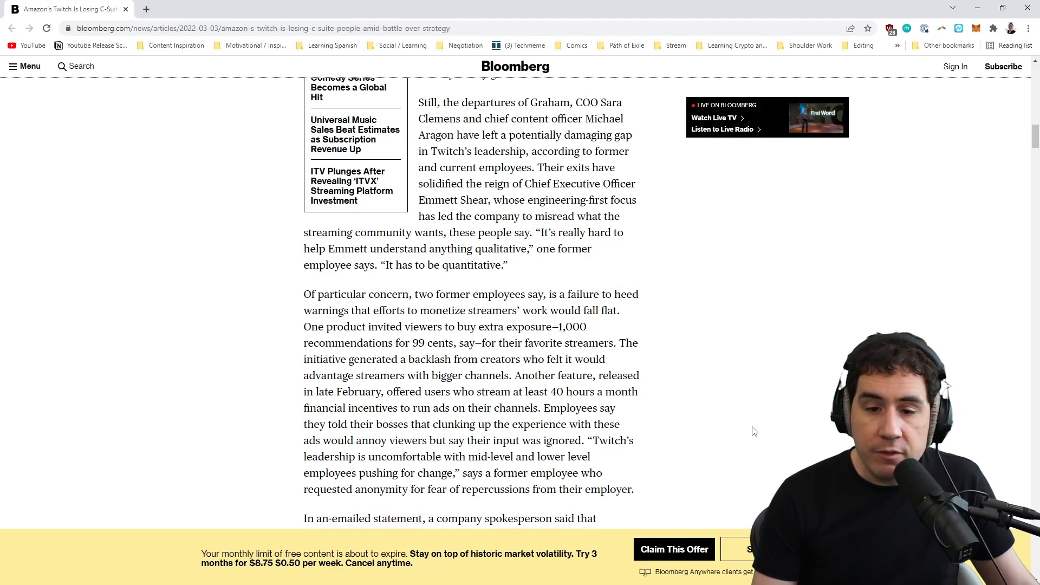
scroll(down, 3)
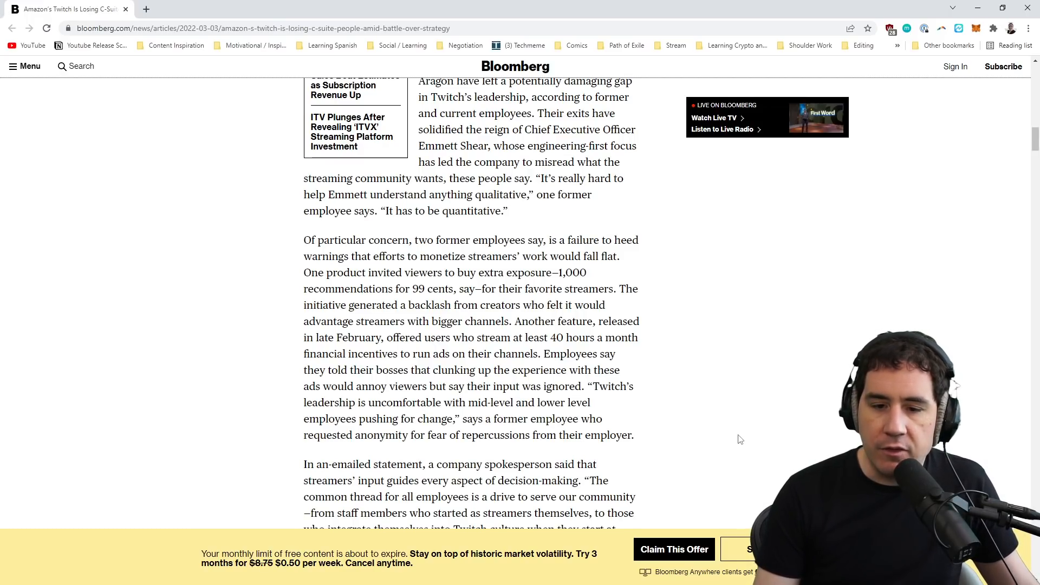
mouse_move(735, 443)
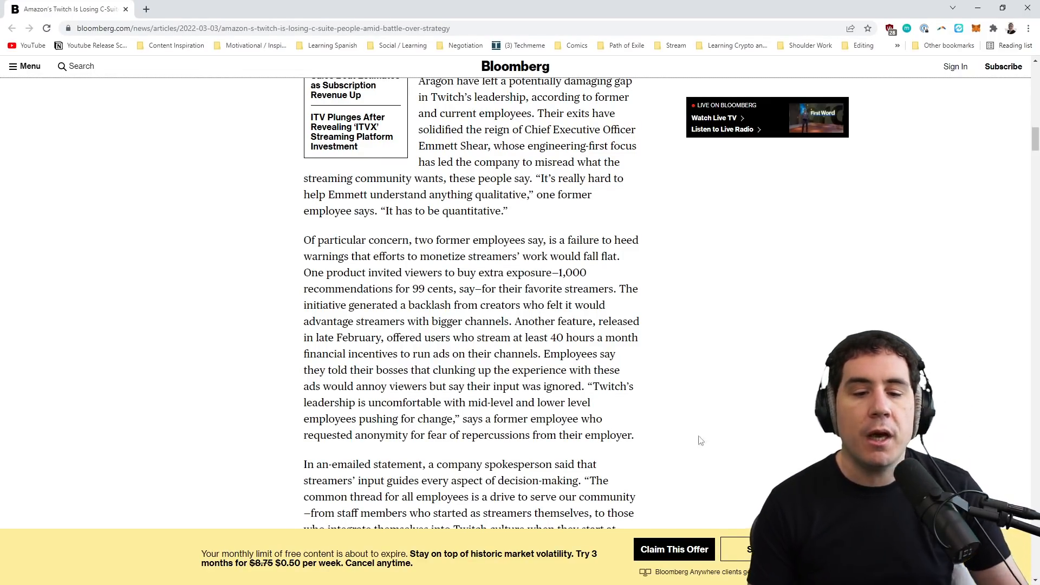
scroll(down, 3)
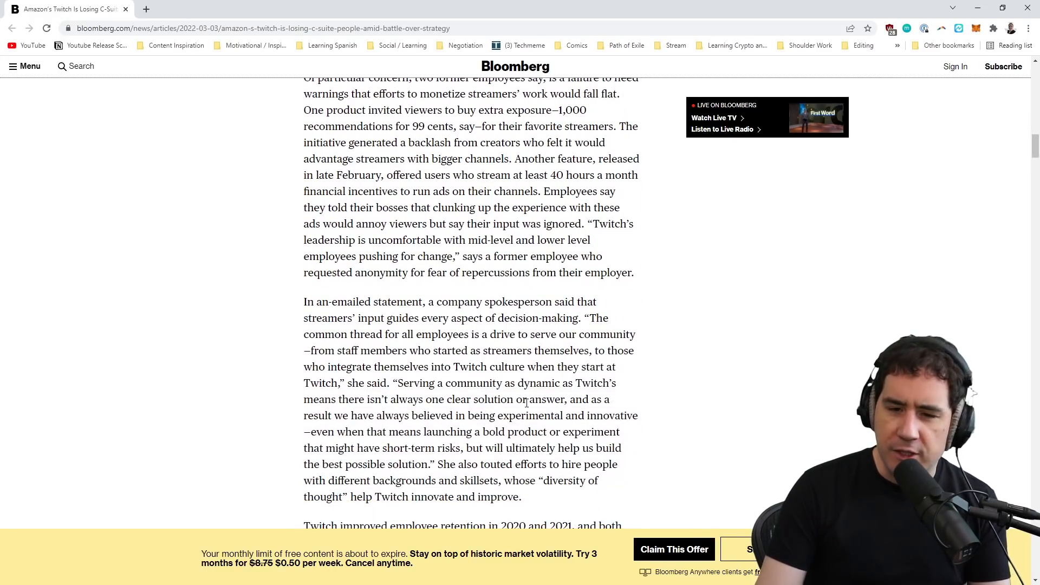
scroll(up, 3)
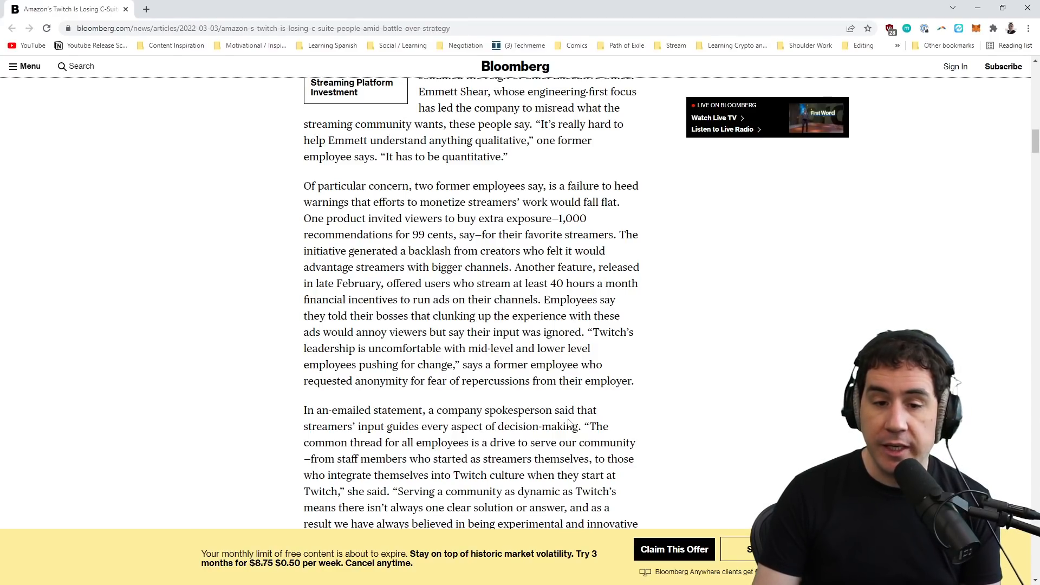
scroll(down, 3)
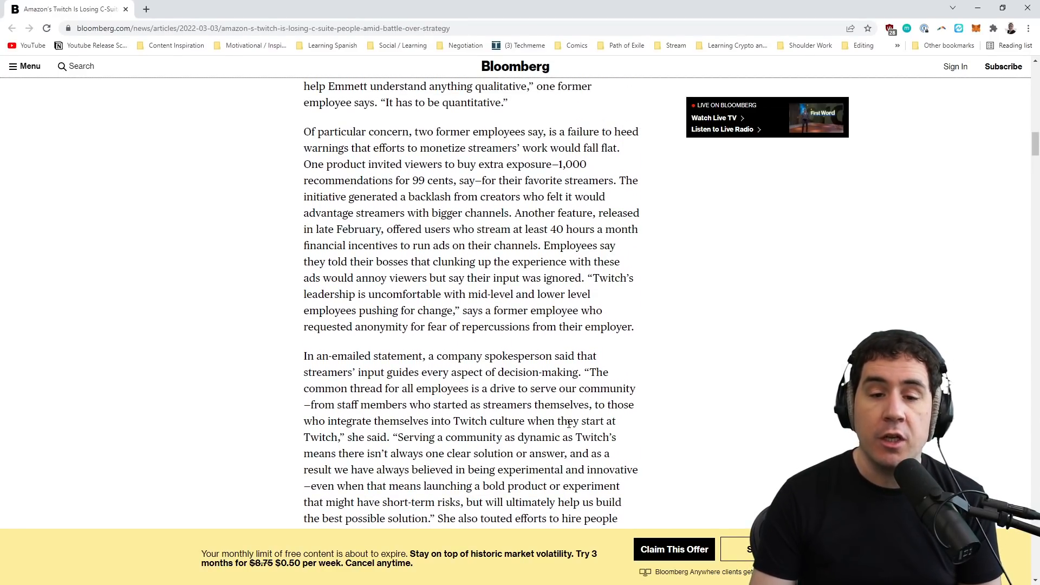
scroll(up, 3)
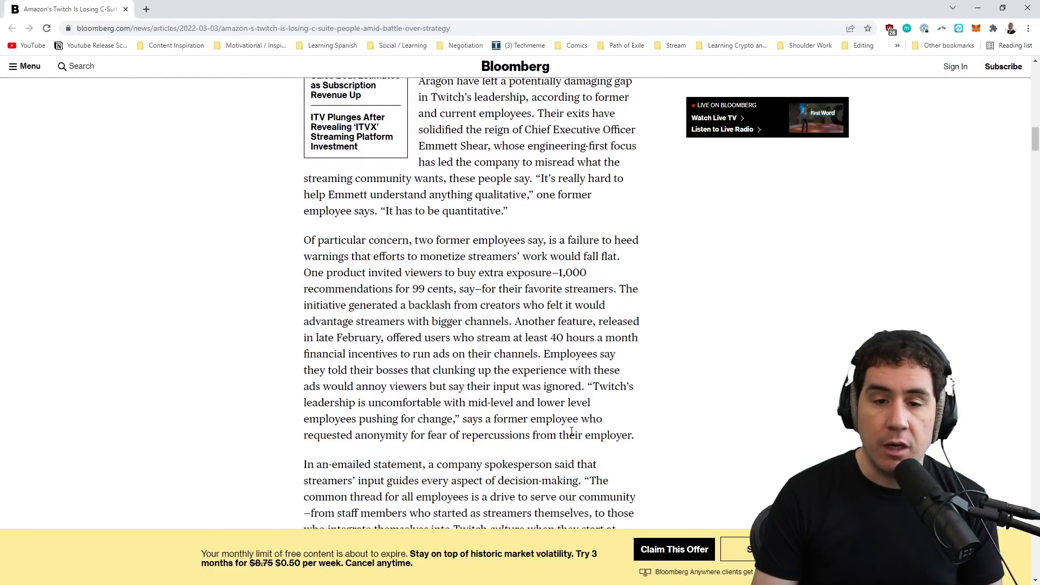
scroll(up, 3)
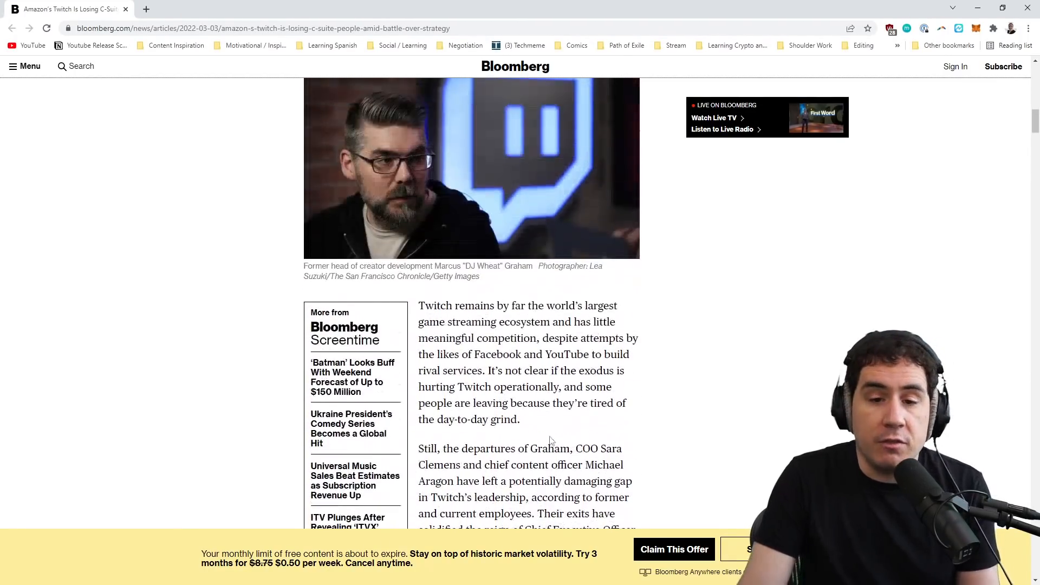
scroll(up, 3)
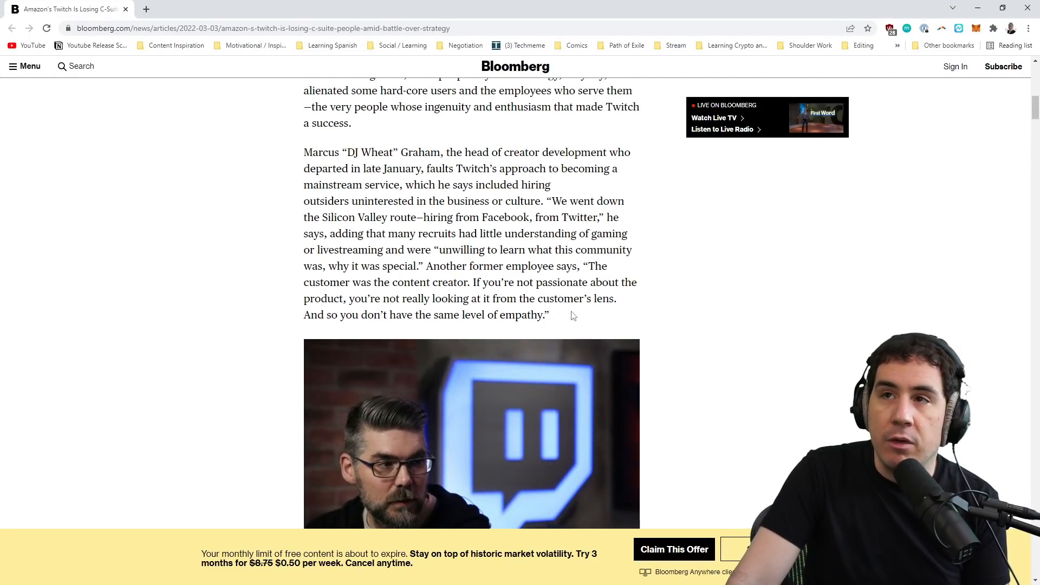
- Continue down past the retention and hiring statement to where Shear, Clemens and Aragon declined comment
scroll(down, 3)
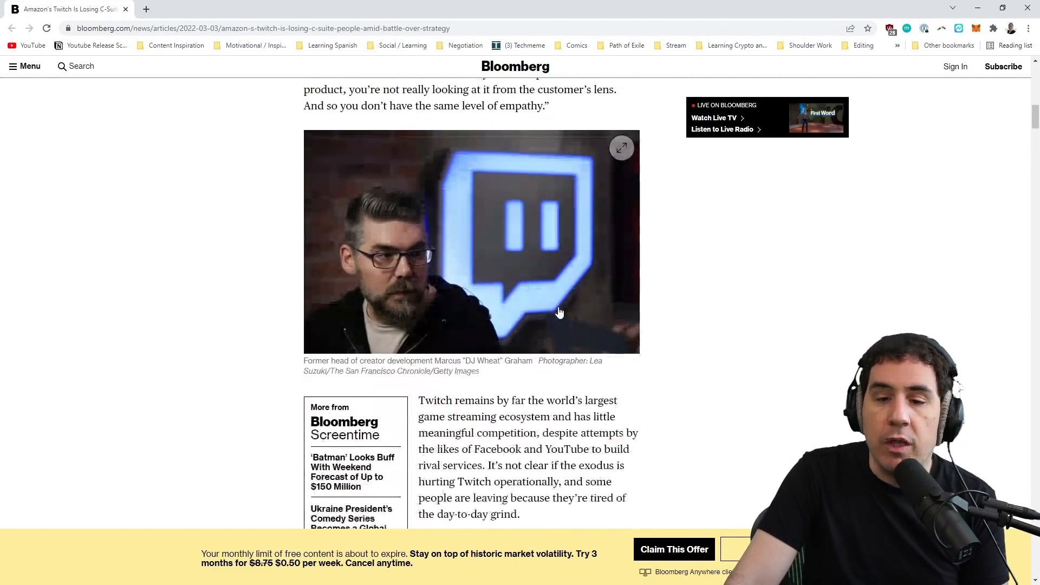
scroll(down, 3)
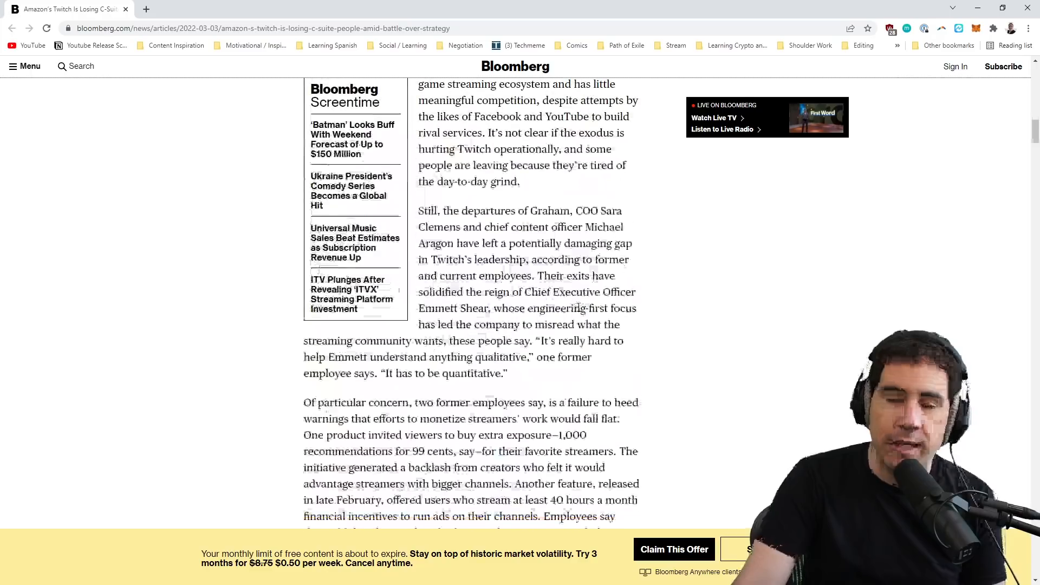
scroll(down, 3)
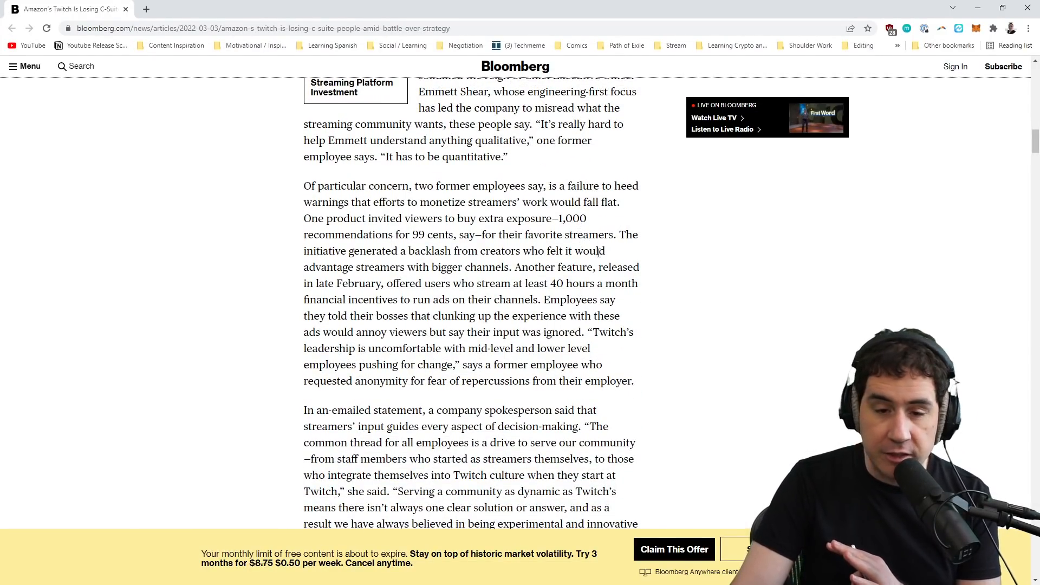
scroll(down, 3)
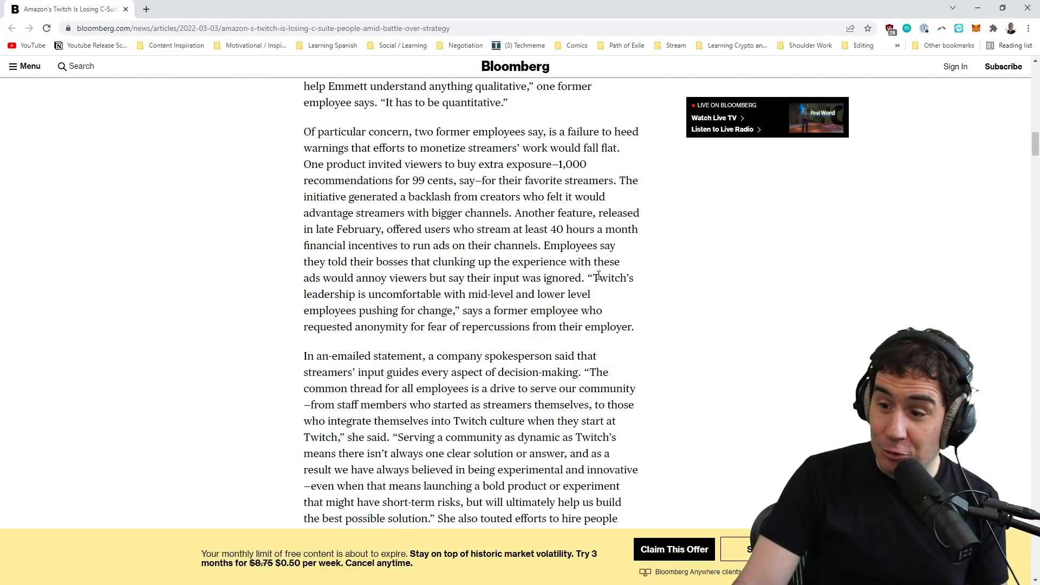
mouse_move(630, 319)
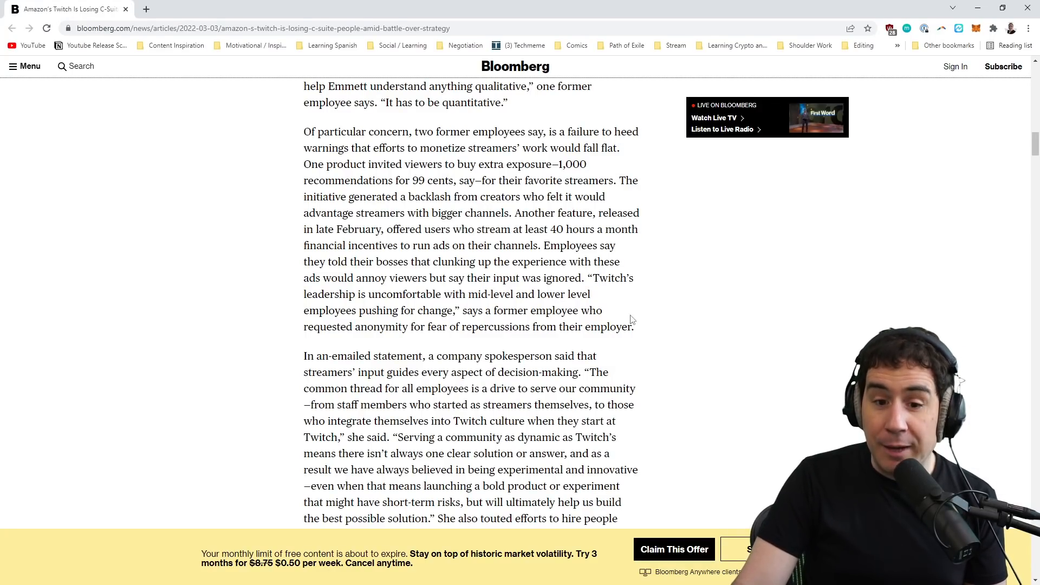
mouse_move(632, 322)
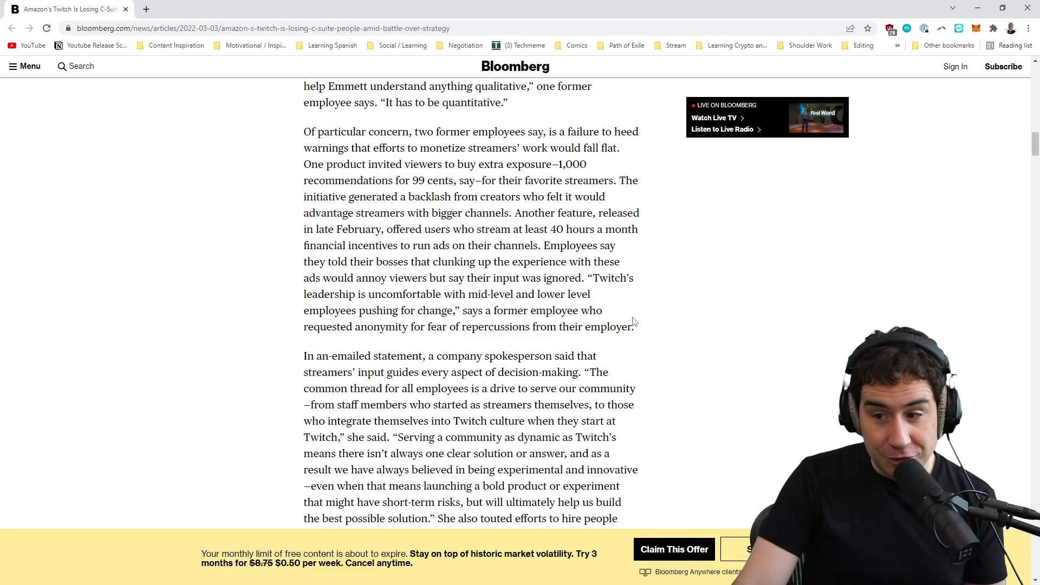
scroll(down, 3)
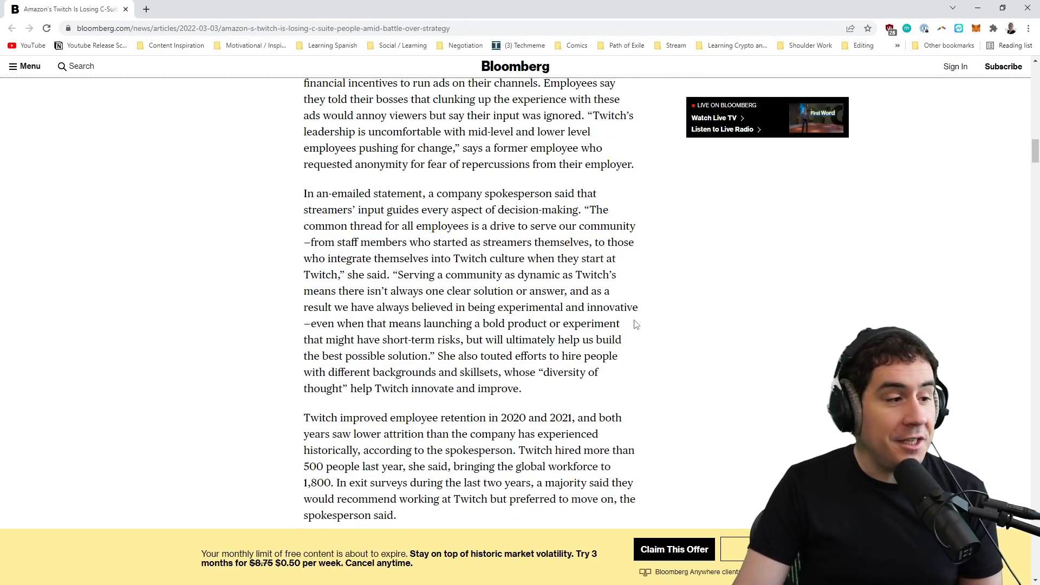
mouse_move(642, 330)
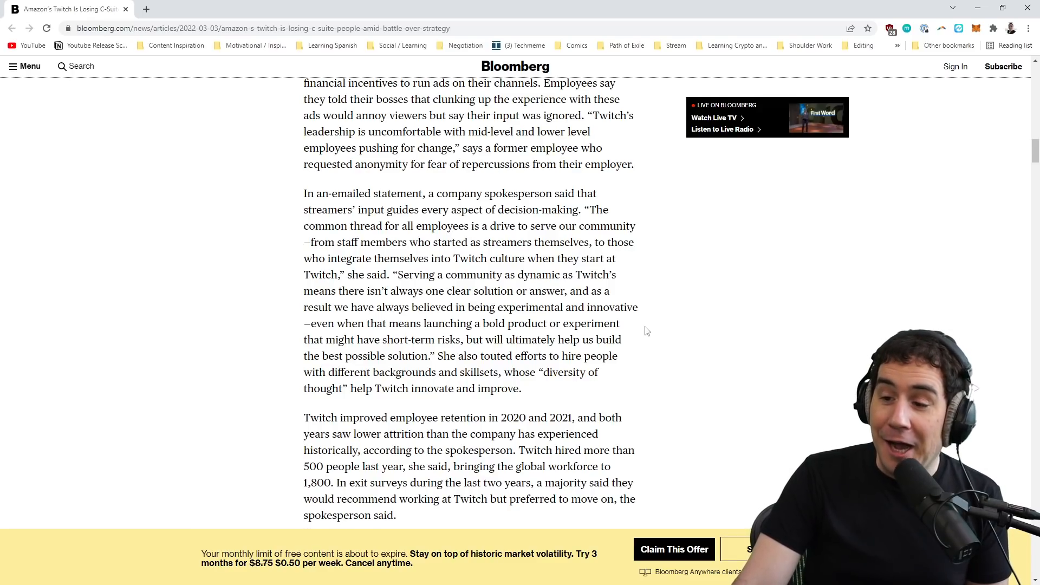
mouse_move(655, 335)
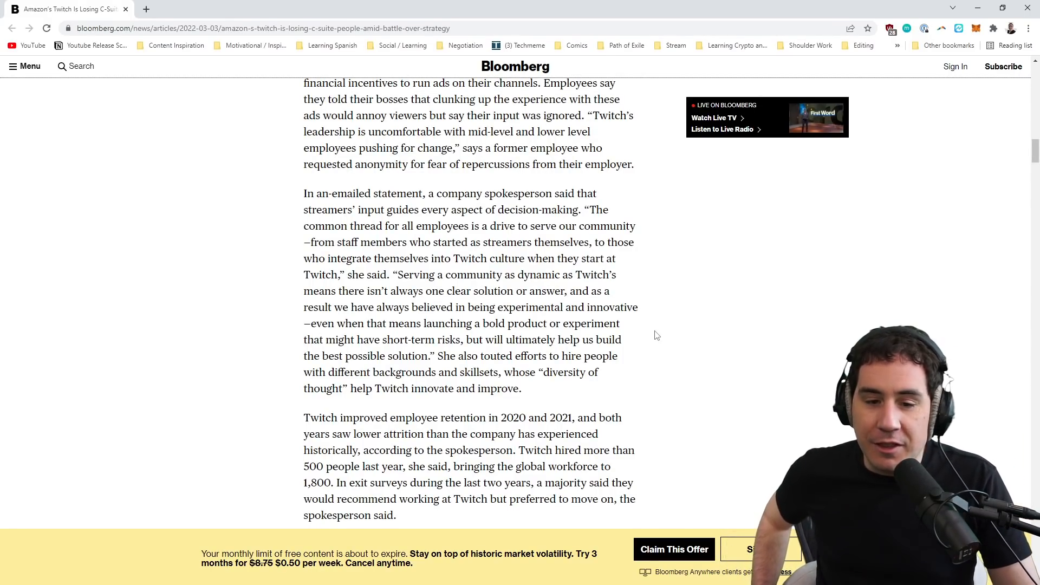
mouse_move(663, 335)
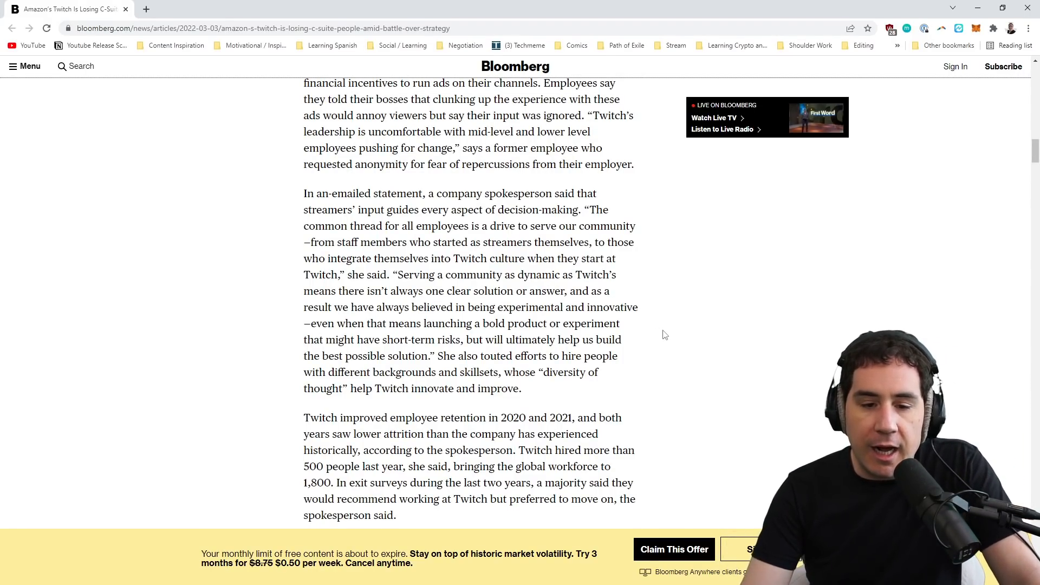
scroll(down, 3)
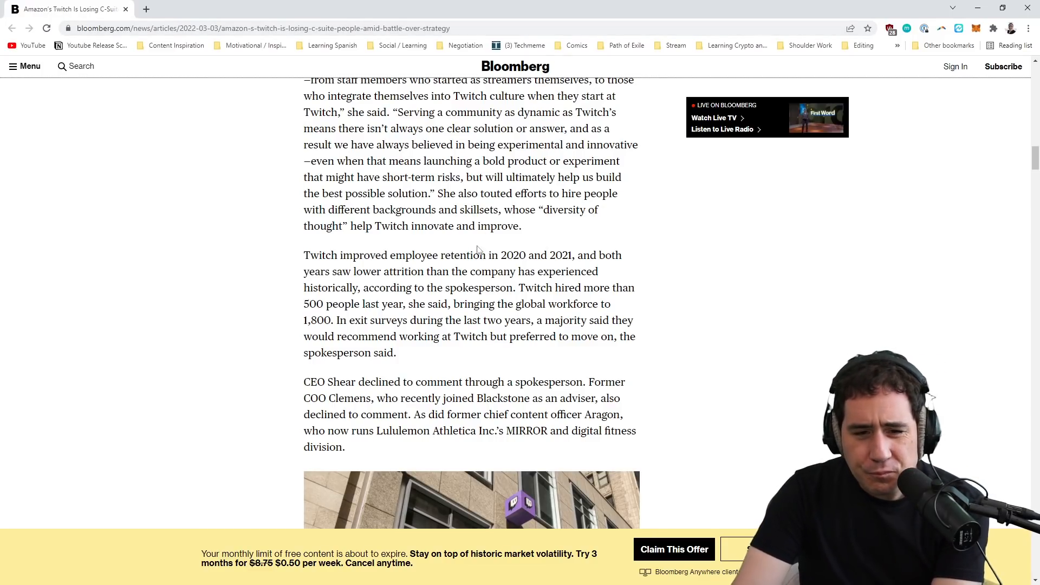
- Scroll down to the Twitch headquarters photo and the paragraph on Twitch's 2011 founding goals
scroll(down, 3)
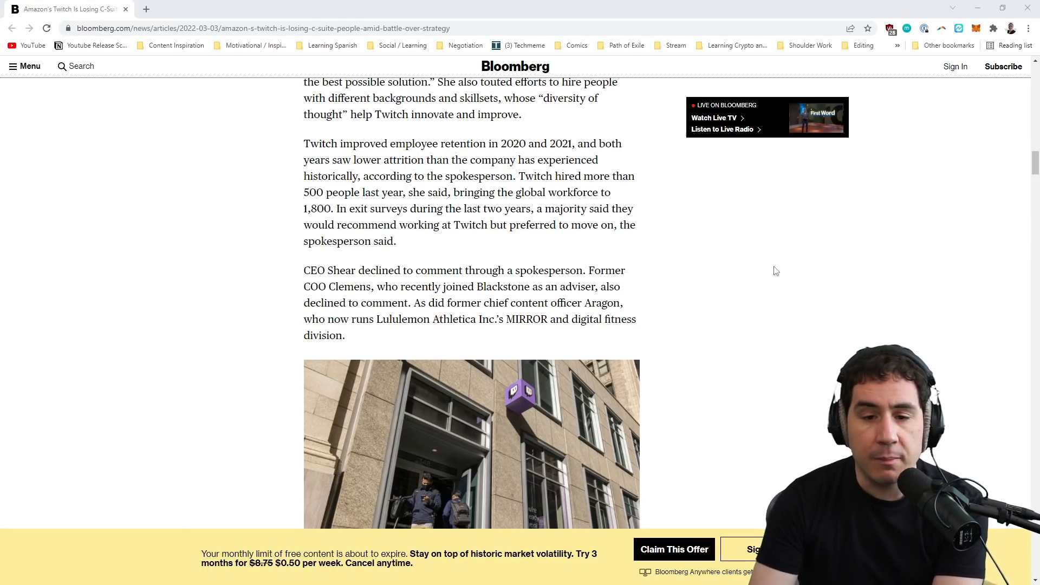
scroll(down, 3)
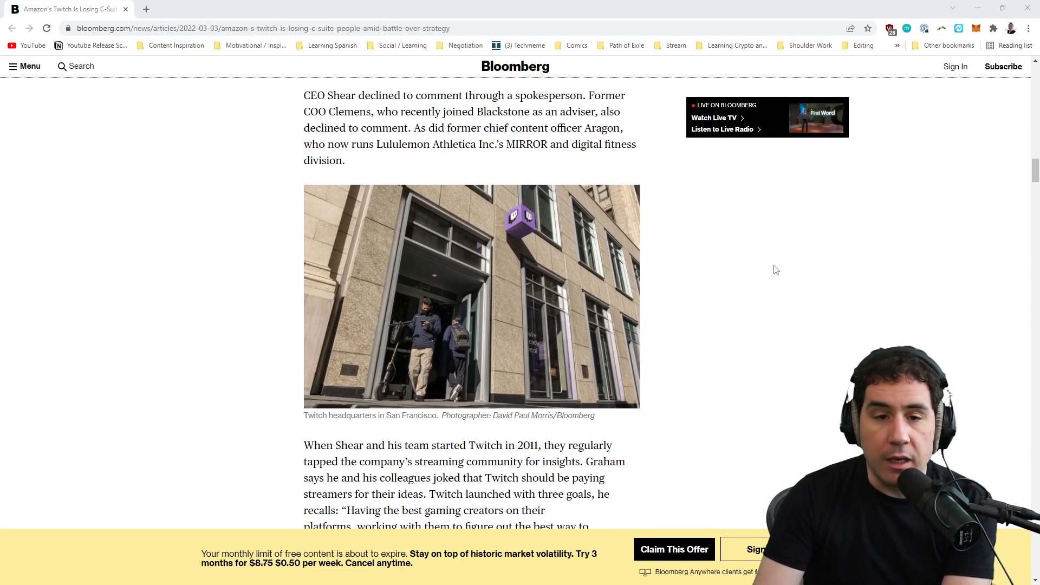
scroll(up, 3)
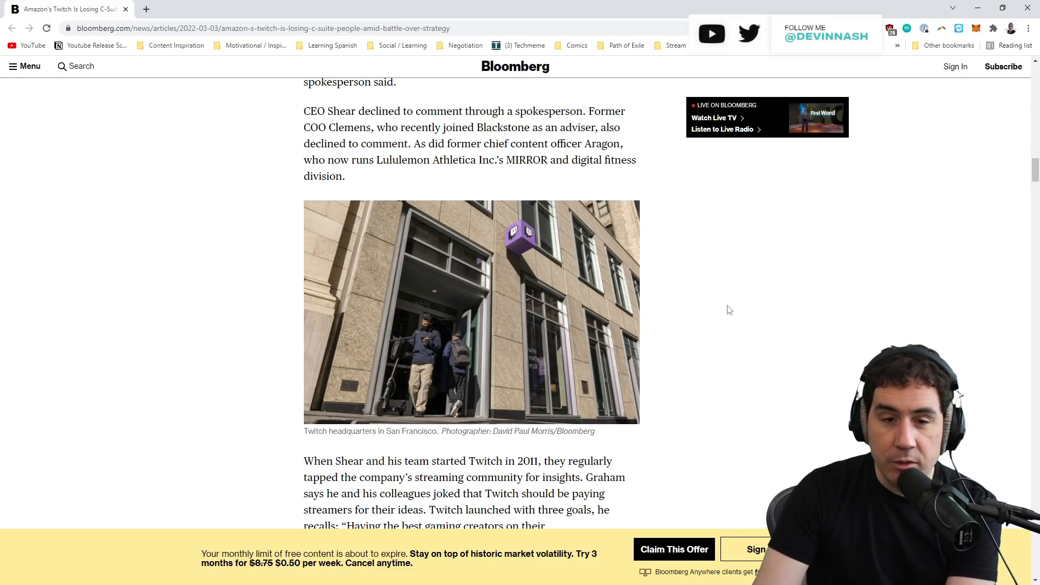
mouse_move(688, 274)
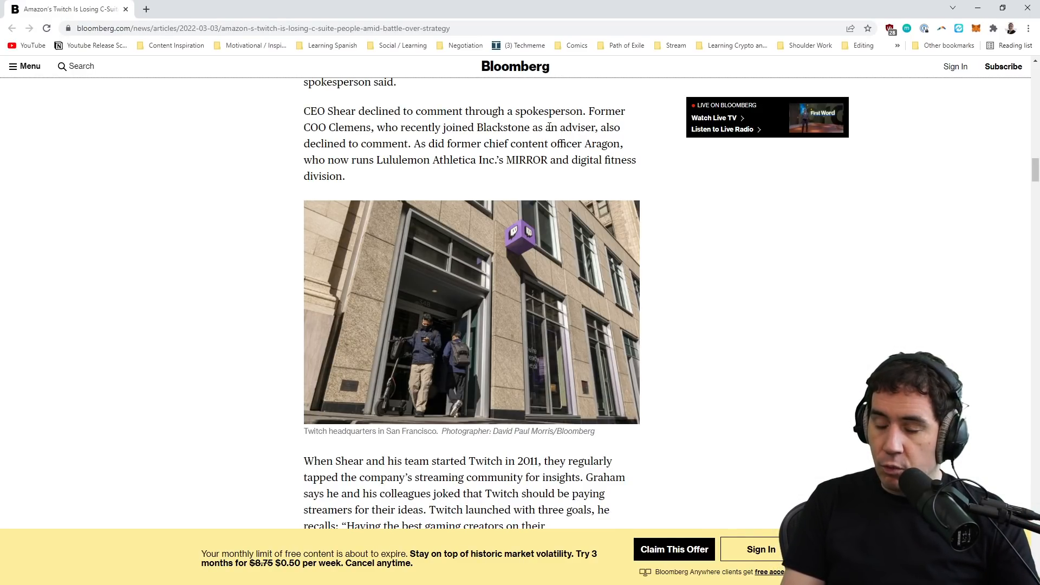
- Scroll down to Amazon's 2014 $970 million purchase and Twitch's turn to traditional tech hires
scroll(down, 3)
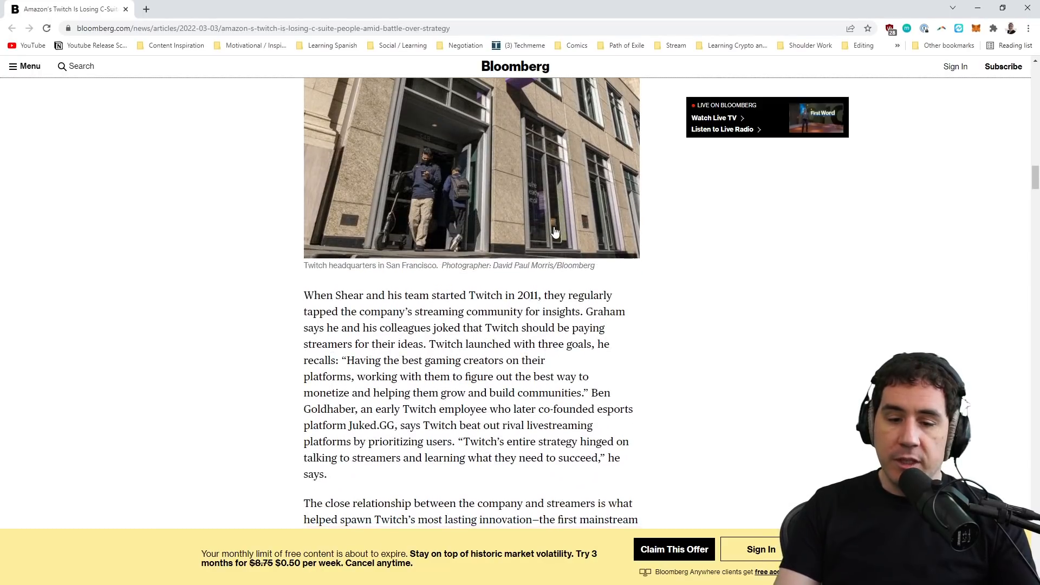
scroll(down, 3)
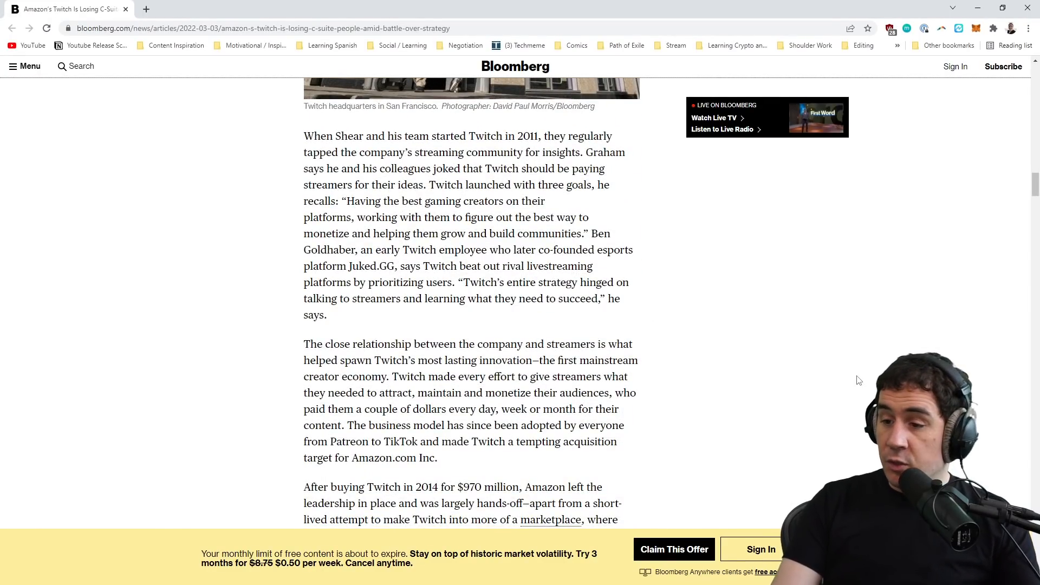
scroll(down, 3)
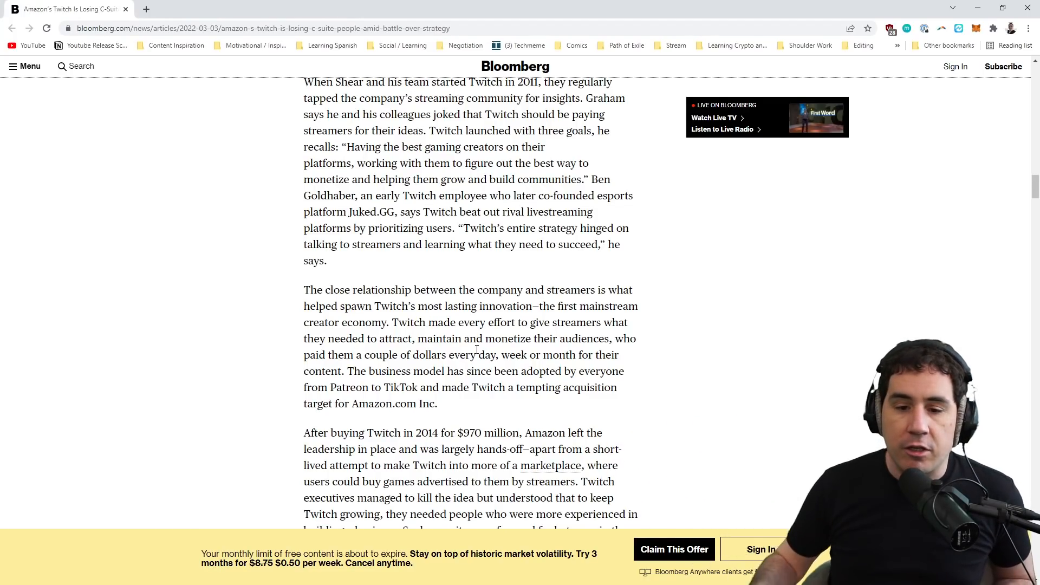
scroll(down, 3)
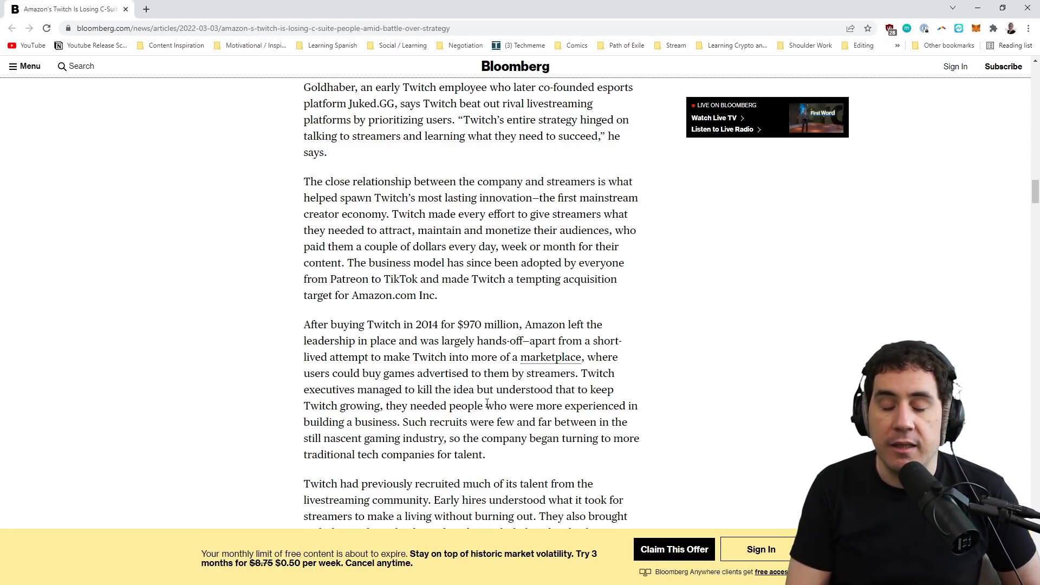
mouse_move(605, 466)
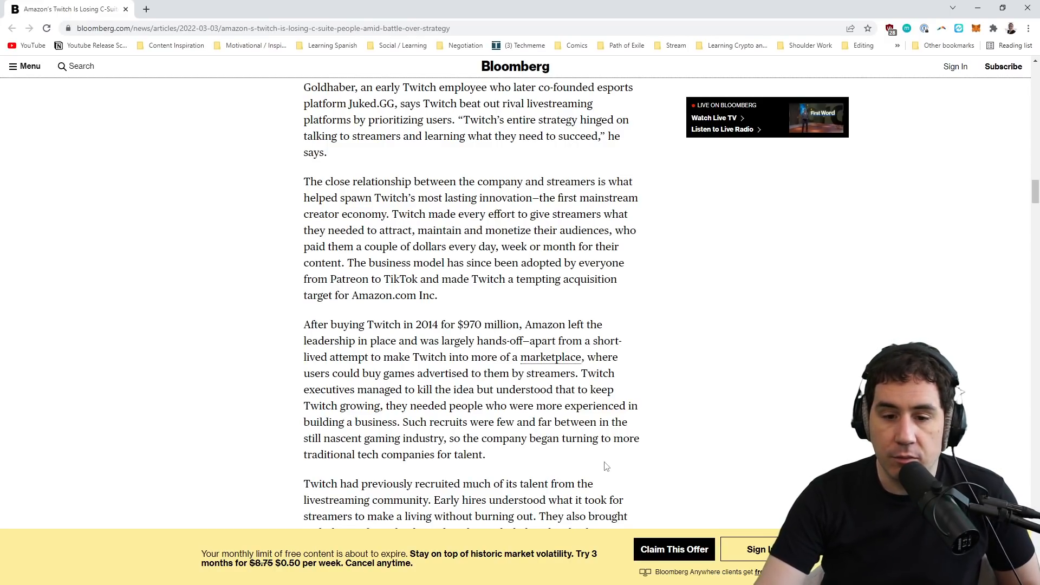
- Scroll on to the passage on Twitch hiring from Pandora and Amazon starting 2017, then back slightly
scroll(down, 3)
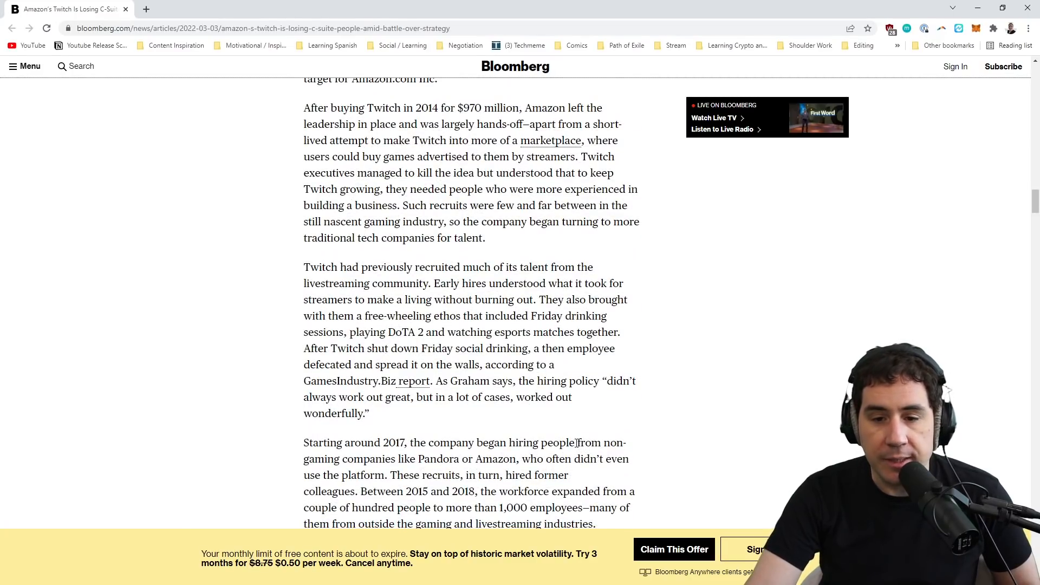
scroll(down, 3)
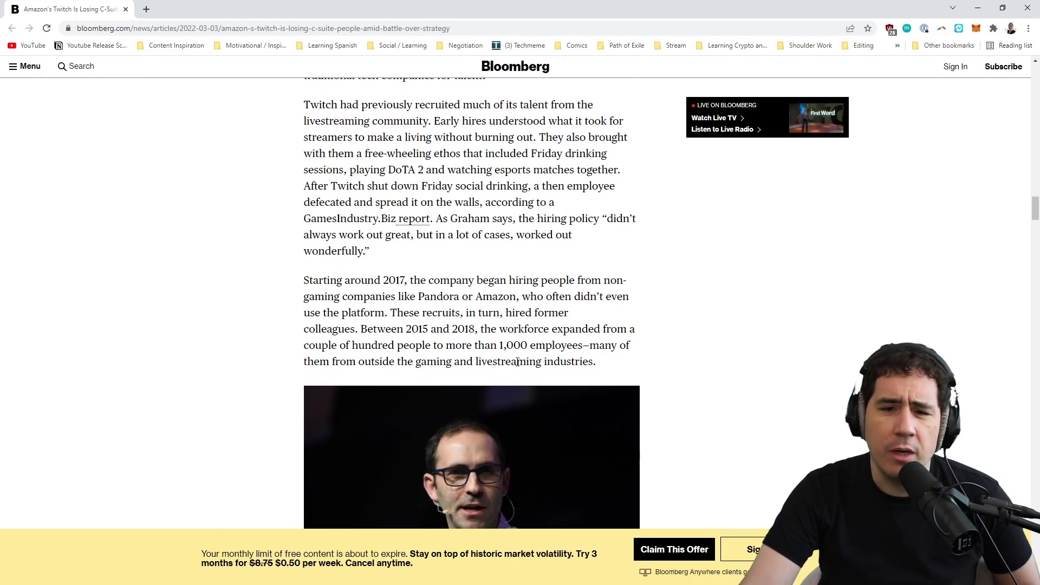
scroll(down, 3)
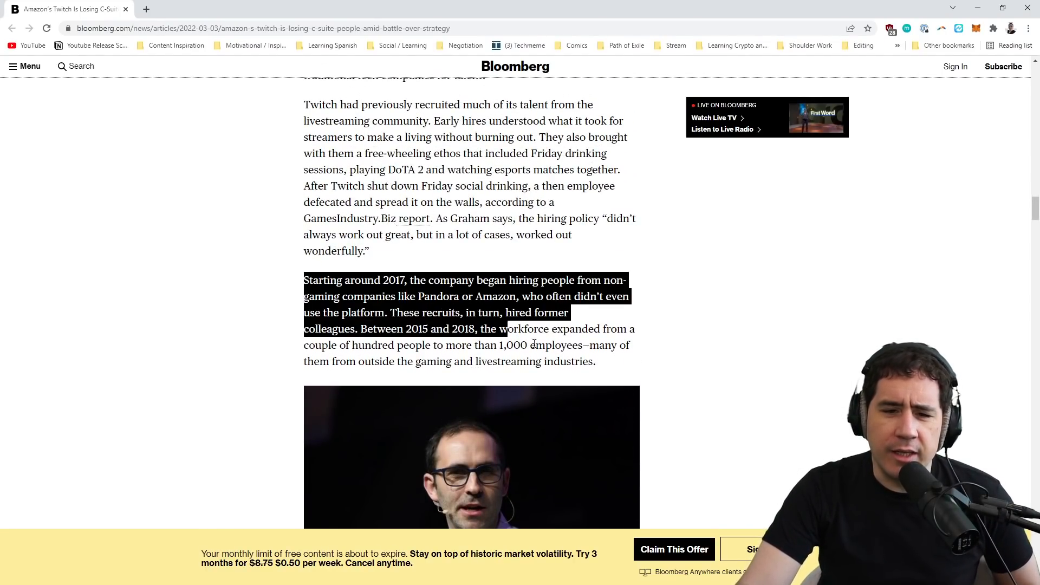
scroll(up, 3)
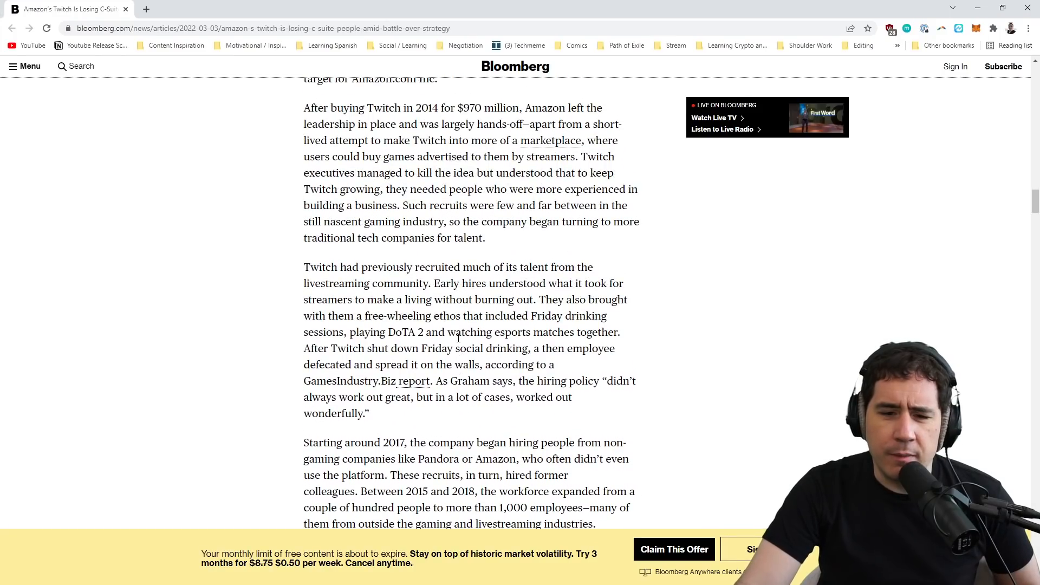
mouse_move(296, 257)
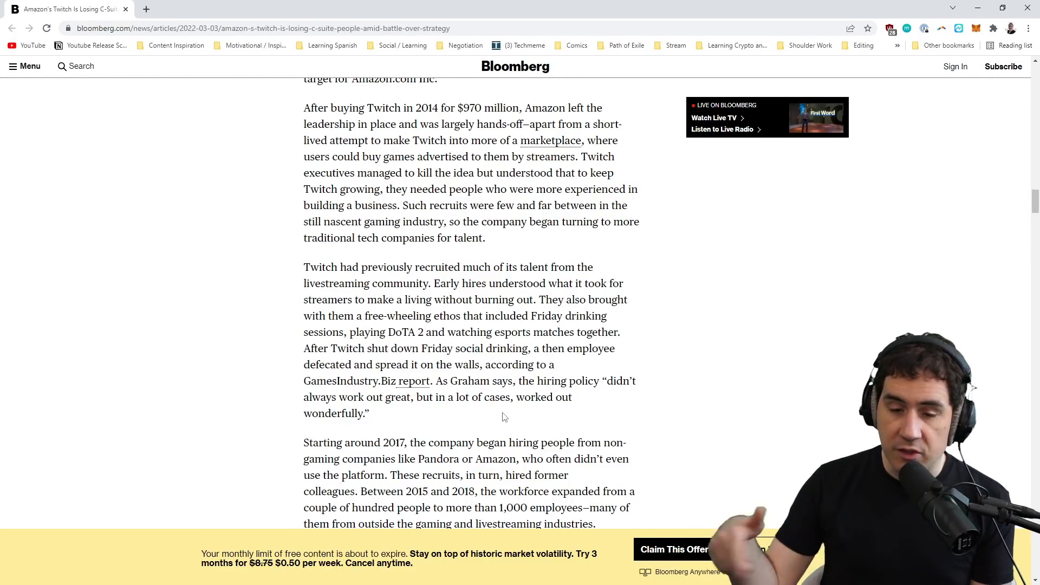
- Scroll past the Emmett Shear photo to the veteran-employees and 2018 layoffs passage and clear the text selection
scroll(down, 3)
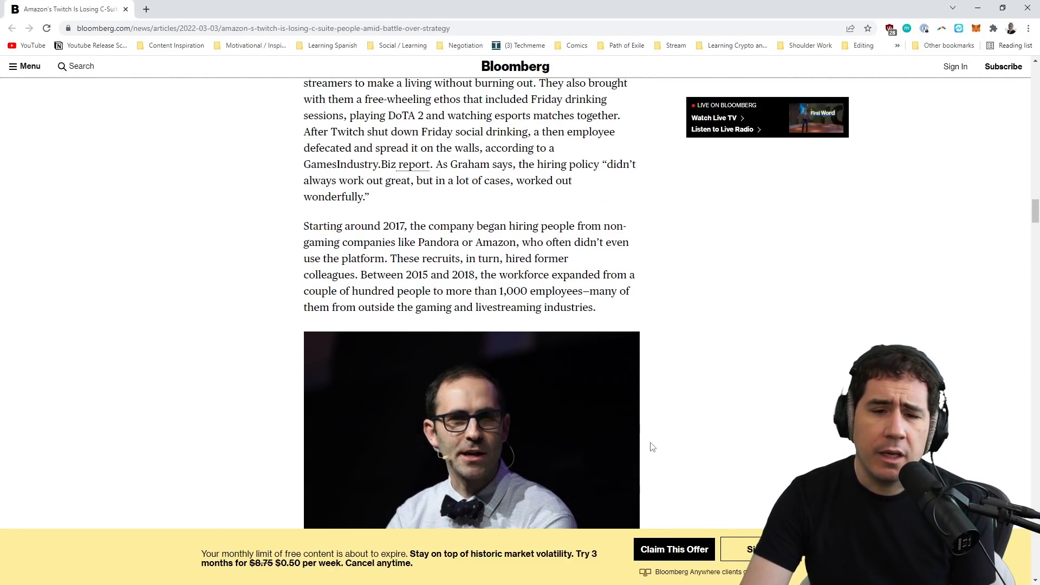
scroll(up, 3)
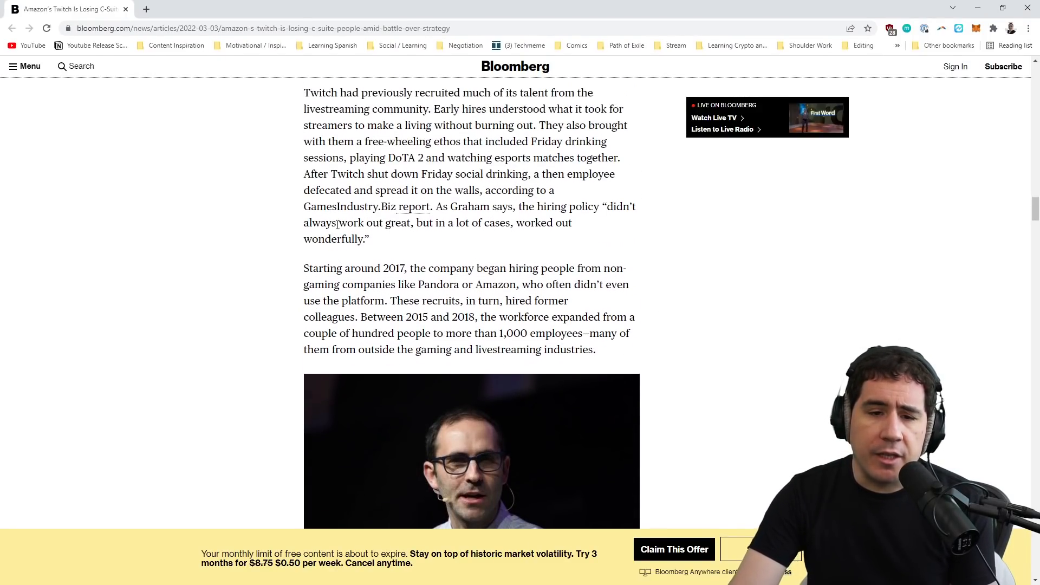
scroll(up, 3)
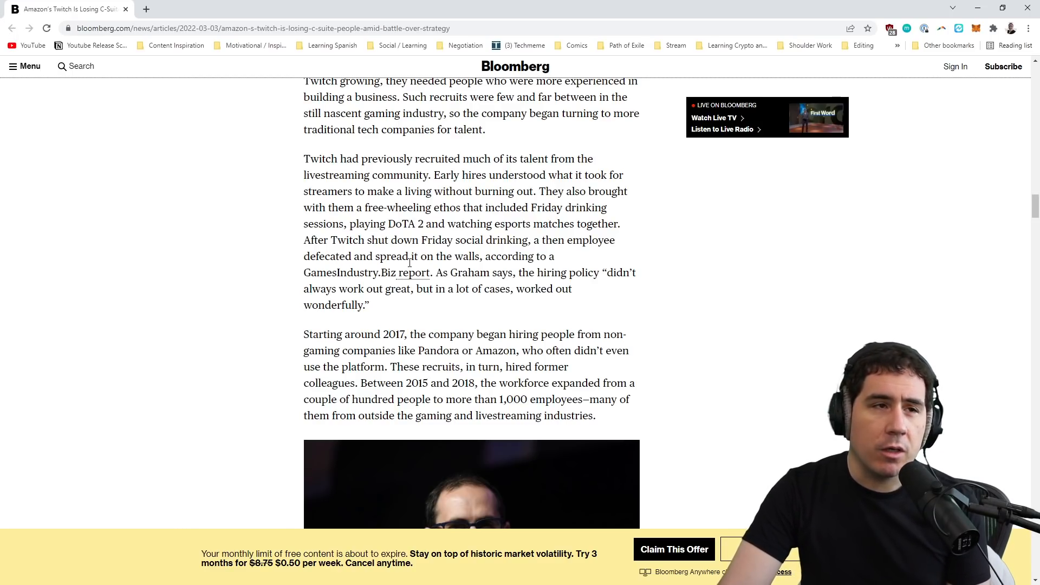
mouse_move(381, 209)
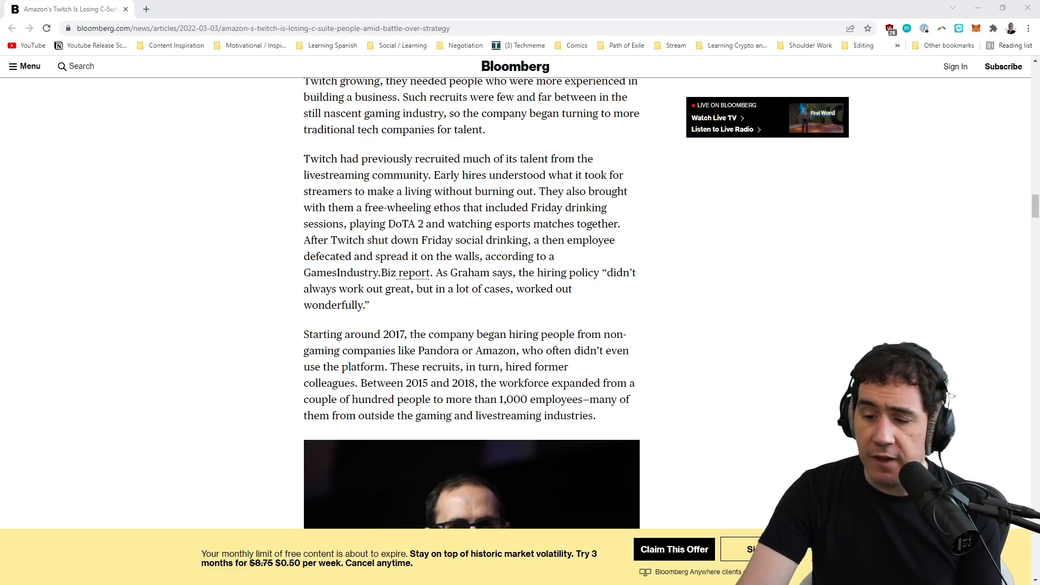
scroll(down, 3)
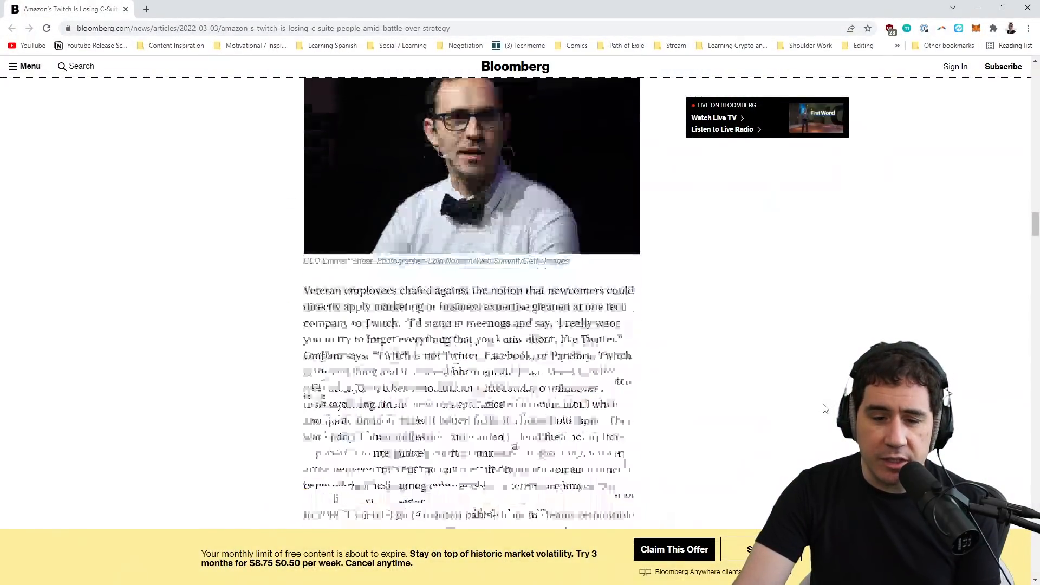
scroll(down, 3)
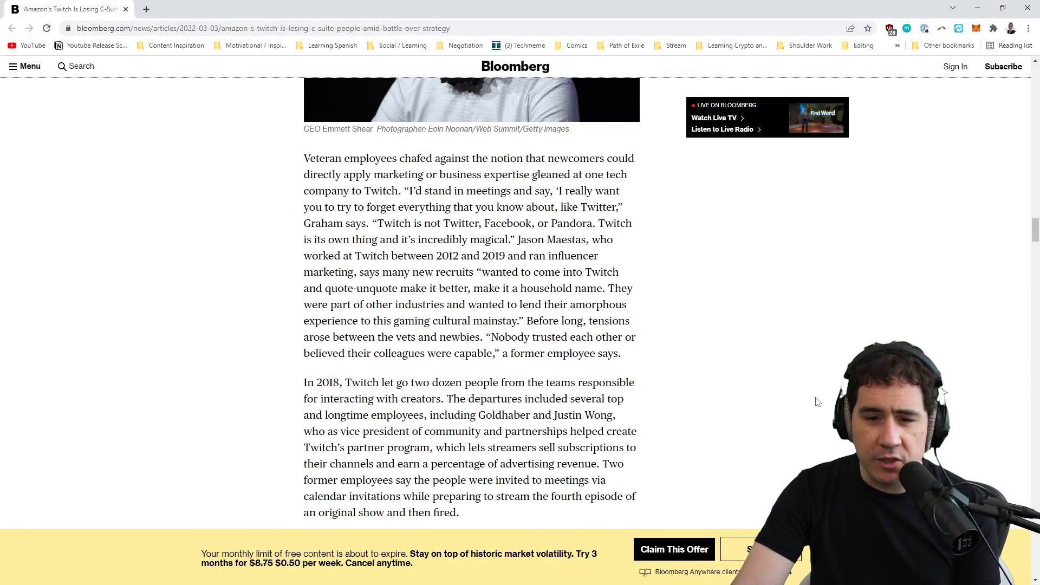
mouse_move(812, 397)
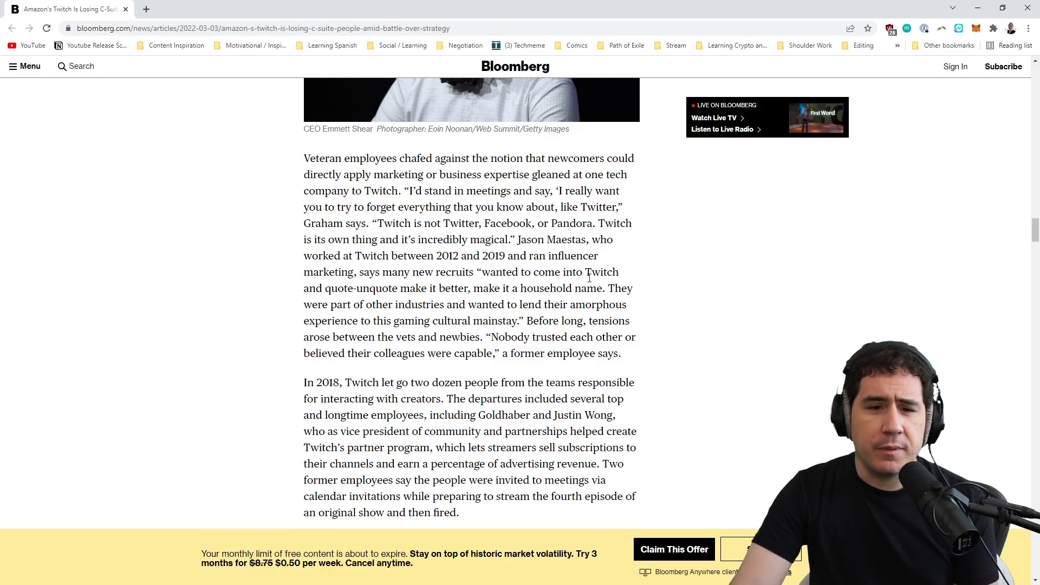
scroll(down, 3)
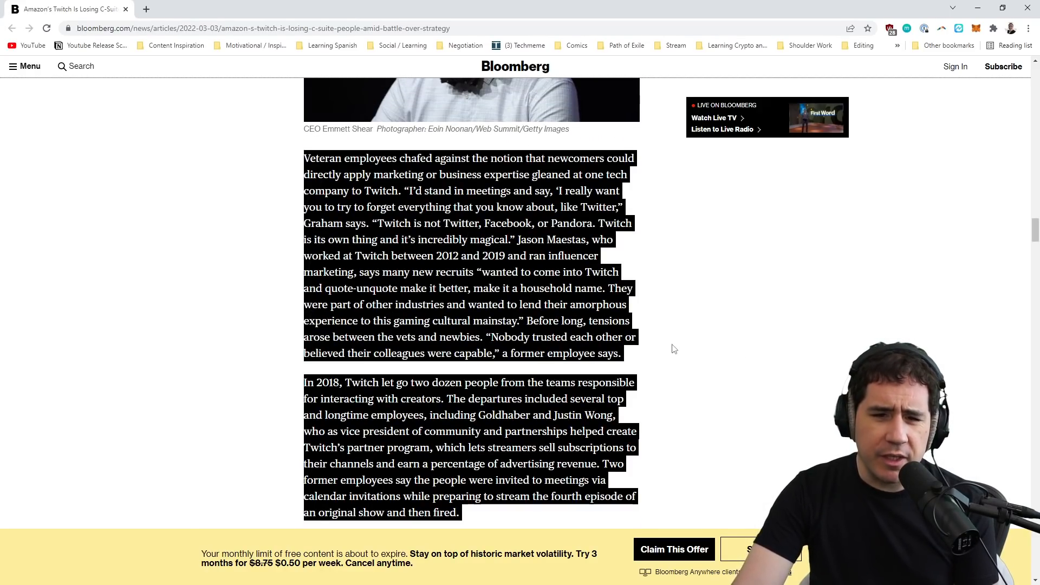
click(469, 170)
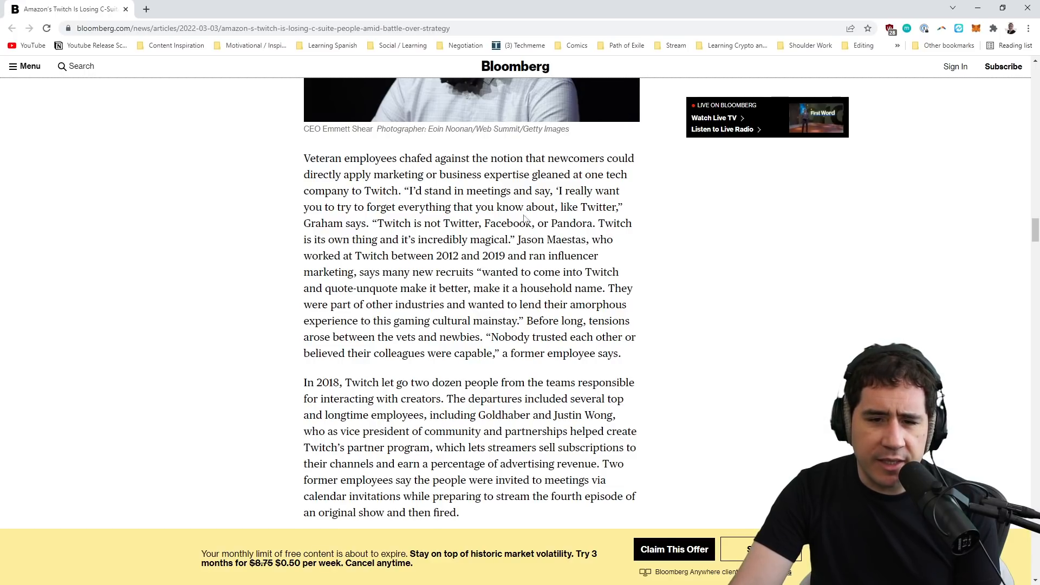
mouse_move(564, 207)
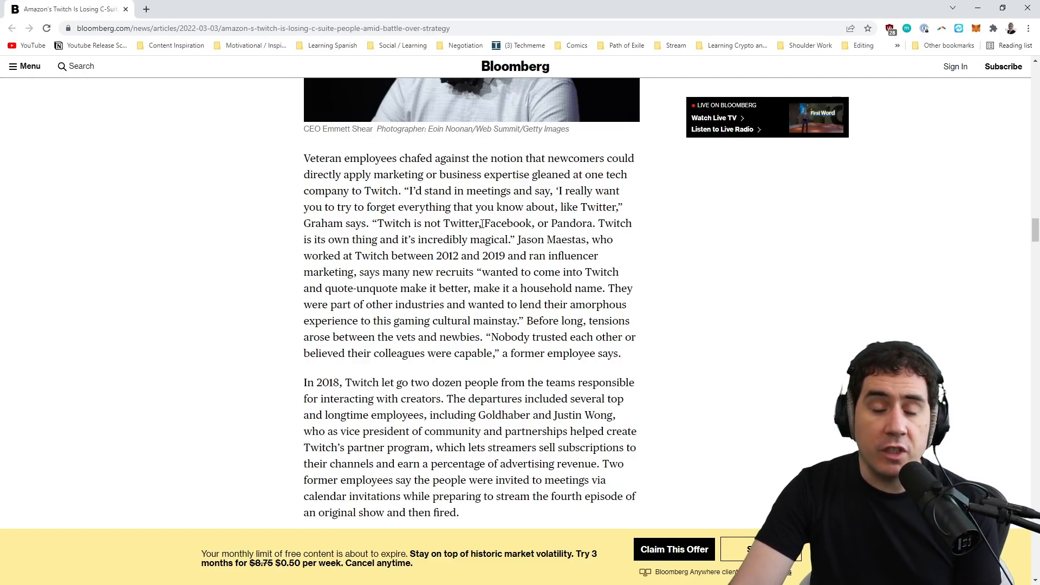
mouse_move(585, 233)
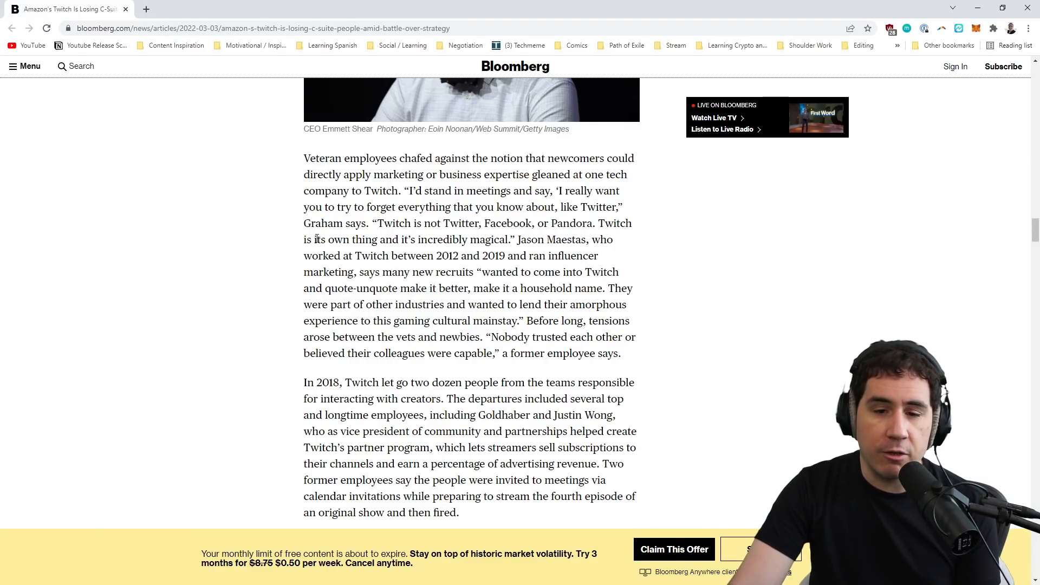
mouse_move(491, 318)
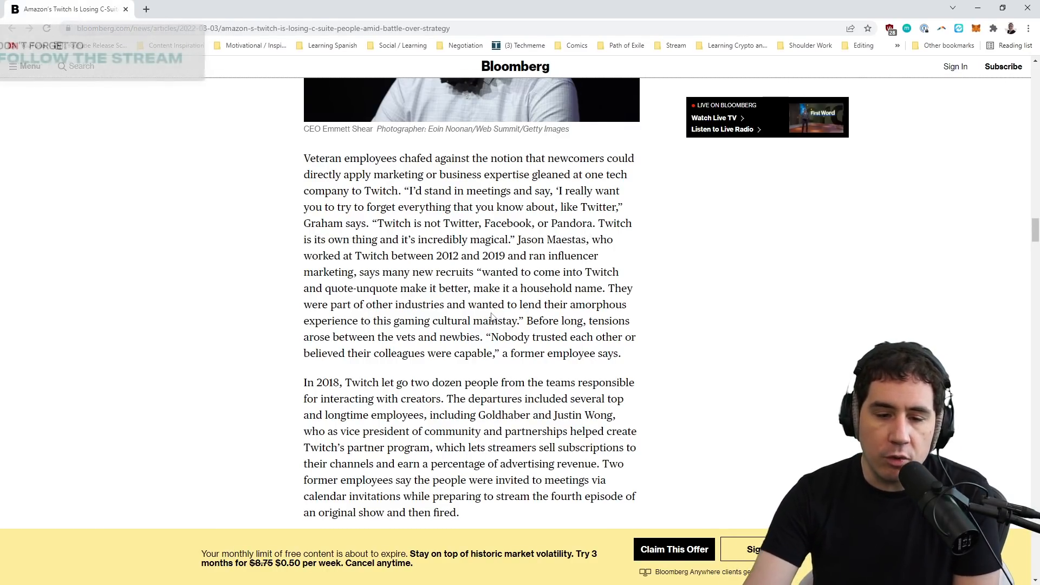
- Reread the 2018 departures section and move to Kevin Lin's 2020 retirement passage
scroll(up, 3)
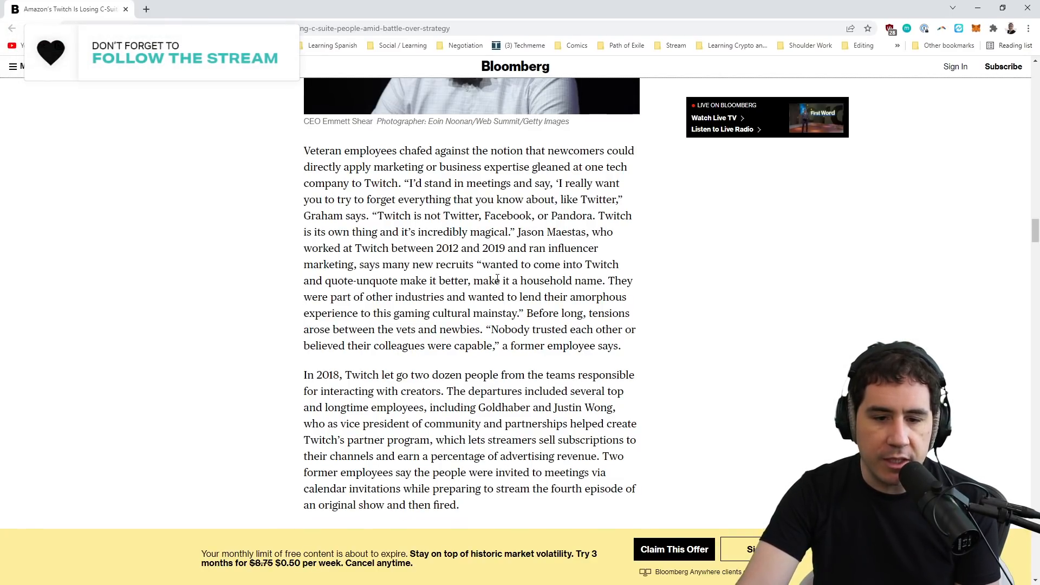
scroll(down, 3)
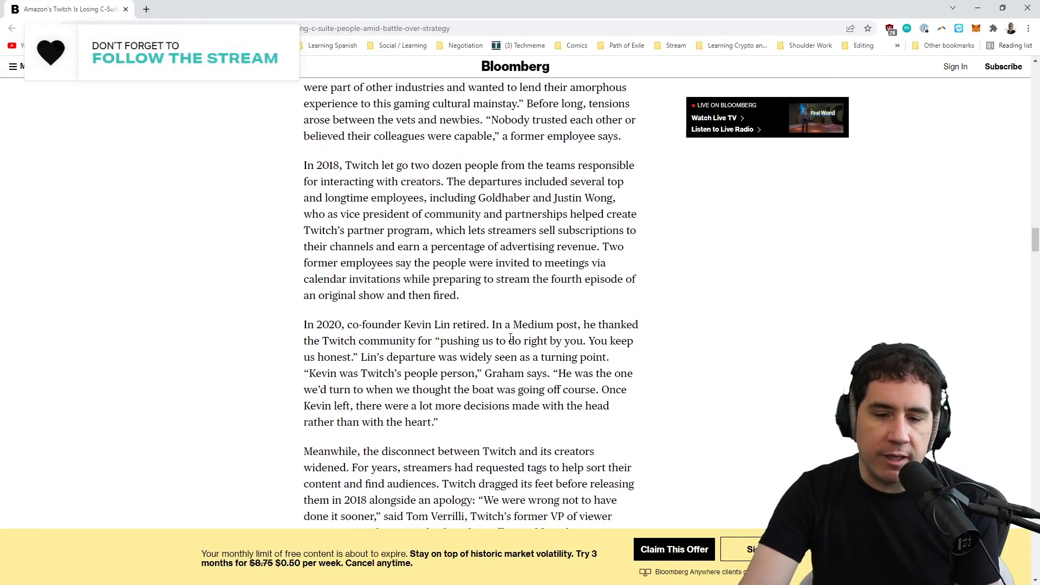
scroll(up, 3)
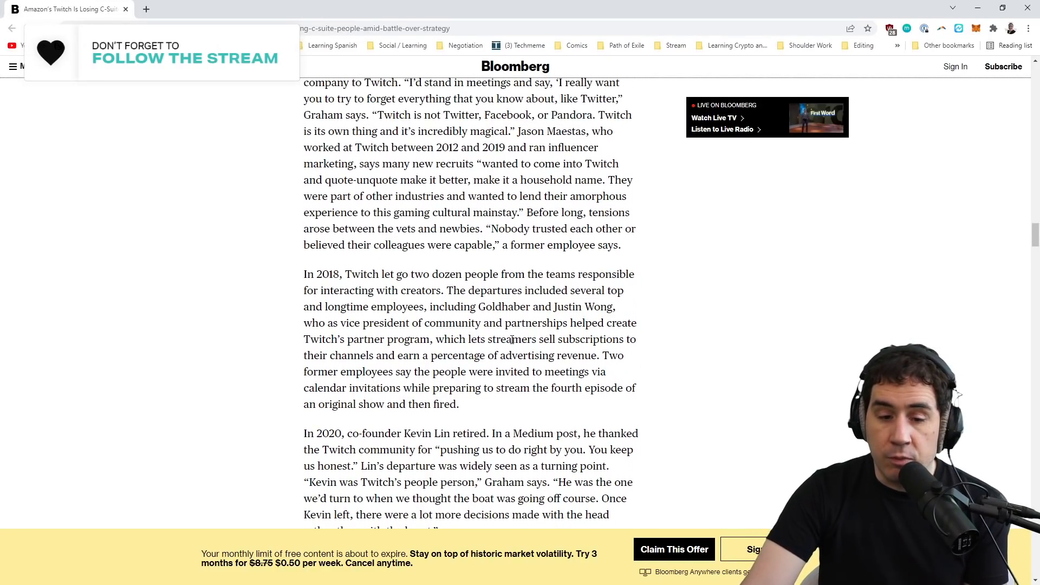
scroll(down, 3)
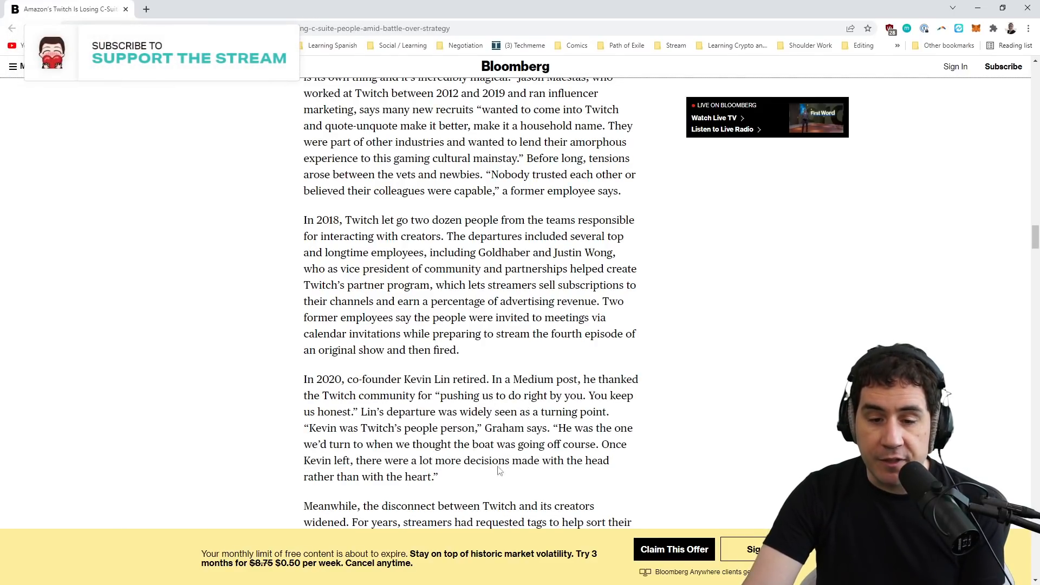
mouse_move(499, 481)
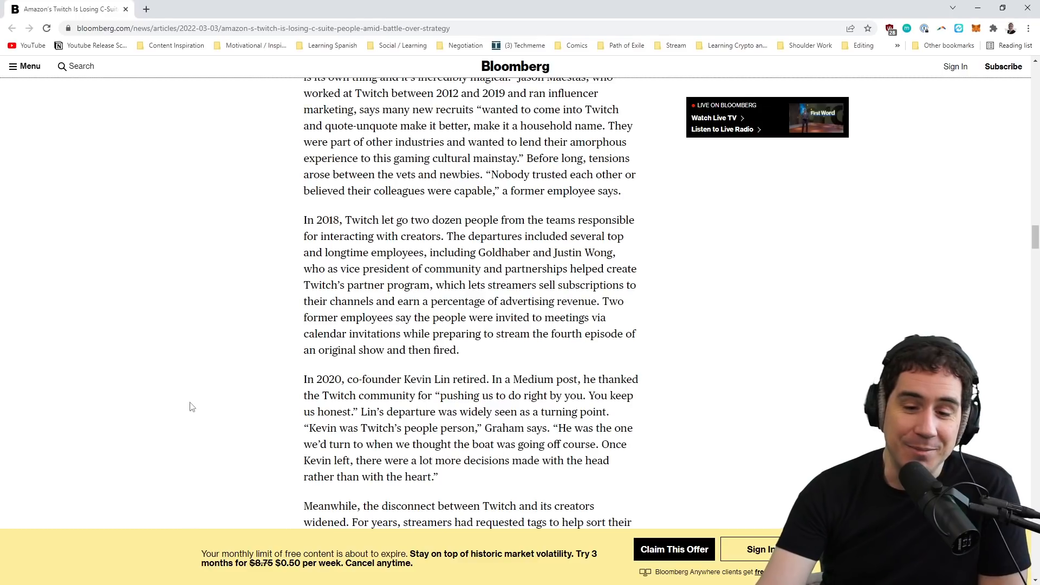
- Scroll past the Sara Clemens photo to the Brandon Ewing, AutoMod and Trust and Safety paragraphs
scroll(down, 3)
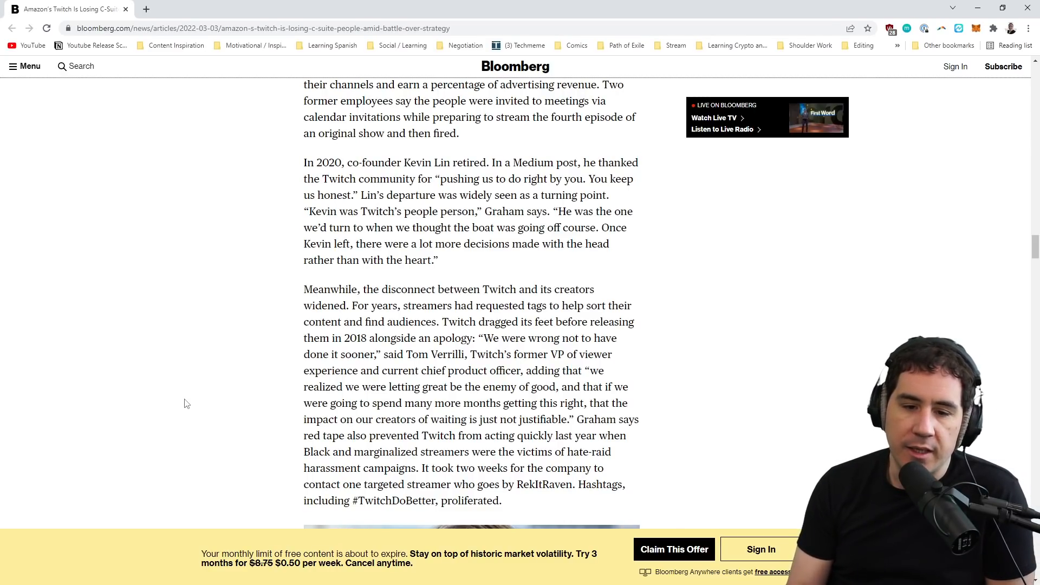
scroll(down, 3)
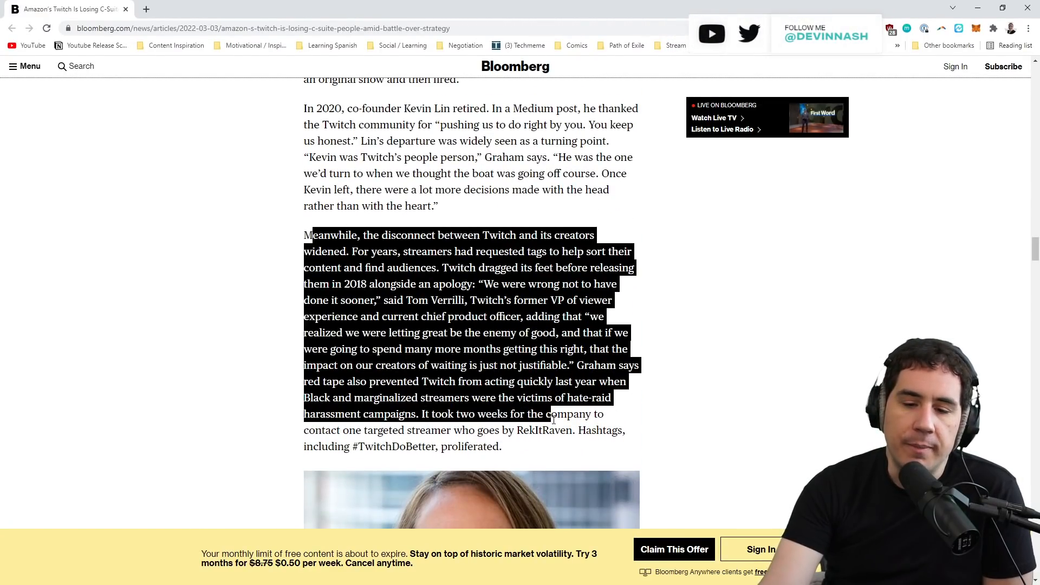
scroll(down, 3)
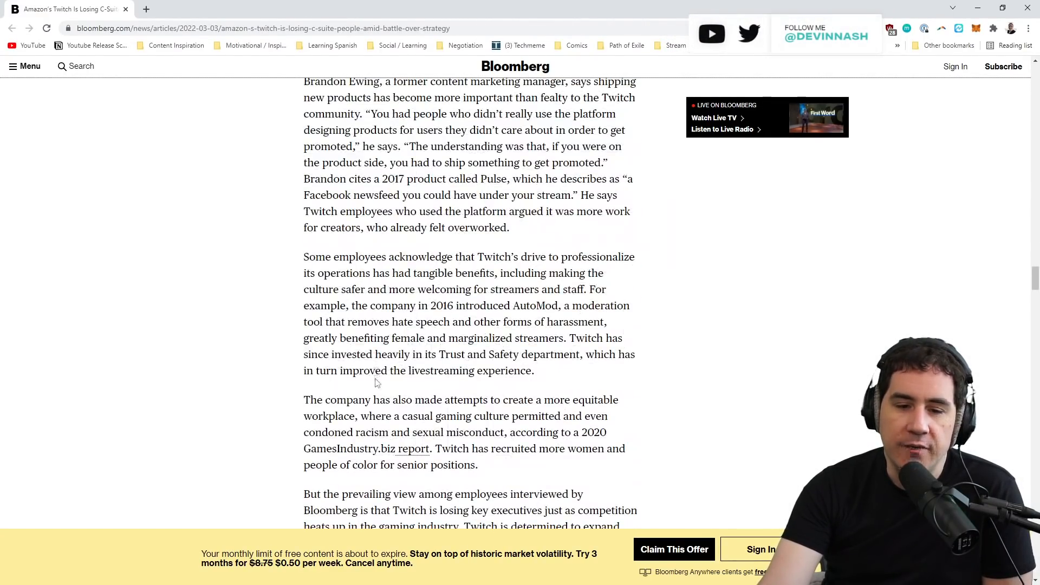
scroll(up, 3)
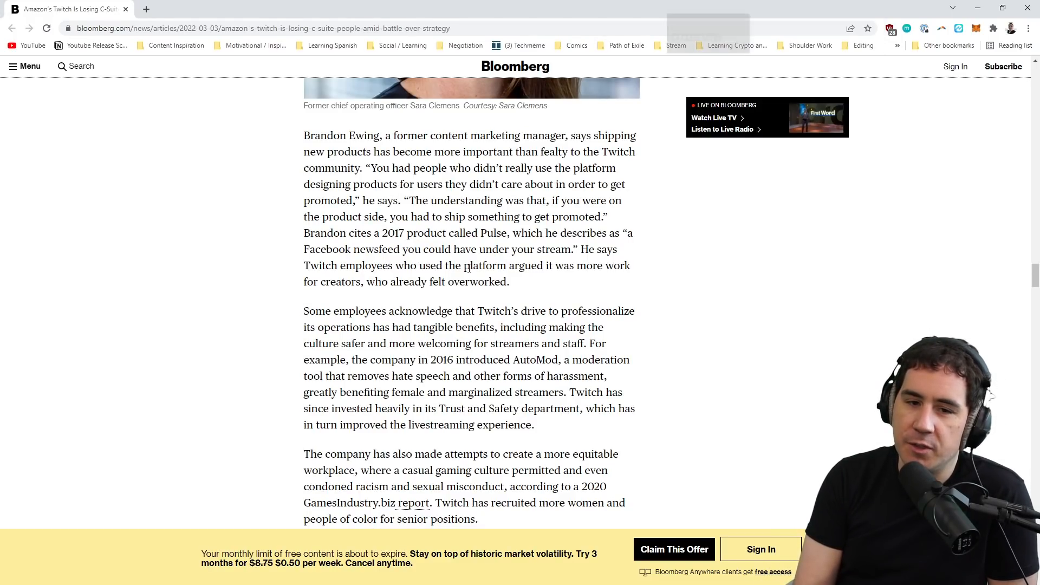
scroll(up, 3)
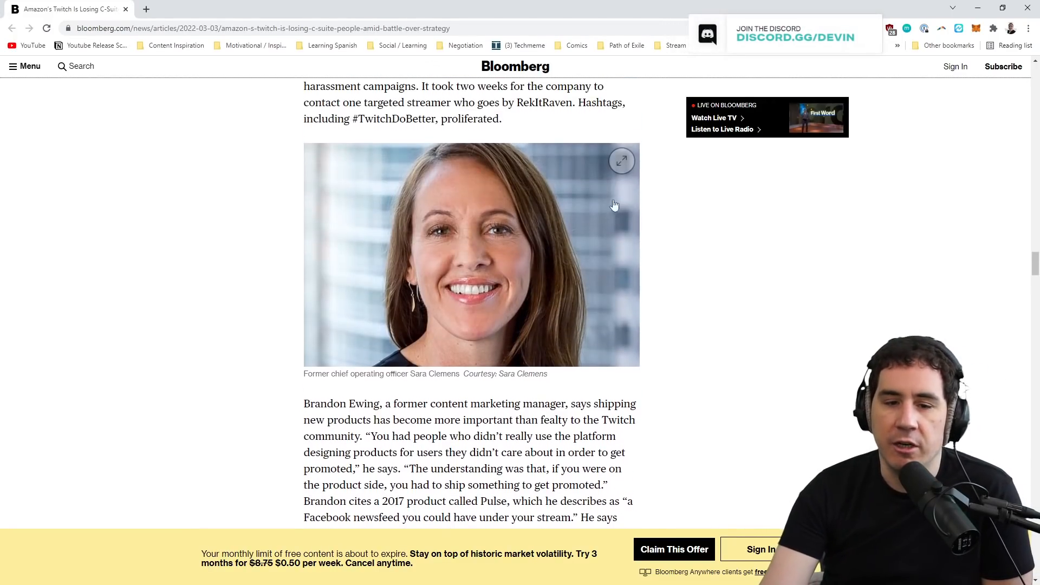
scroll(down, 3)
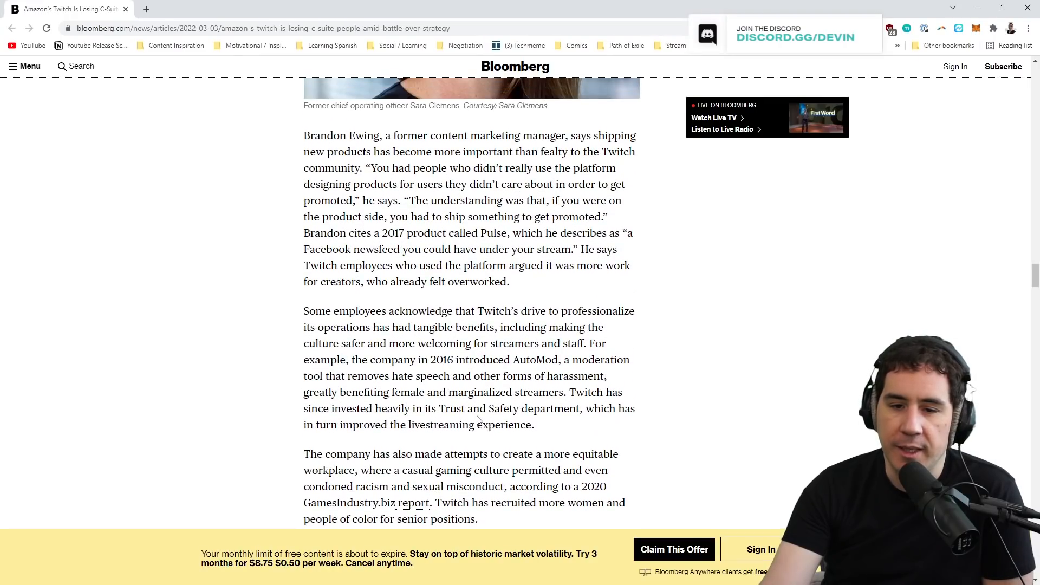
scroll(down, 3)
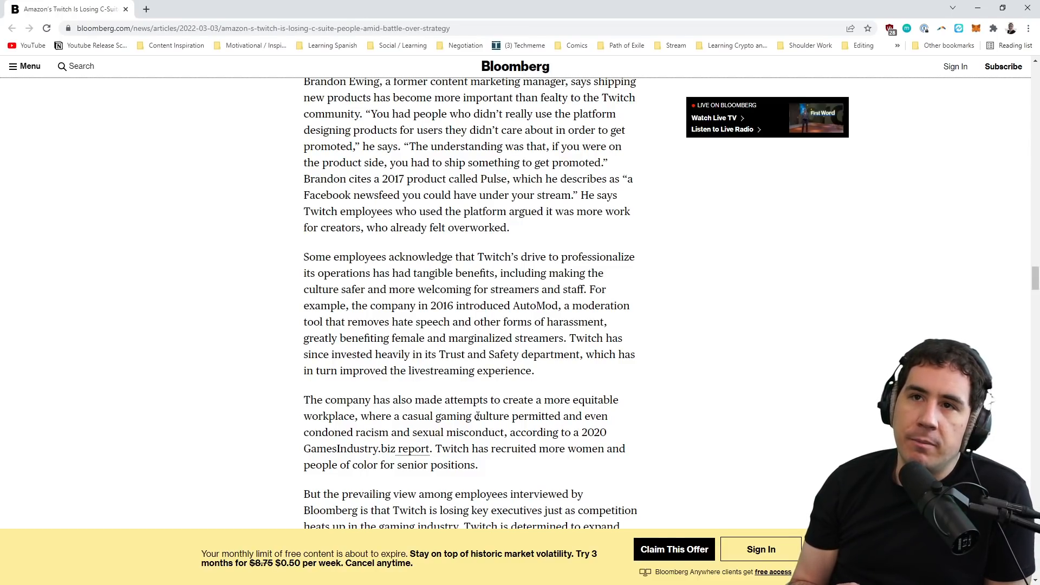
scroll(up, 3)
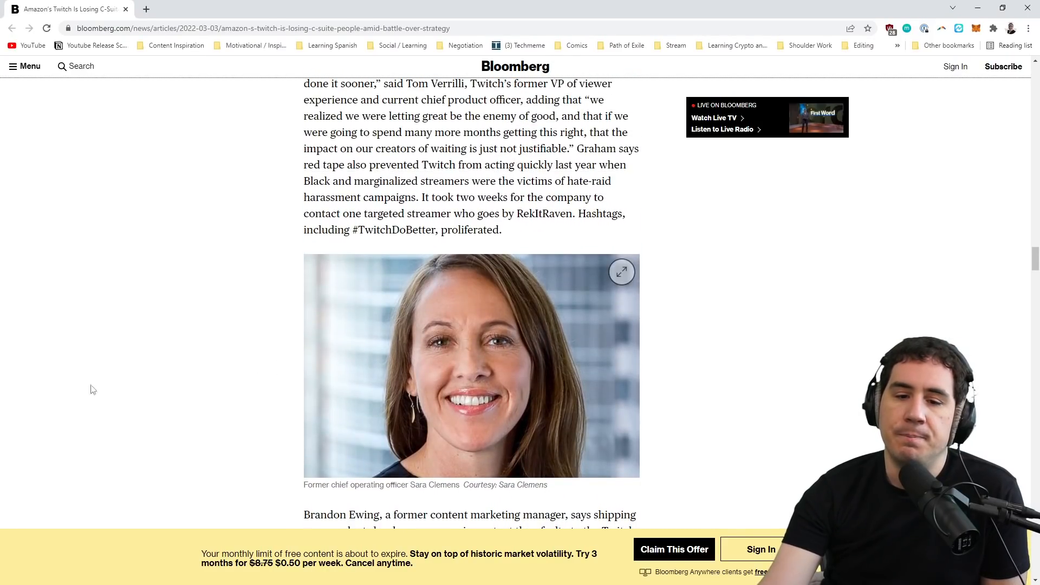
mouse_move(315, 388)
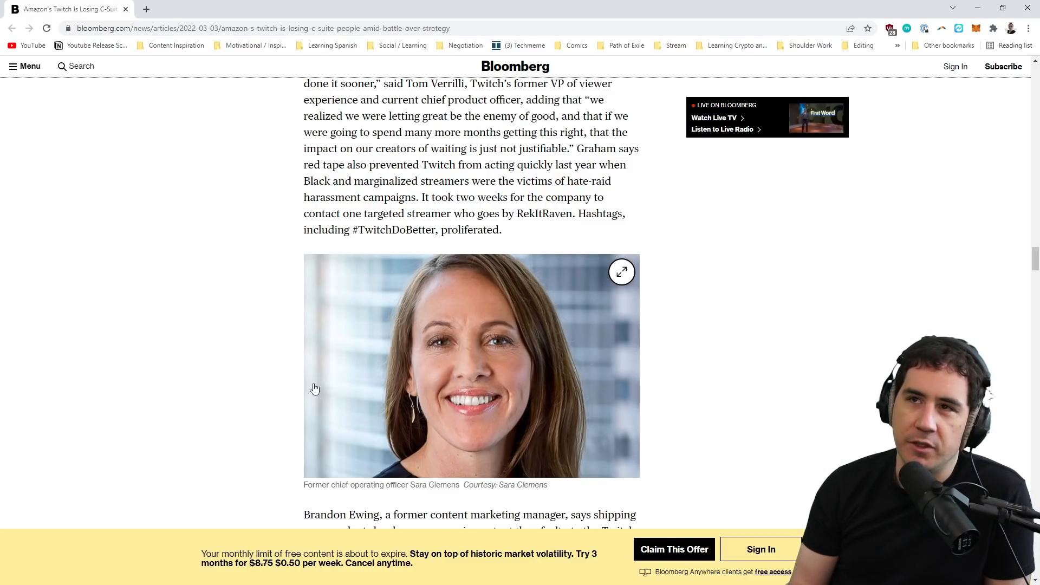
scroll(down, 3)
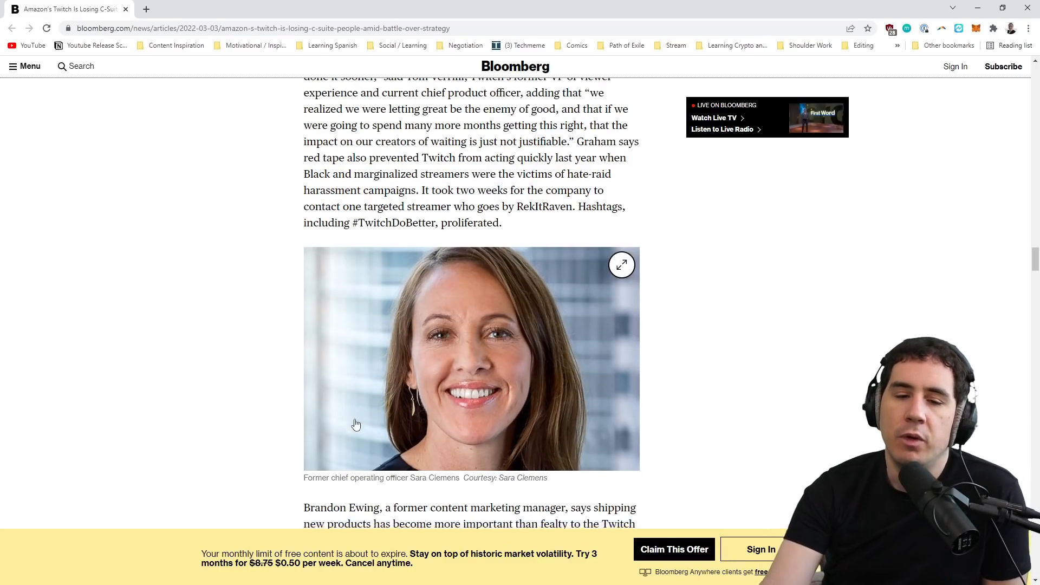
scroll(down, 3)
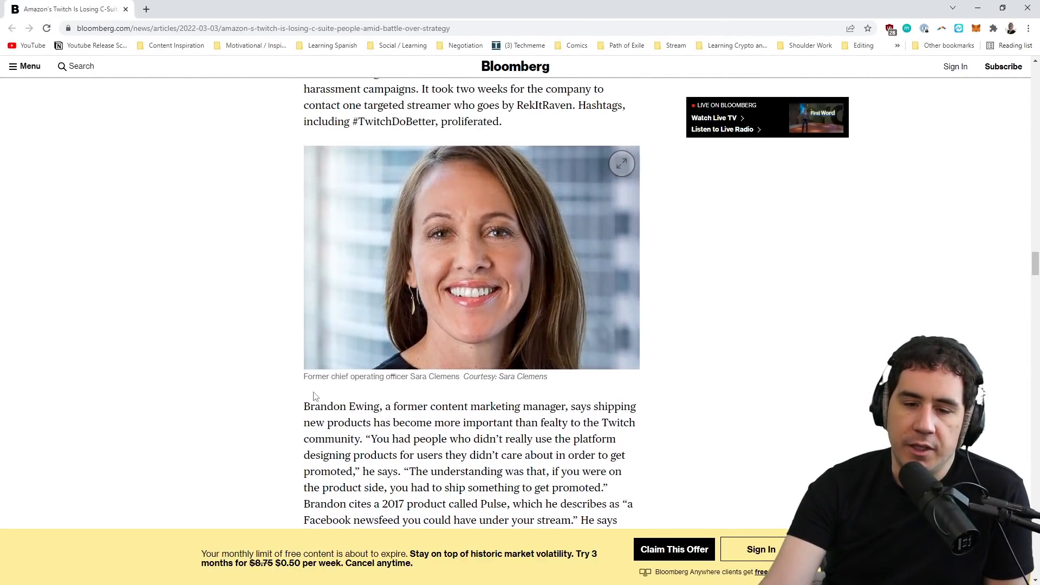
scroll(down, 3)
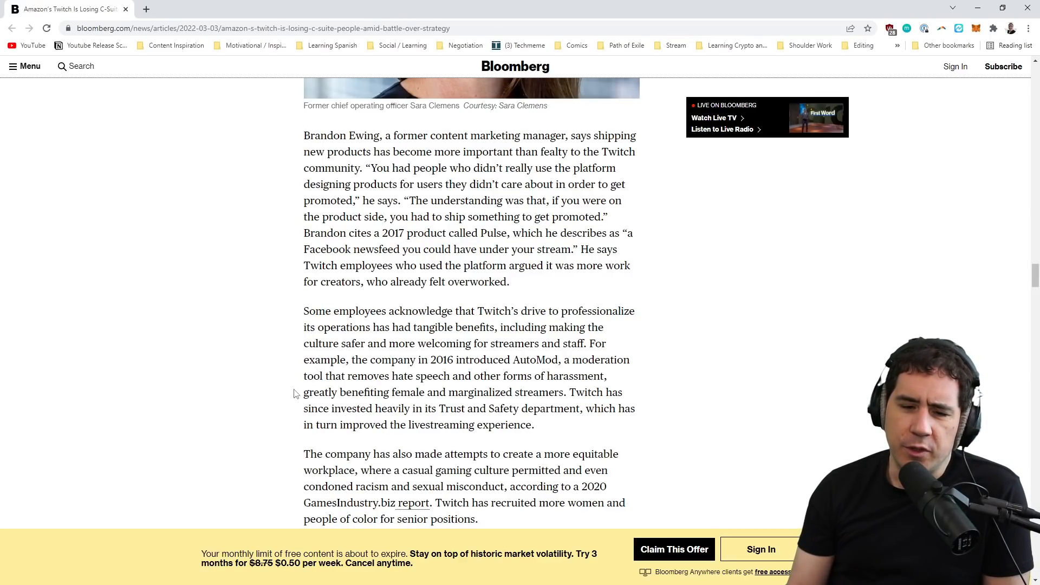
scroll(down, 3)
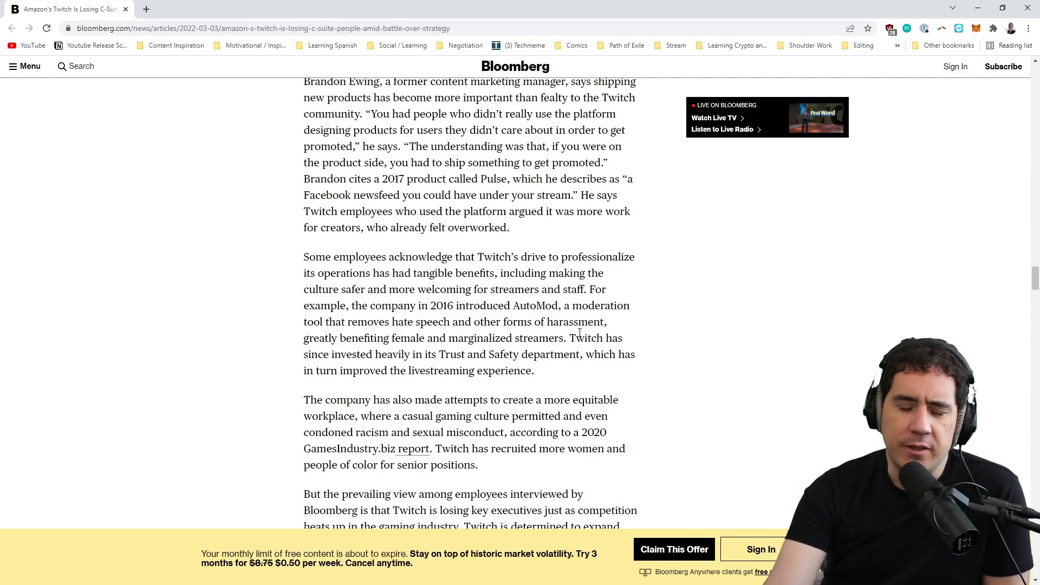
scroll(down, 3)
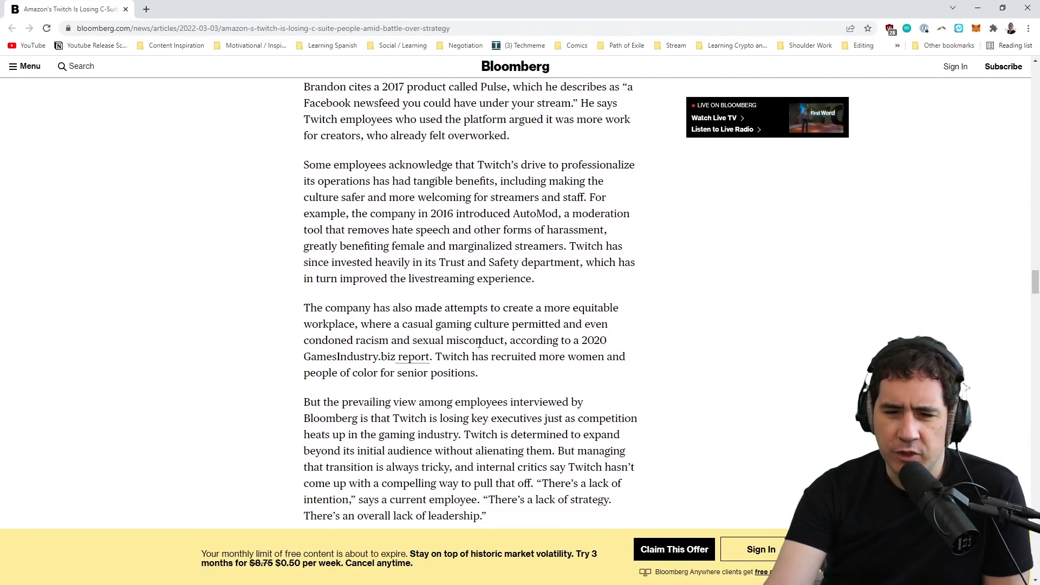
scroll(down, 3)
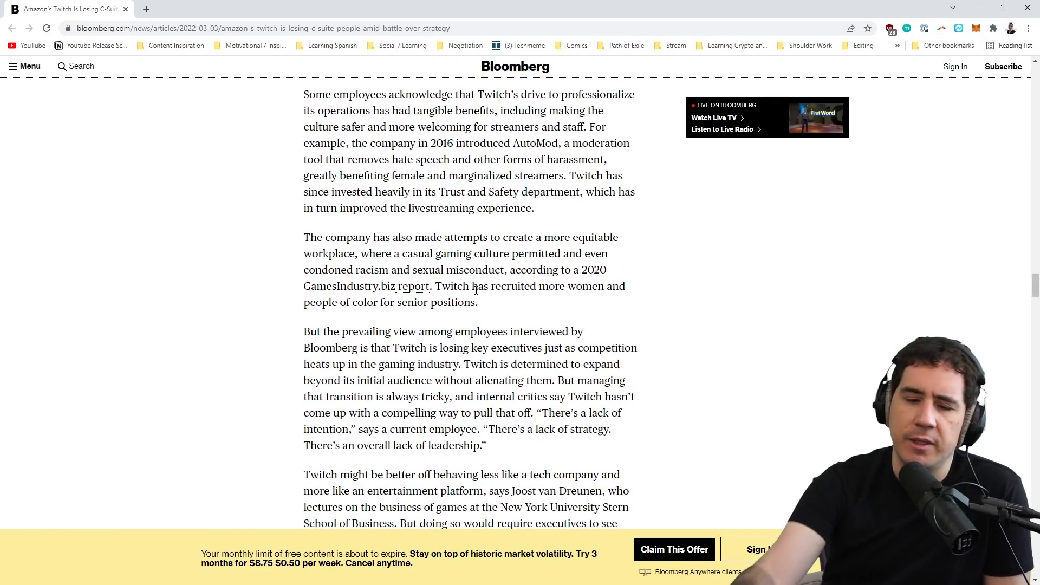
scroll(down, 3)
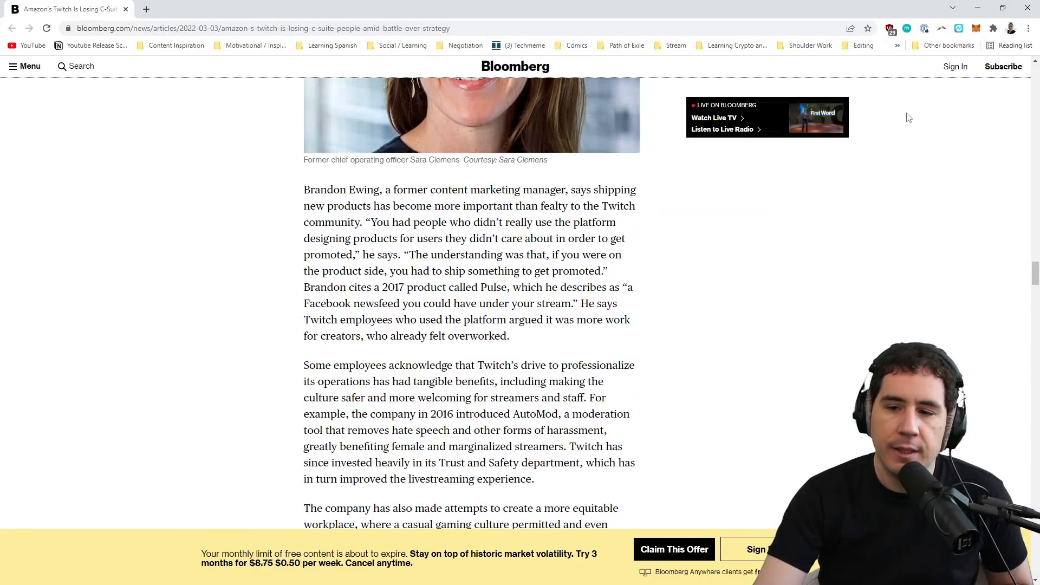
- Return to the top of the Bloomberg article to show the Twitch executive exodus headline
scroll(up, 3)
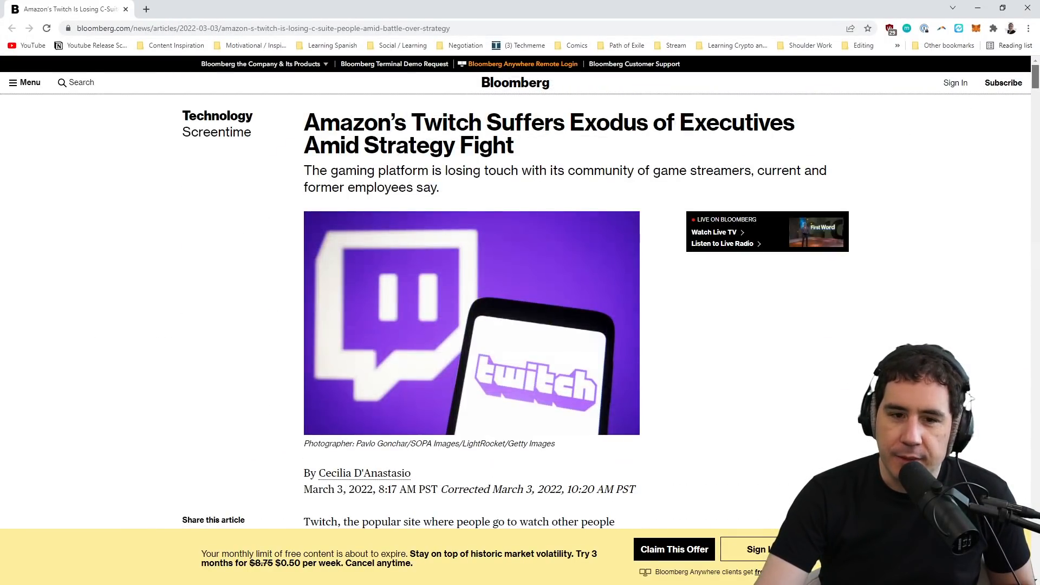
mouse_move(566, 166)
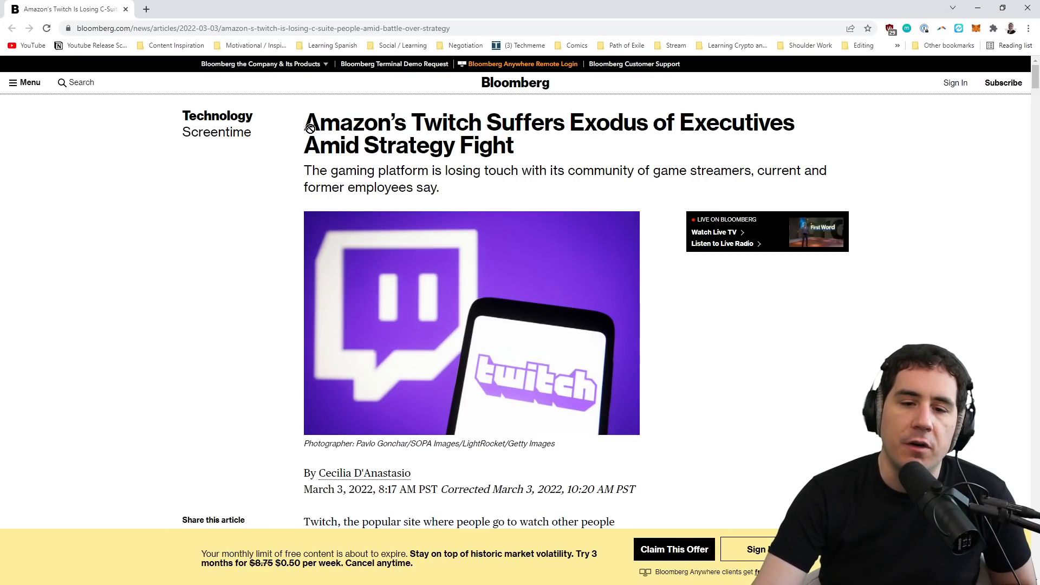
mouse_move(461, 206)
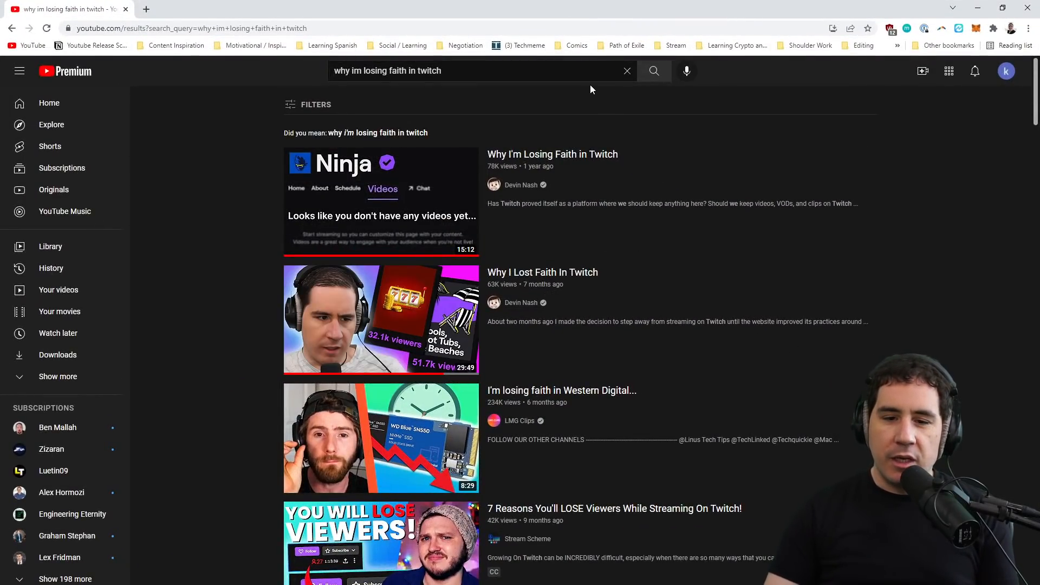
mouse_move(640, 80)
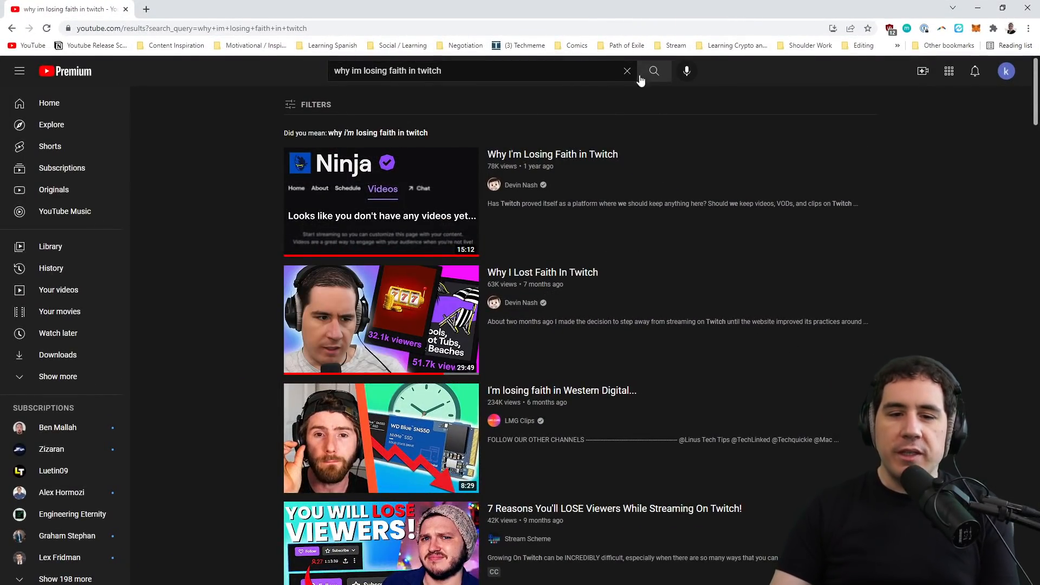
mouse_move(546, 131)
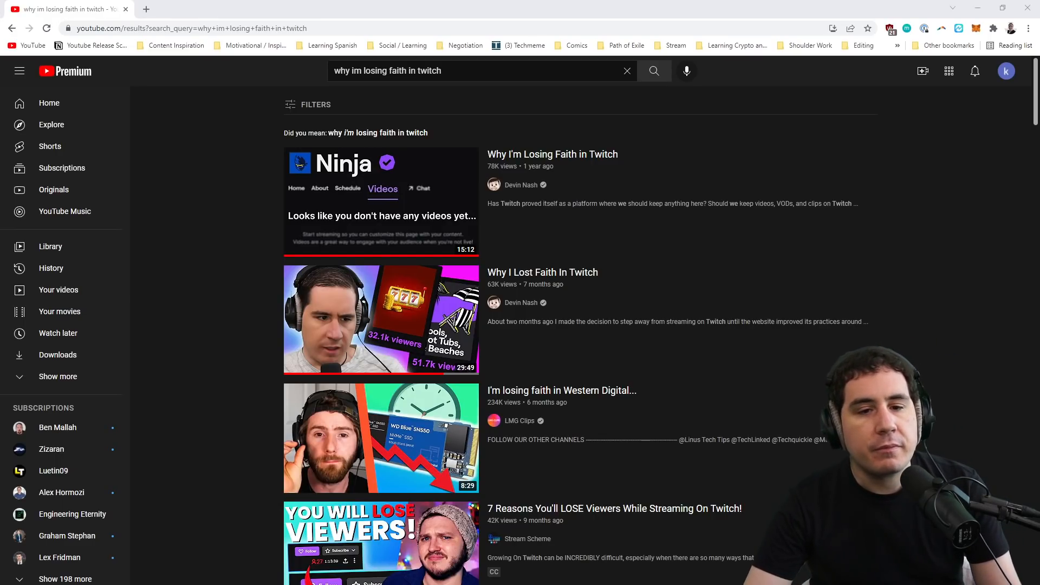
mouse_move(230, 411)
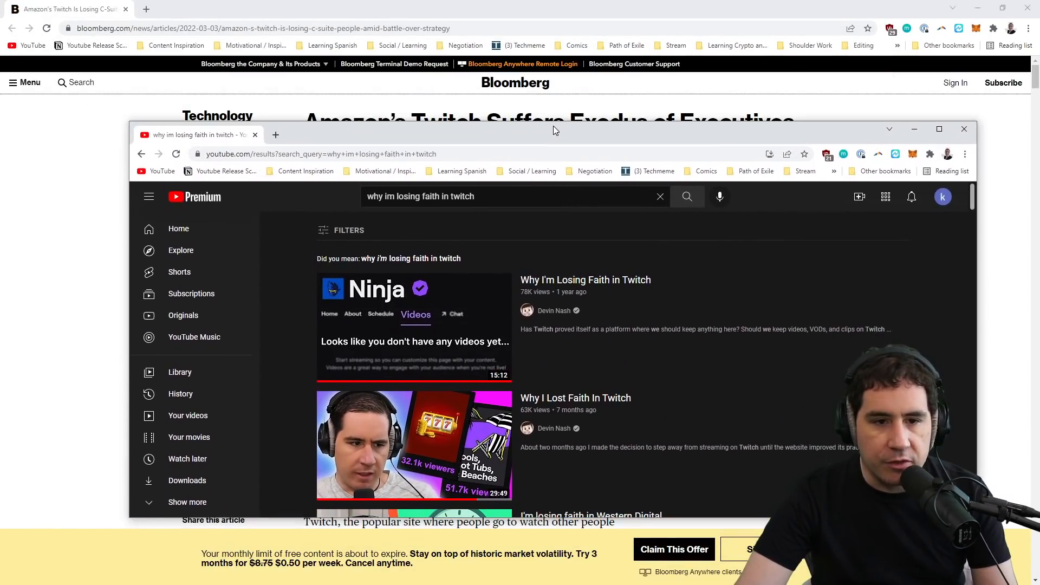
click(939, 129)
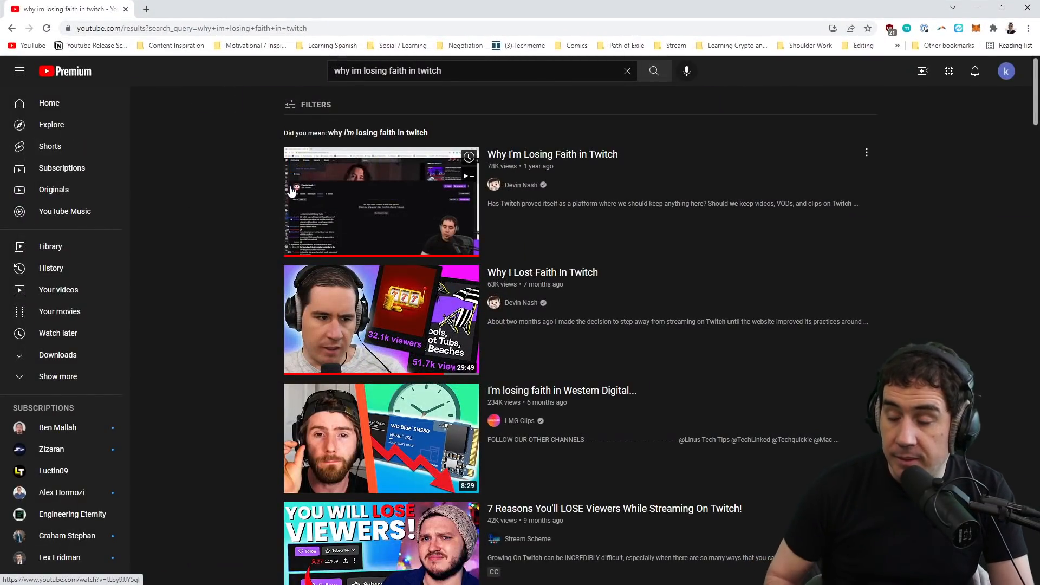